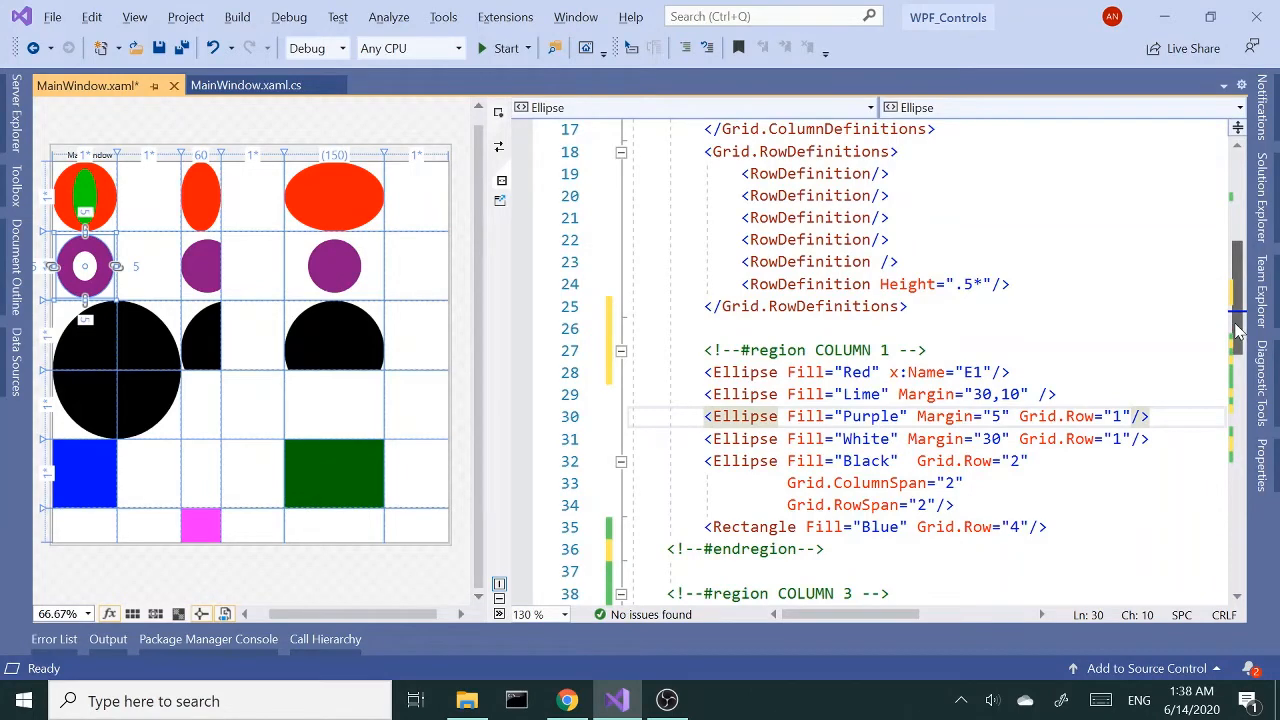
Scroll down through the XAML and select the purple ellipse in column 3.
scroll("down", 3)
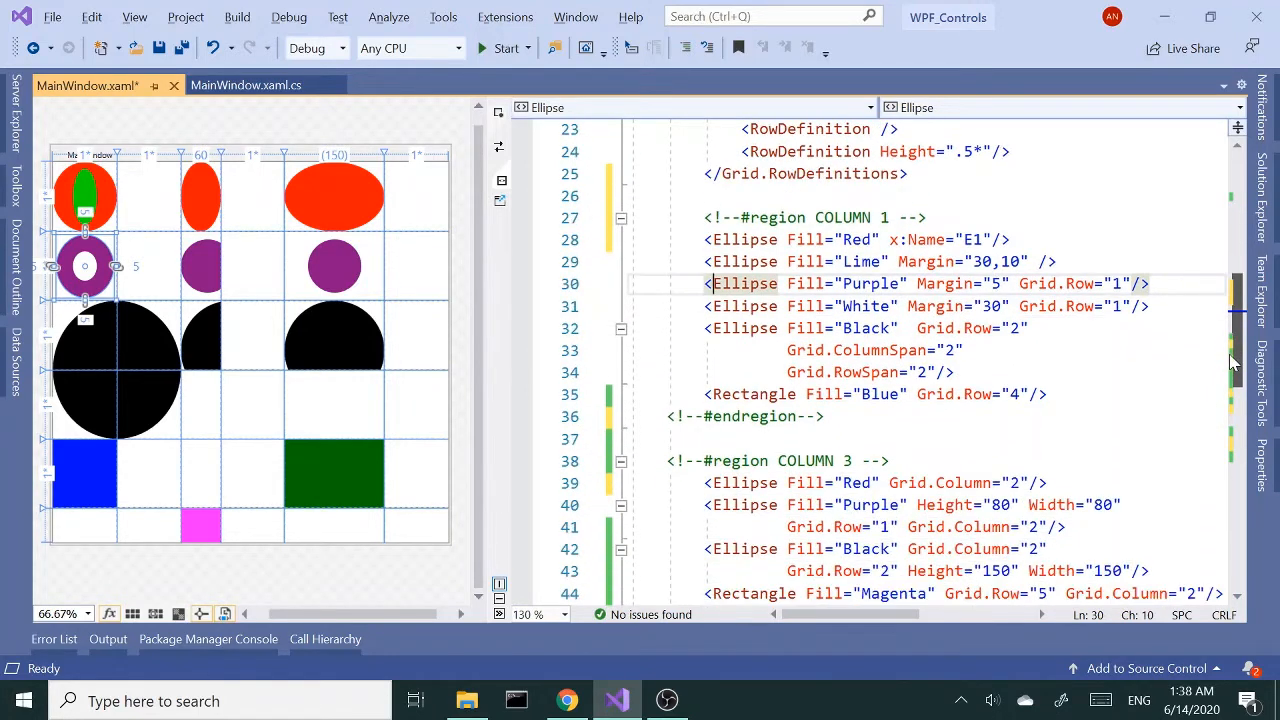
scroll("down", 3)
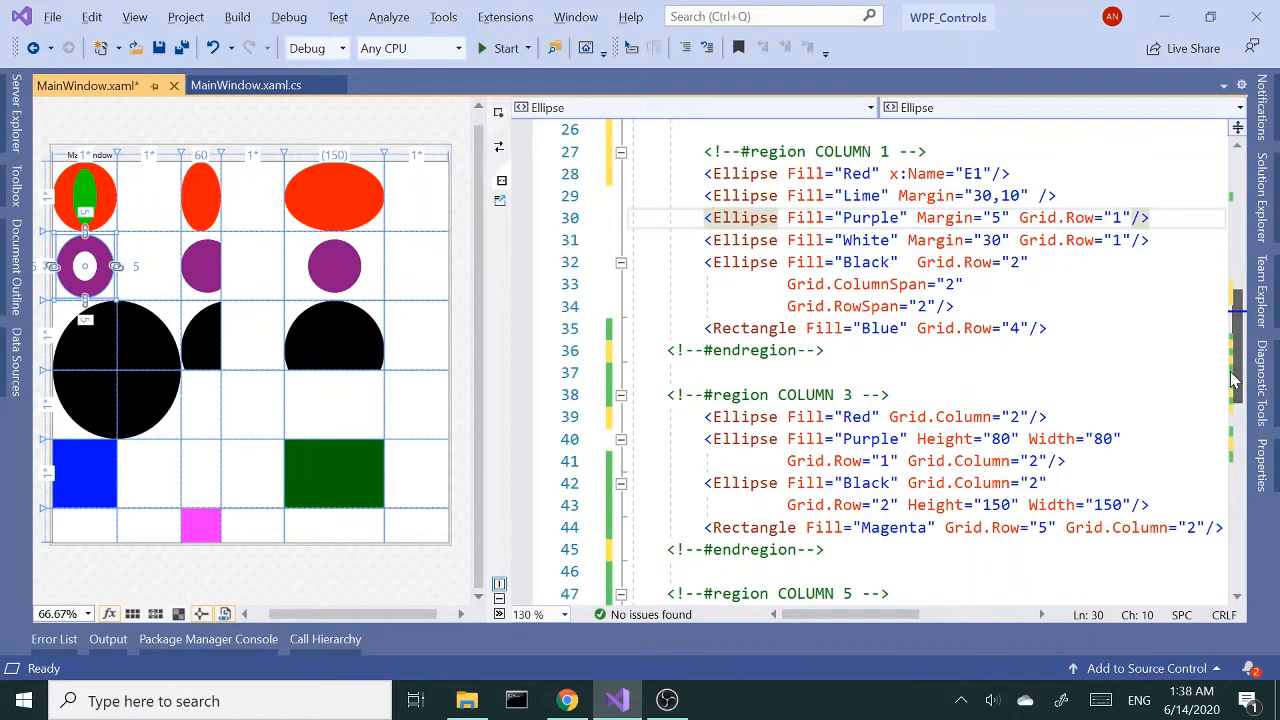
left_click(208, 268)
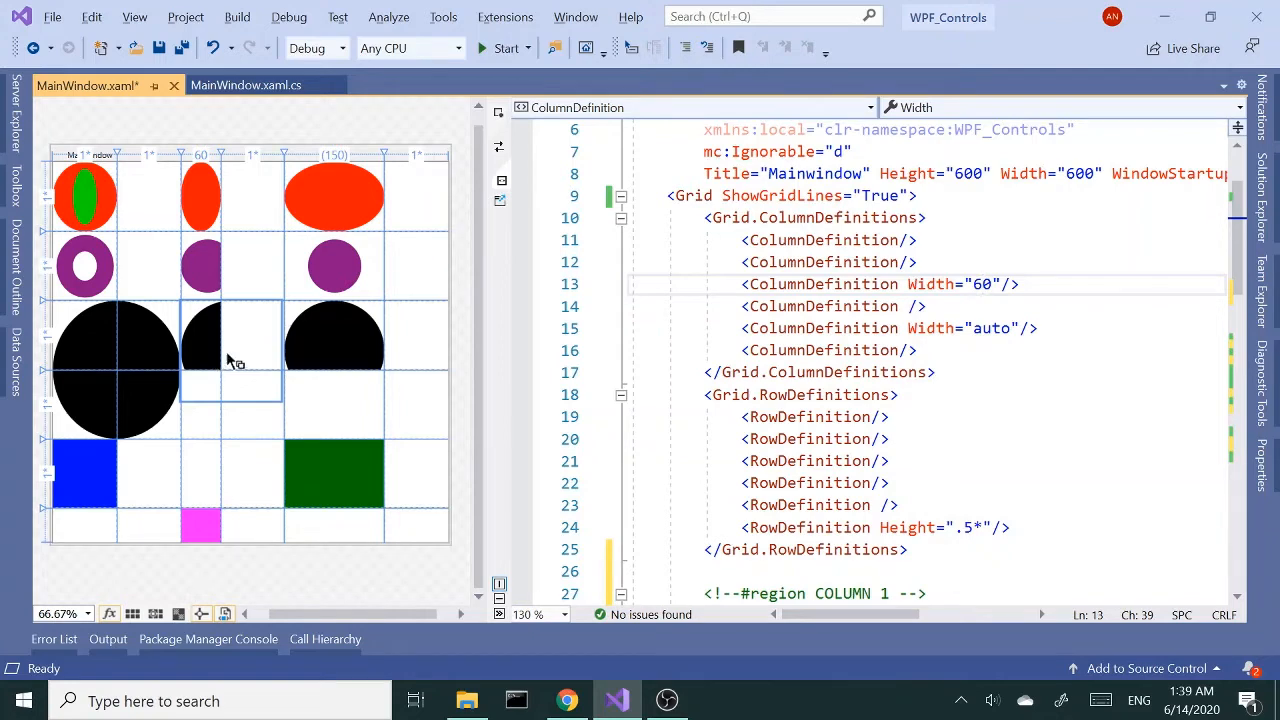
scroll("down", 3)
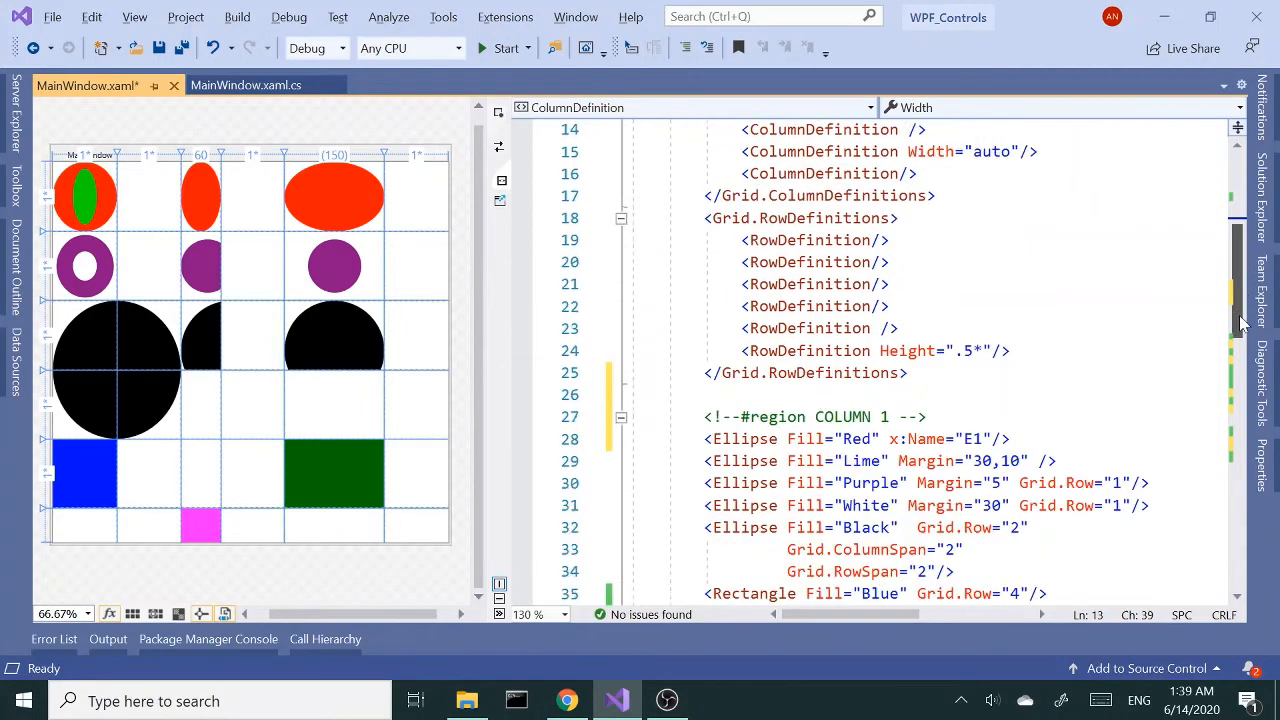
scroll("down", 3)
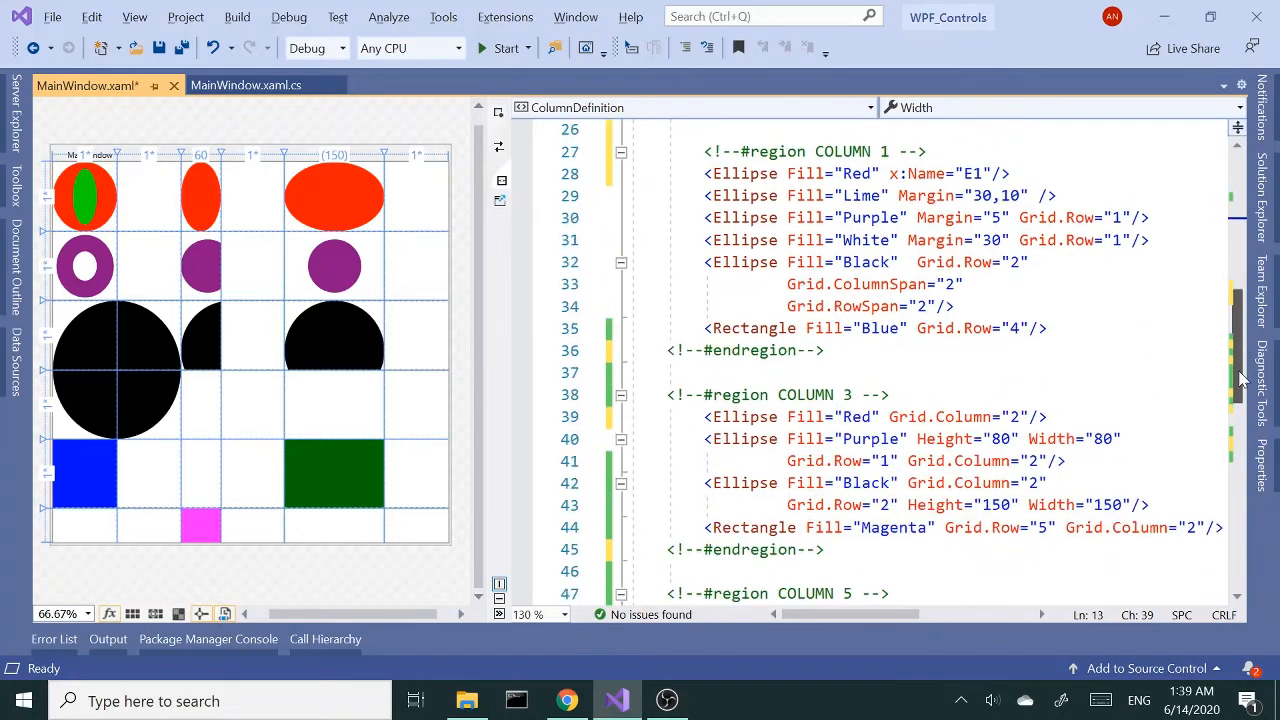
scroll("down", 3)
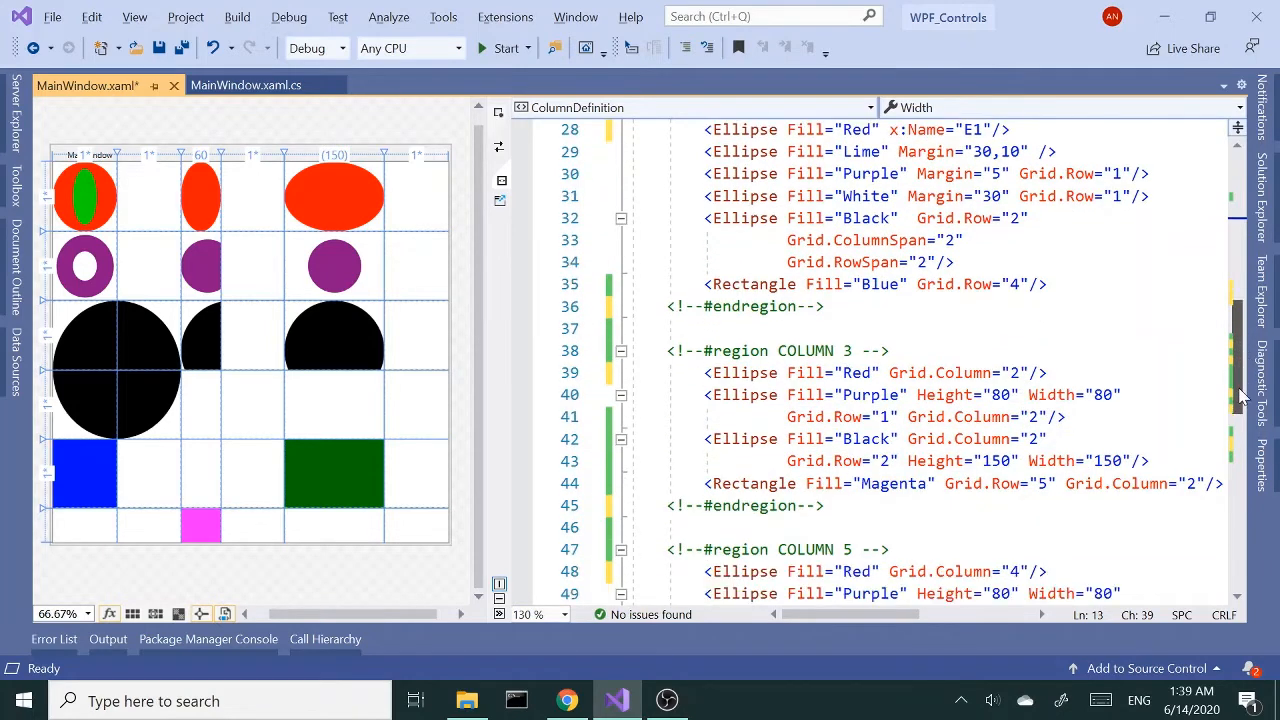
scroll("down", 3)
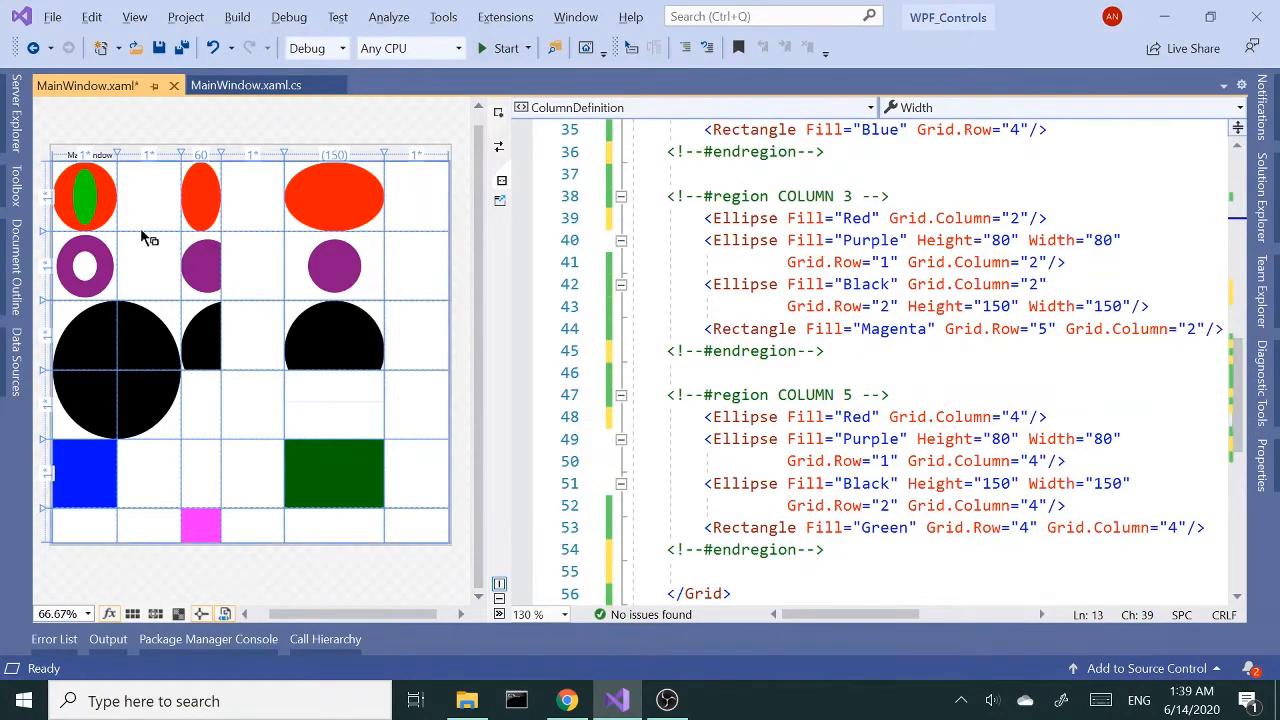
left_click(200, 268)
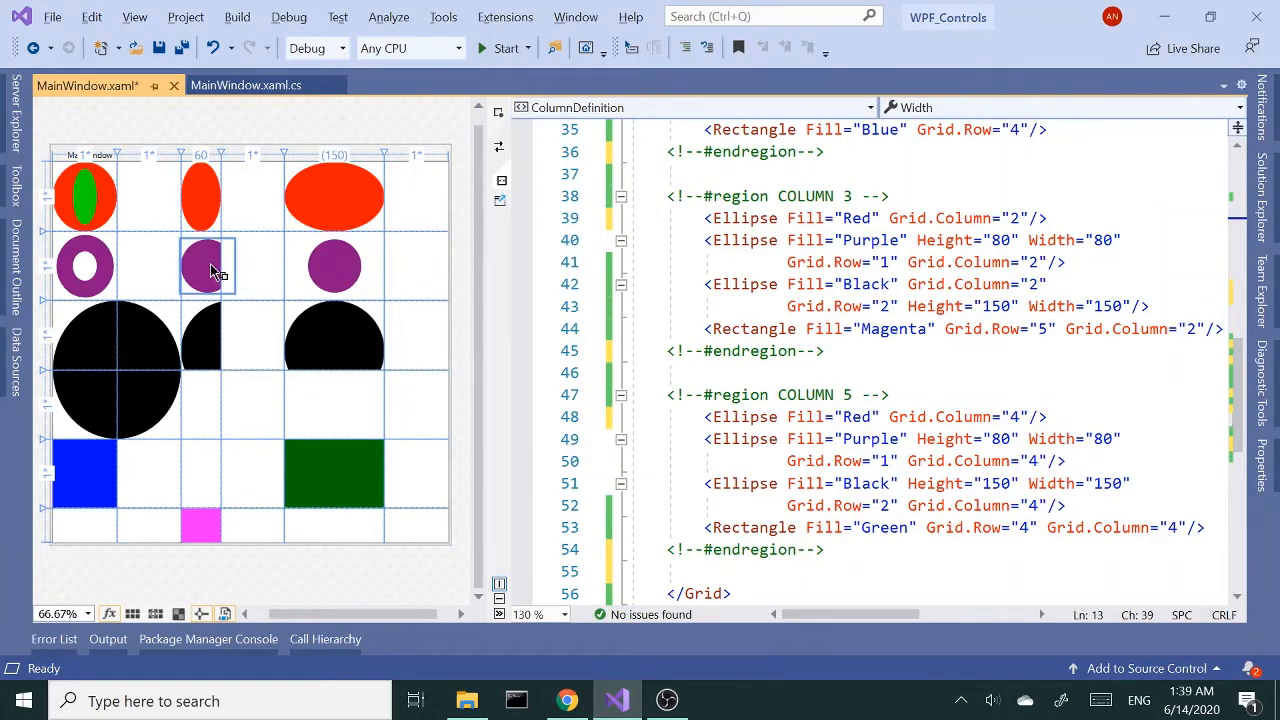
left_click(204, 264)
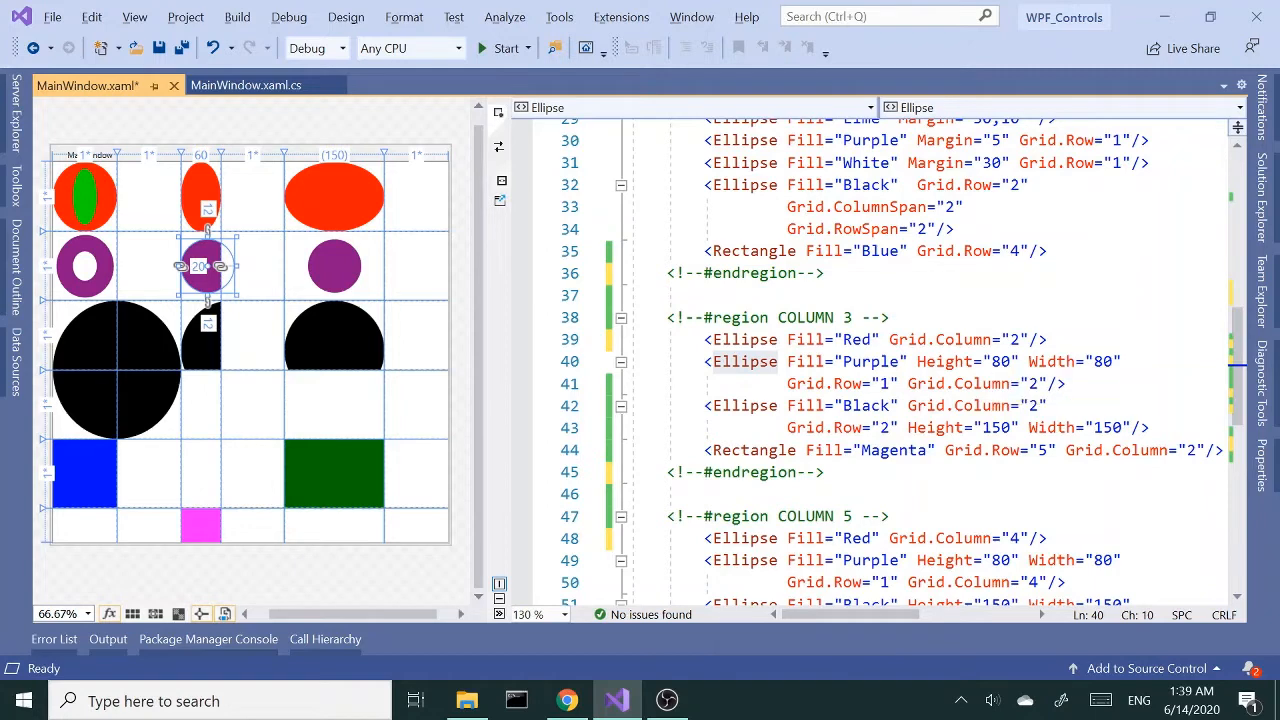
mouse_move(244, 218)
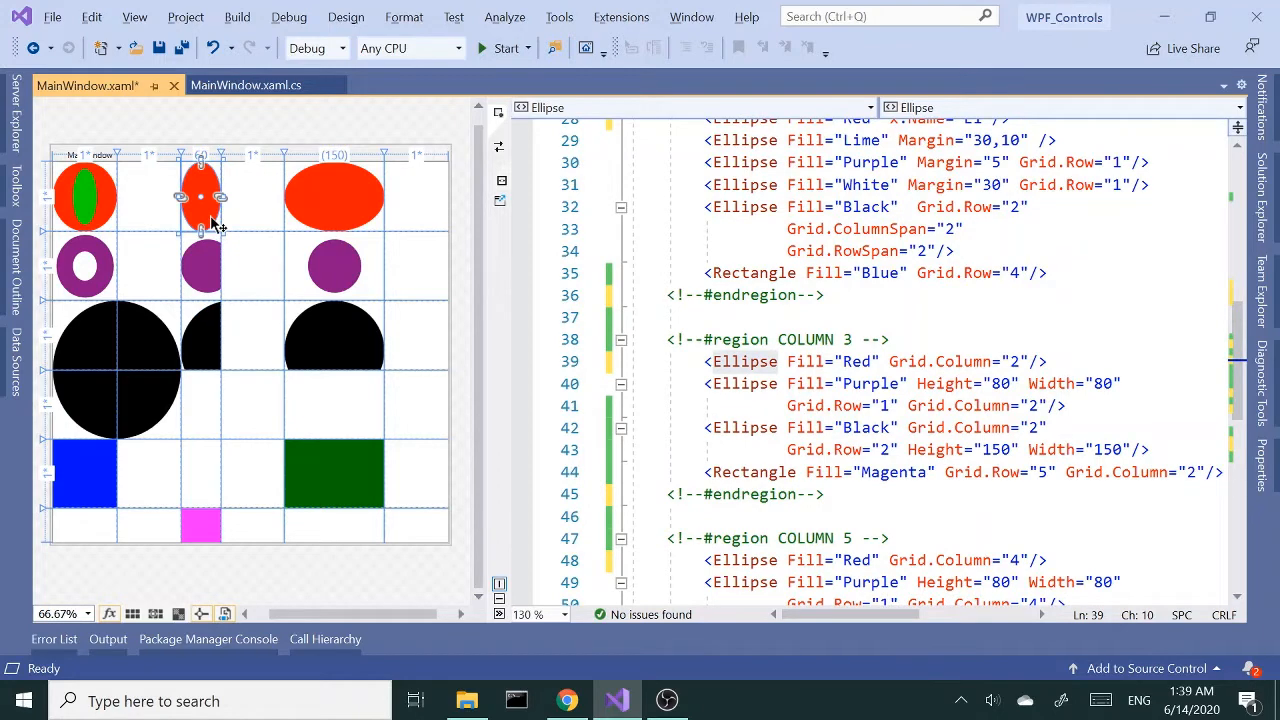
mouse_move(212, 212)
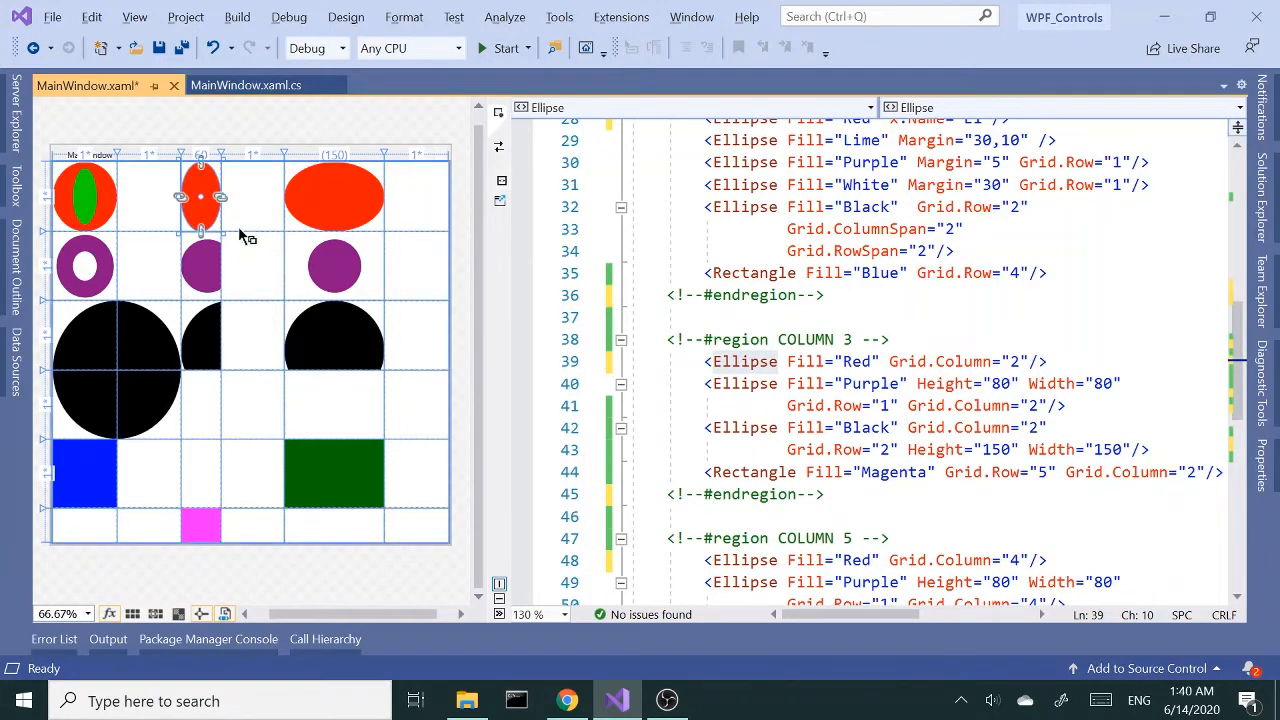
Select the black ellipse that spans two rows in the layout.
left_click(334, 340)
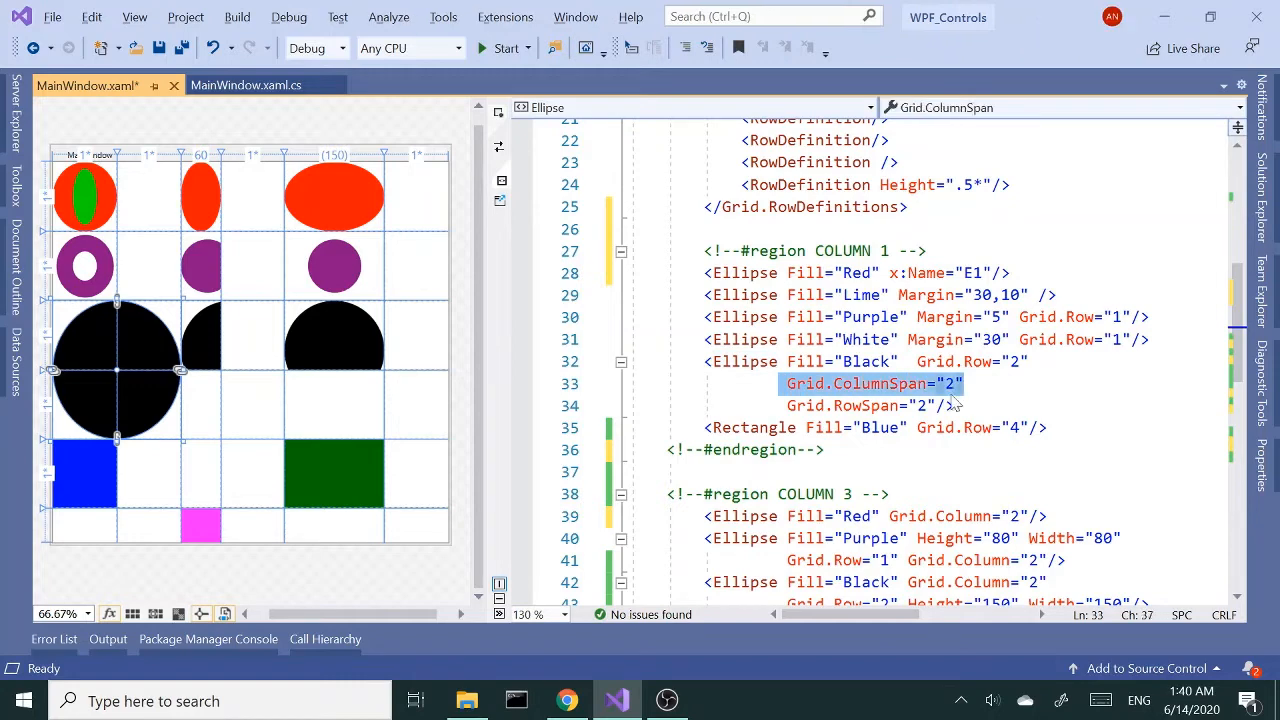
left_click(850, 404)
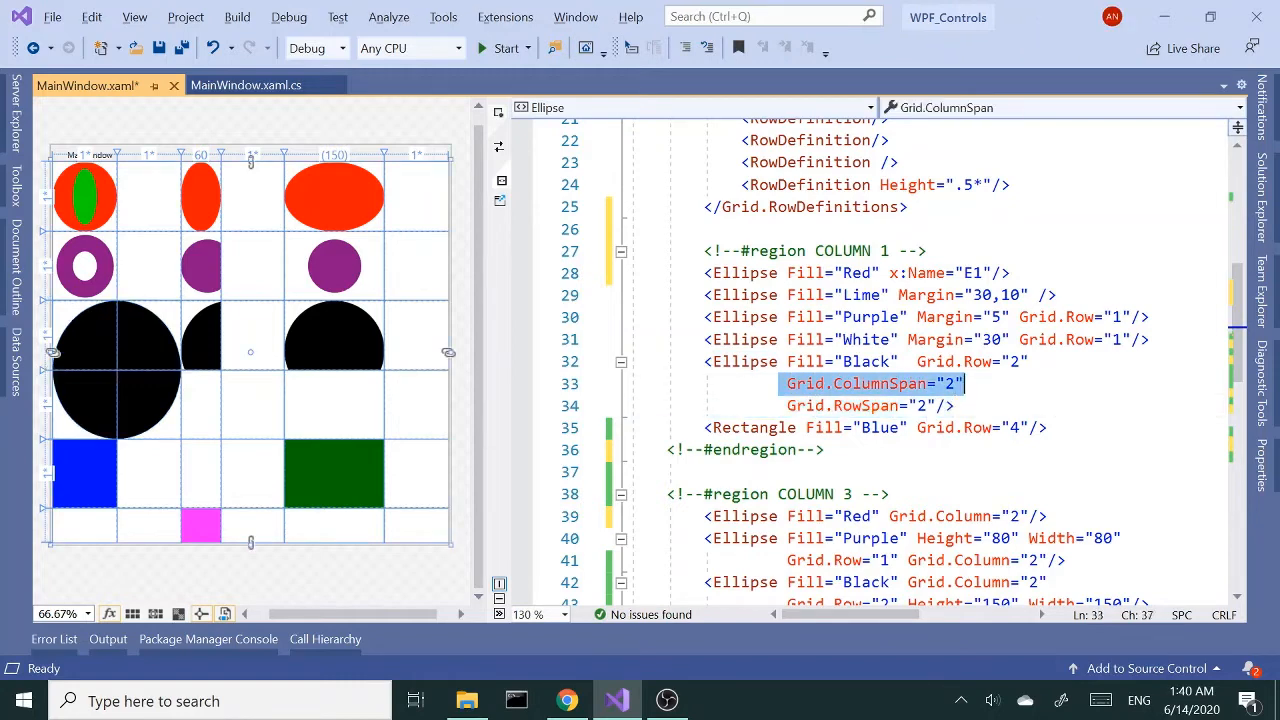
left_click(840, 404)
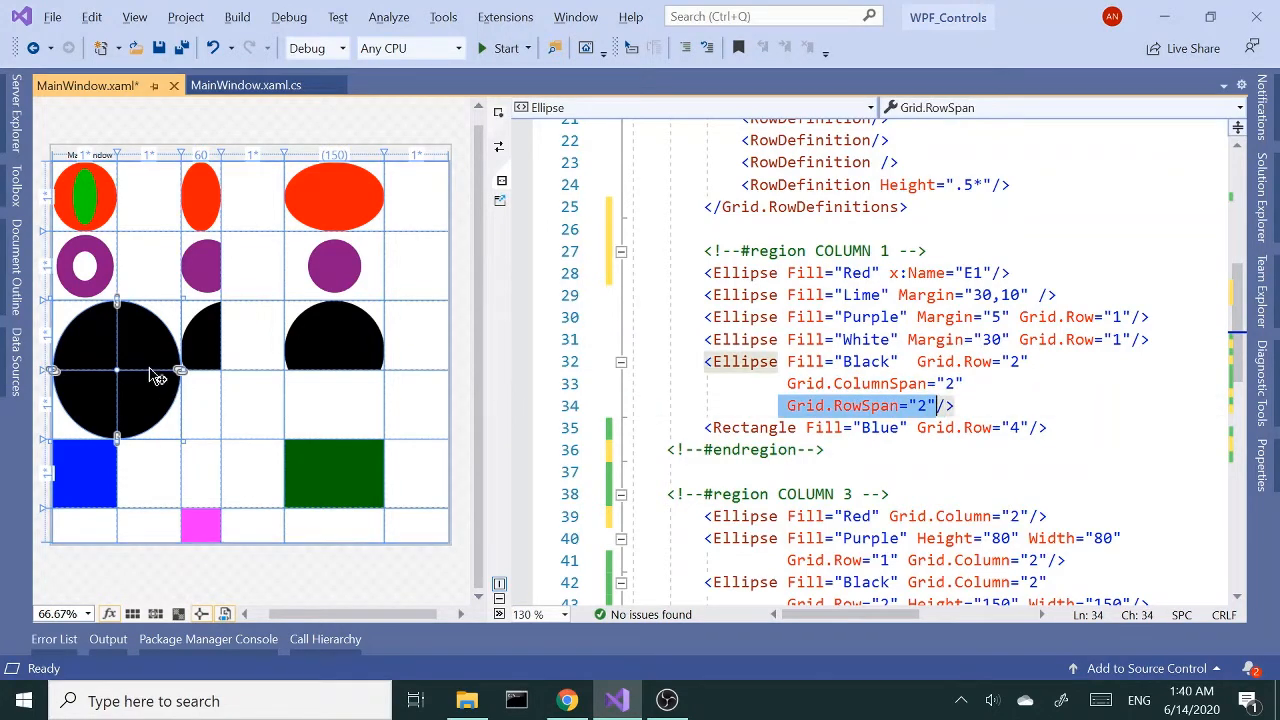
mouse_move(76, 414)
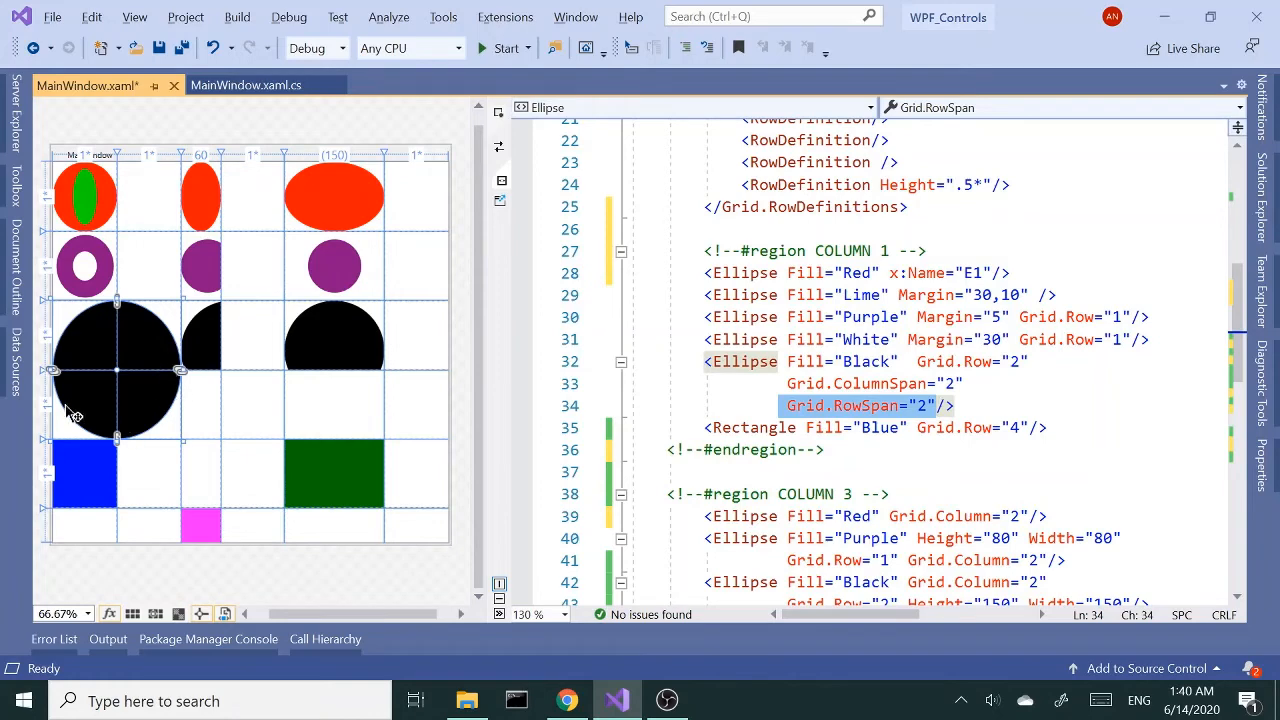
mouse_move(150, 356)
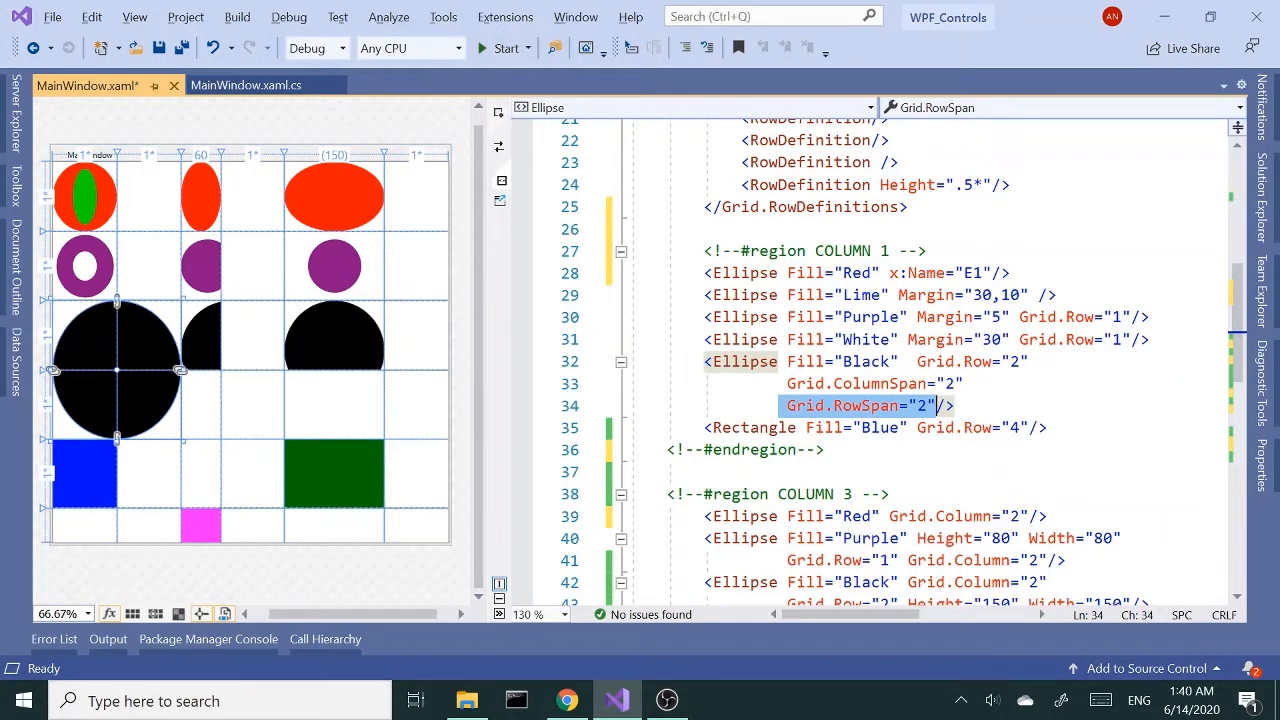
Scroll to the COLUMN 5 region and start a fresh line just before it.
scroll("down", 3)
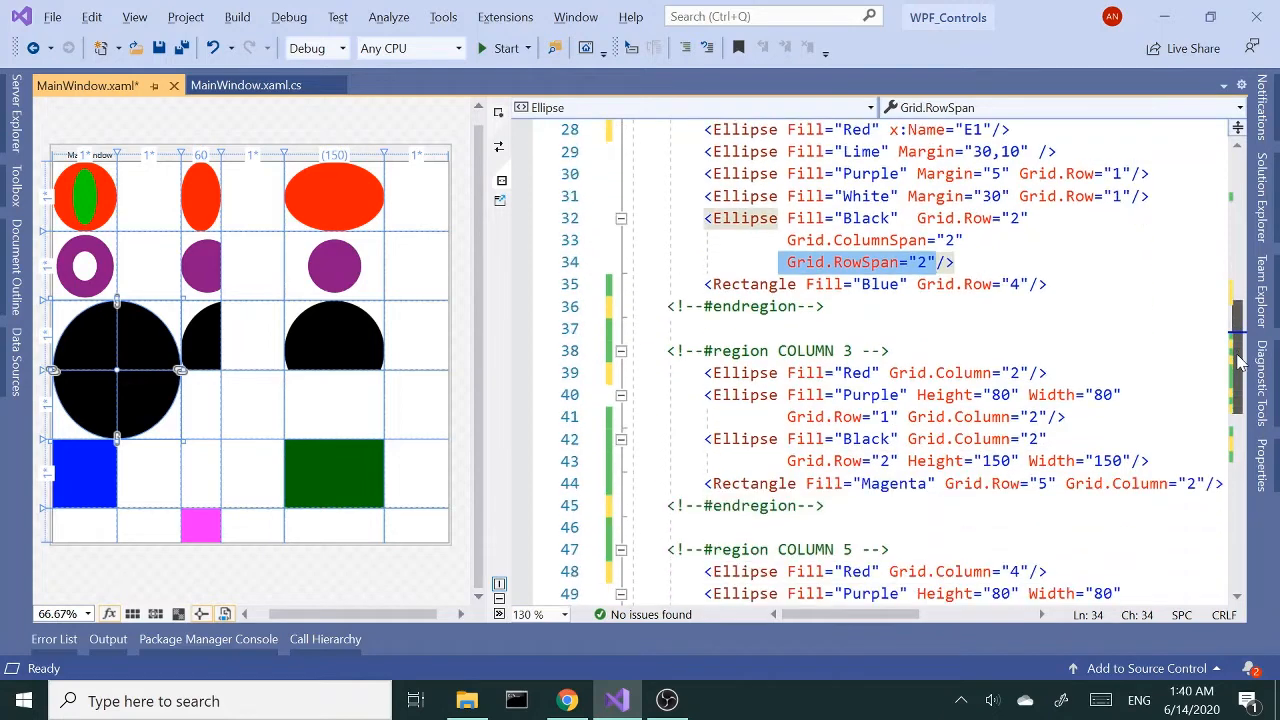
scroll("down", 3)
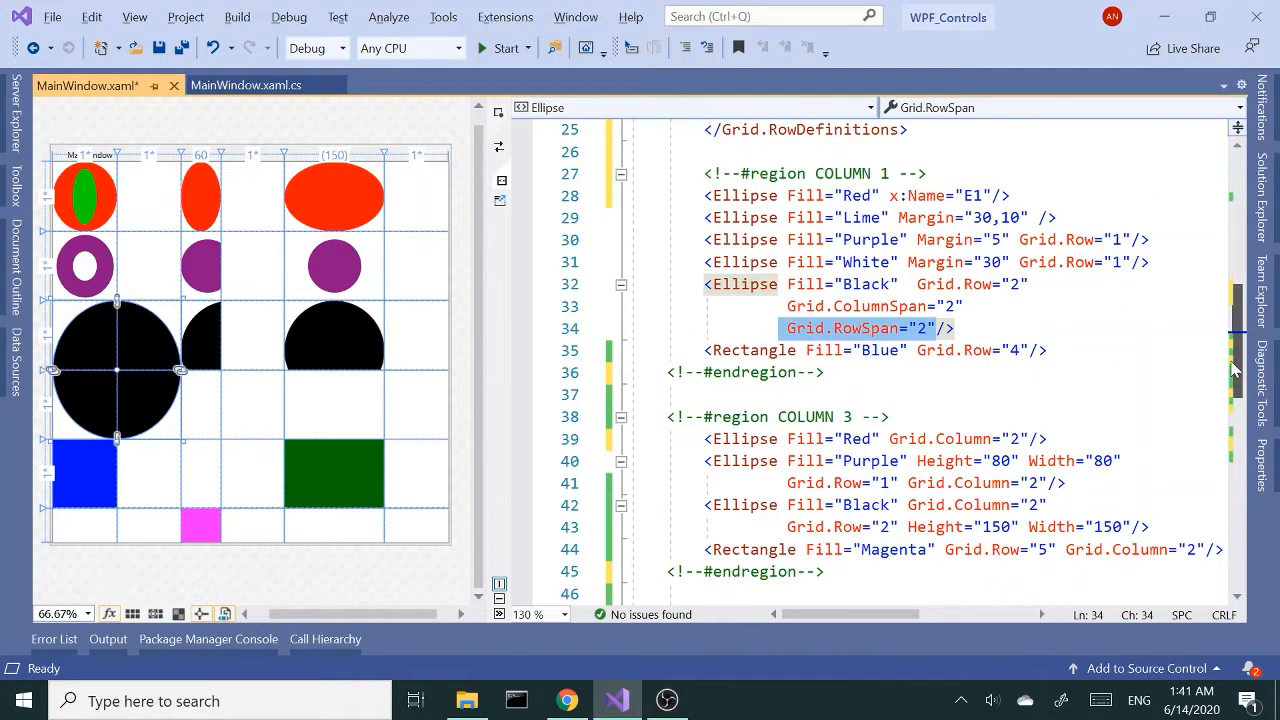
scroll("down", 3)
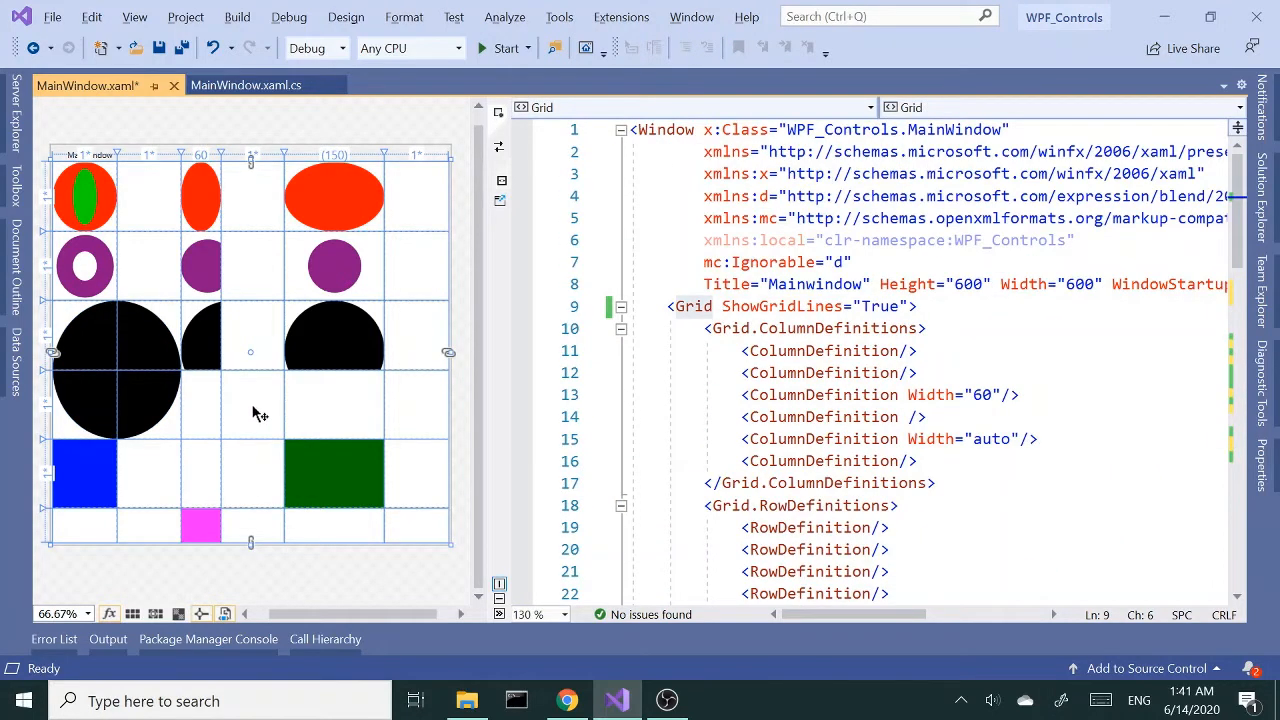
mouse_move(390, 418)
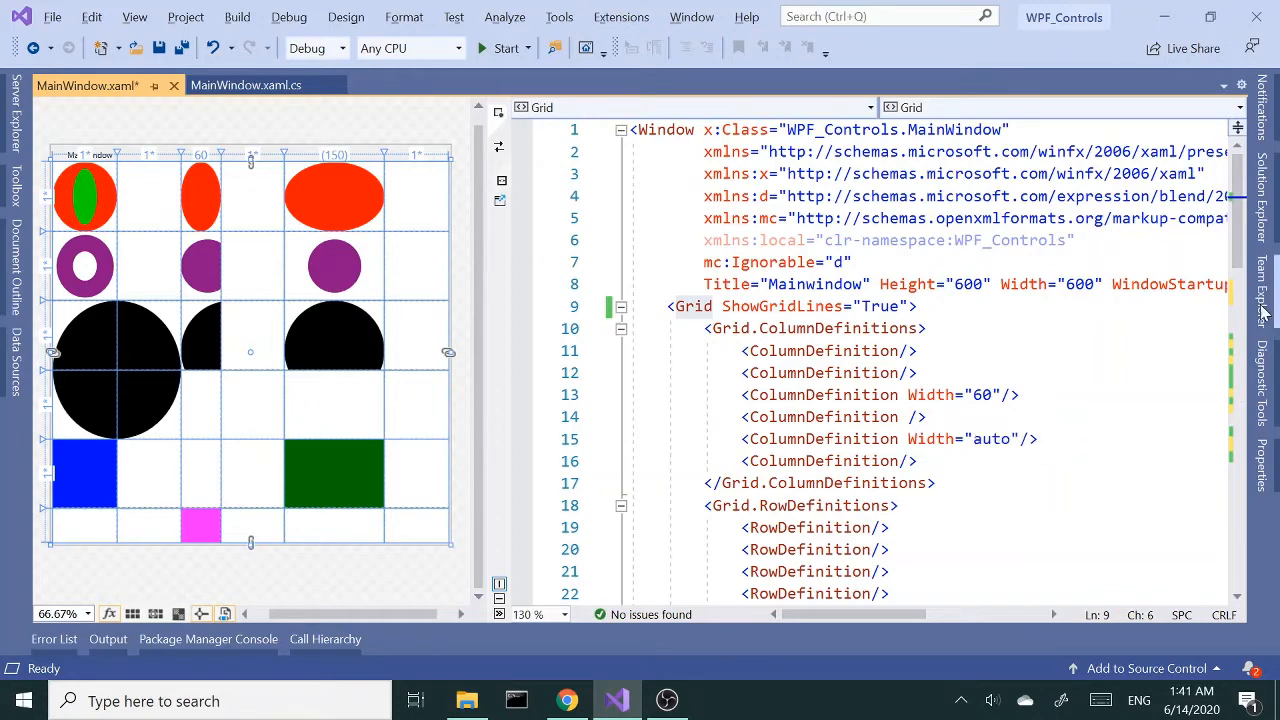
left_click(334, 472)
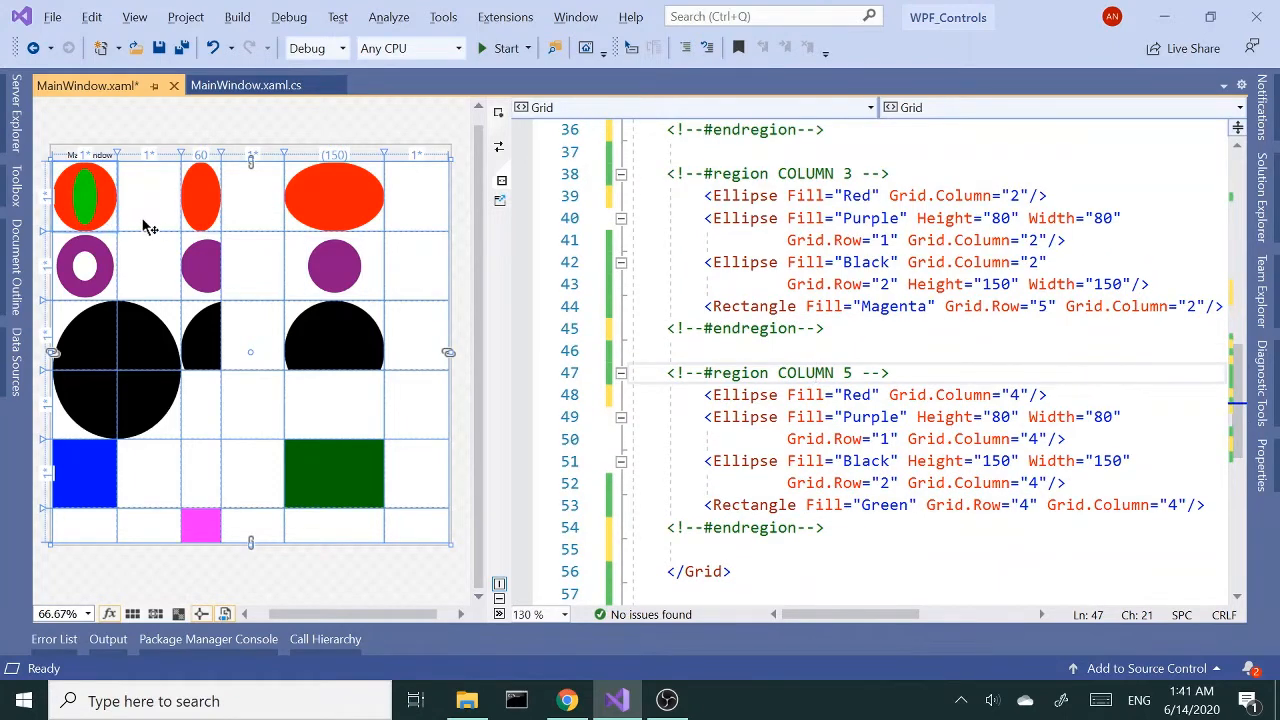
left_click(84, 196)
type("<")
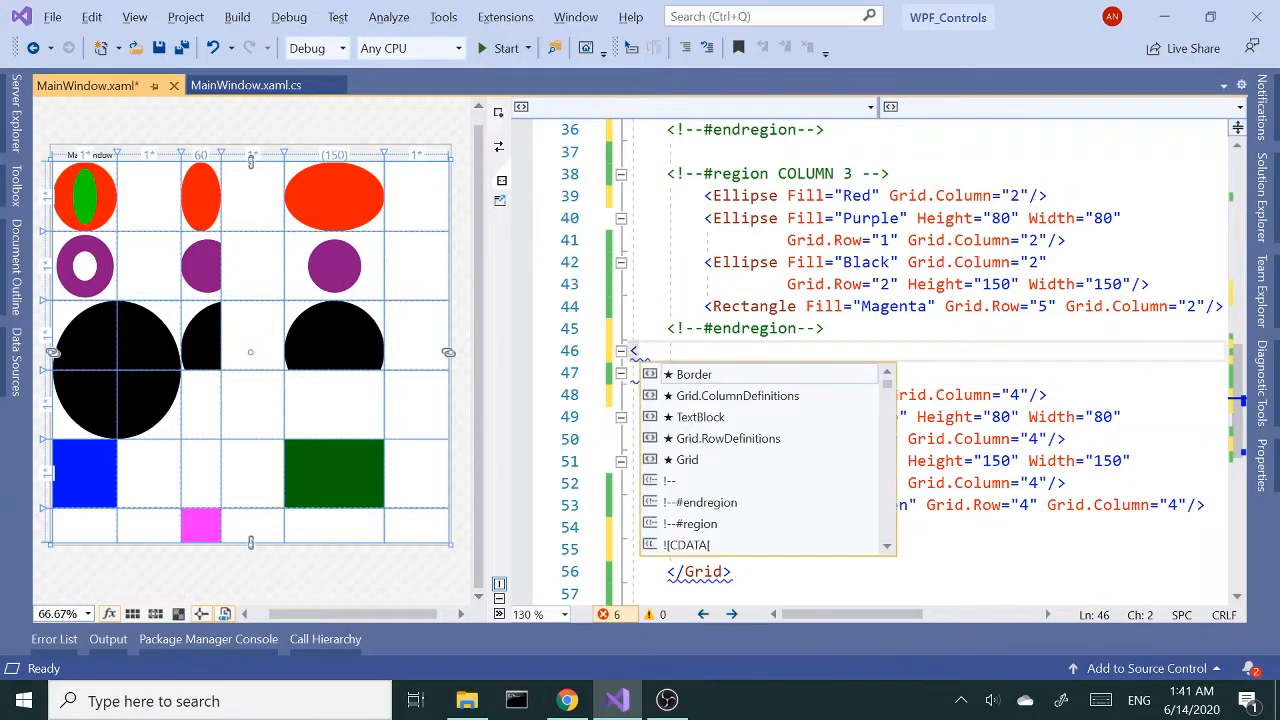
Add a nested Grid with Background="Coral", Grid.Column="3", Grid.Row="3" and its closing tag.
type("gr")
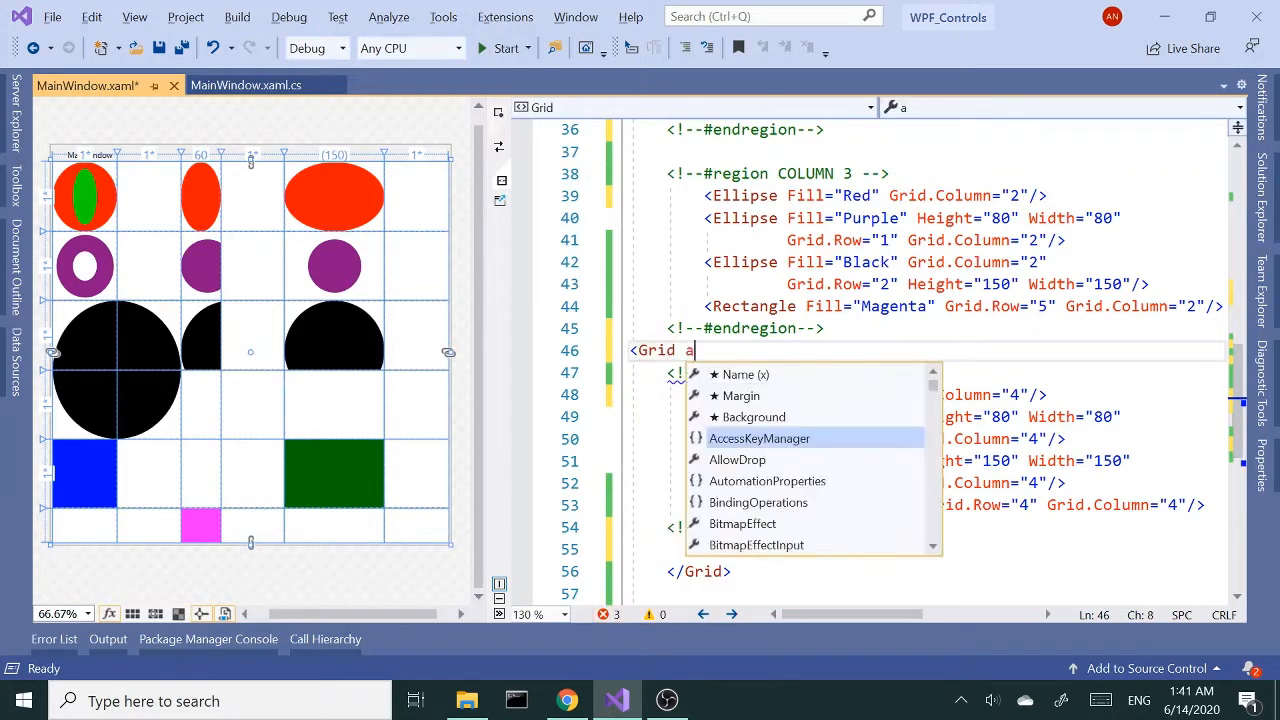
type("bar")
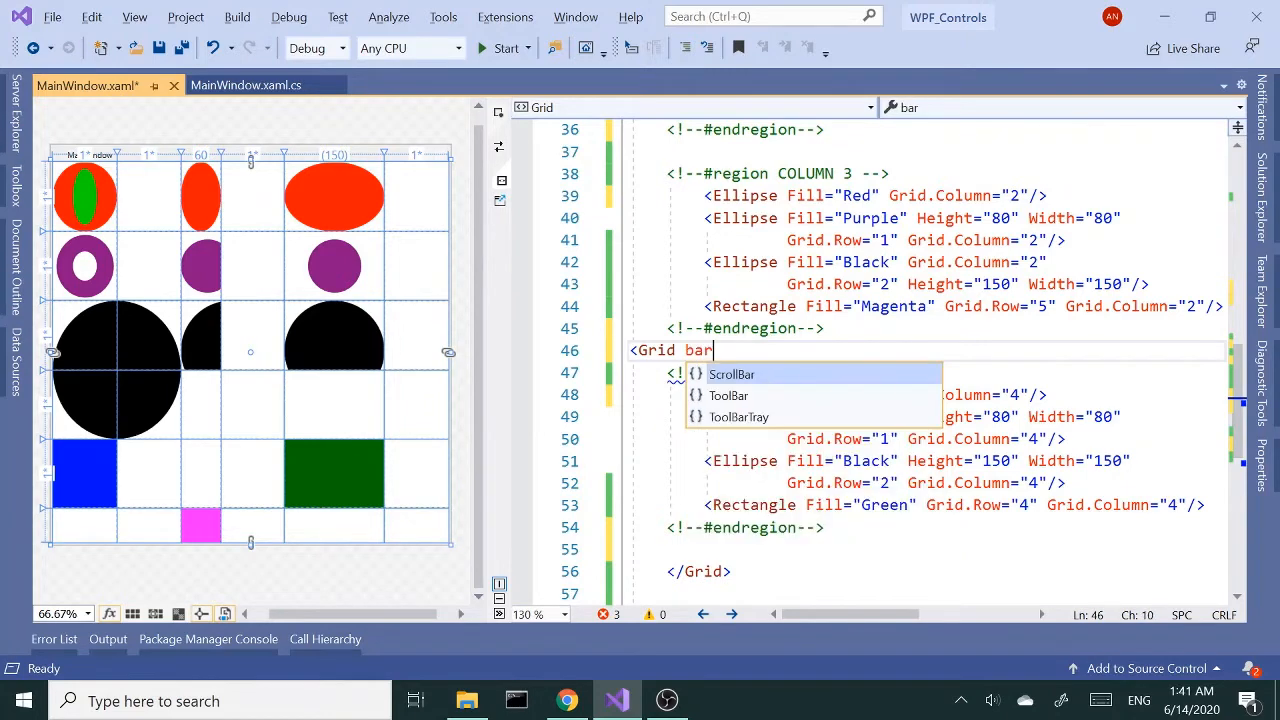
key("Backspace")
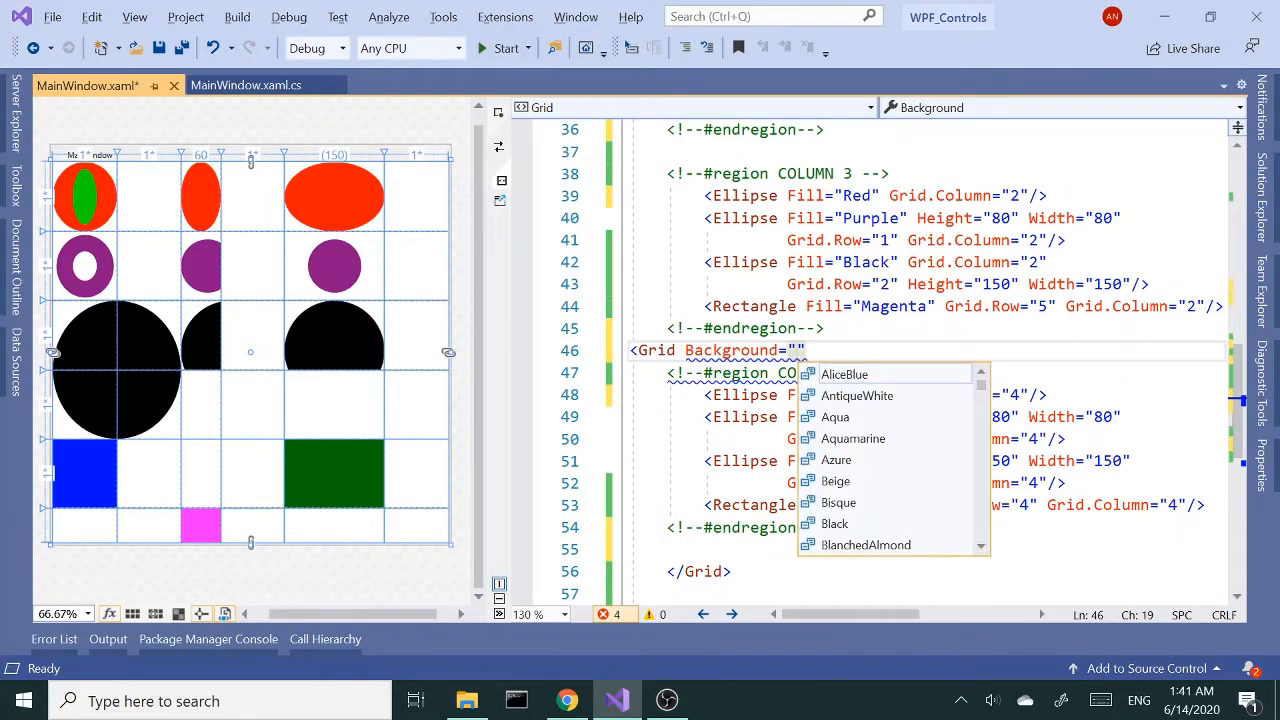
type("c")
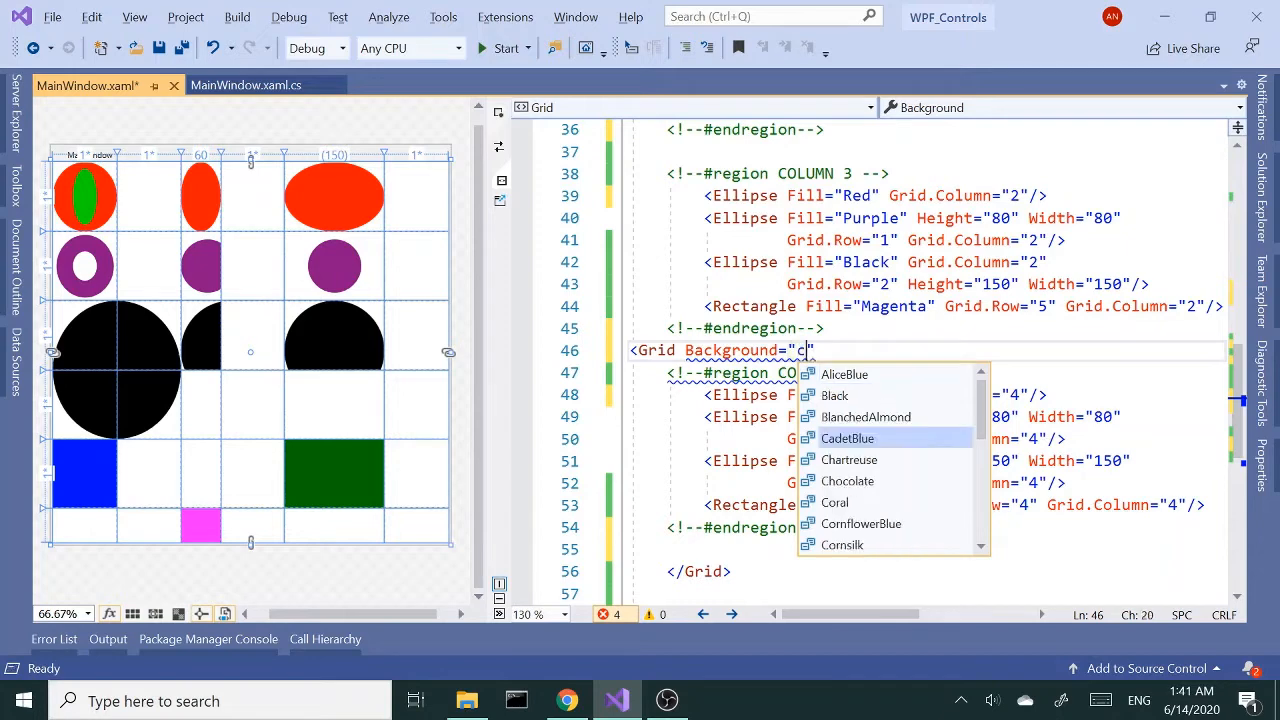
type("Coral")
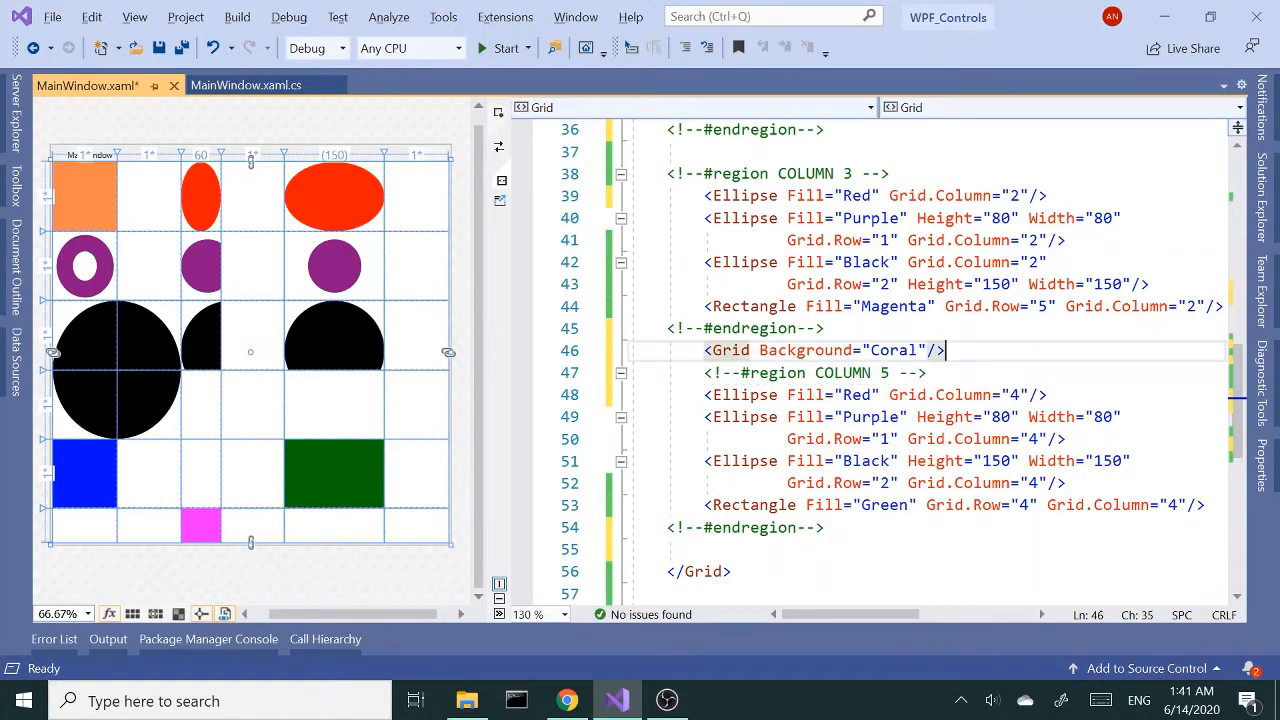
type("g")
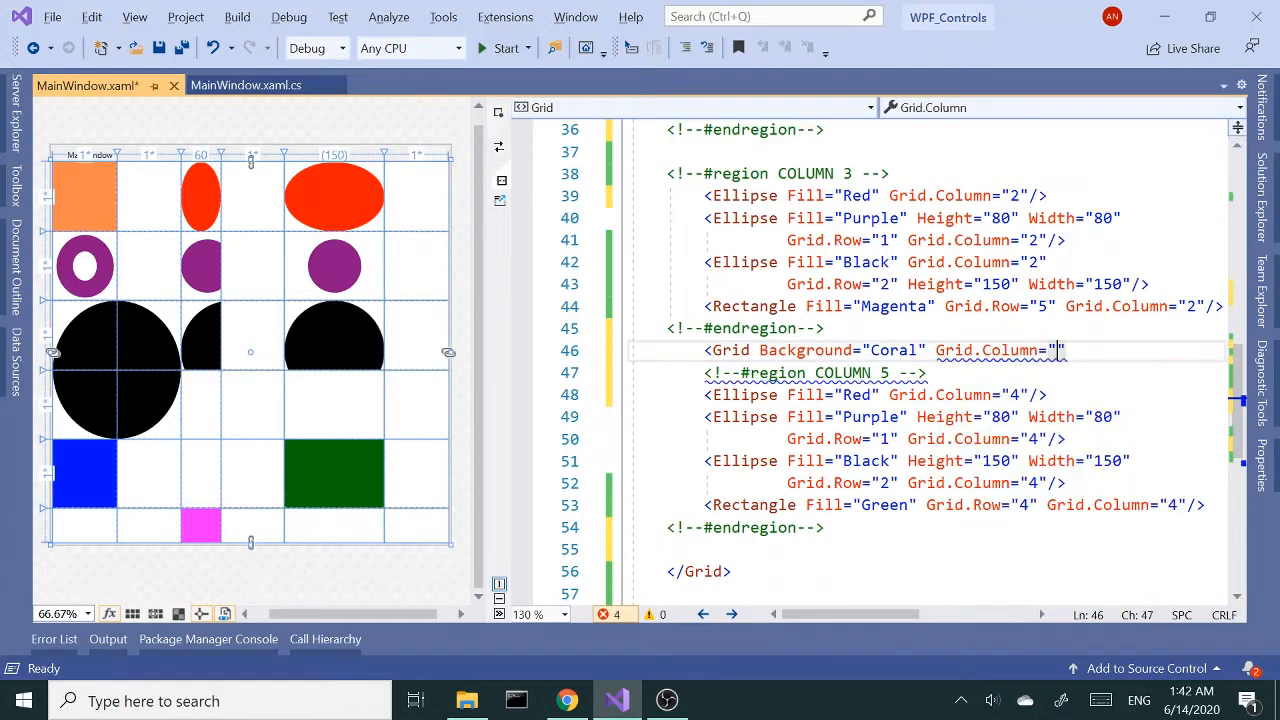
type("3\"")
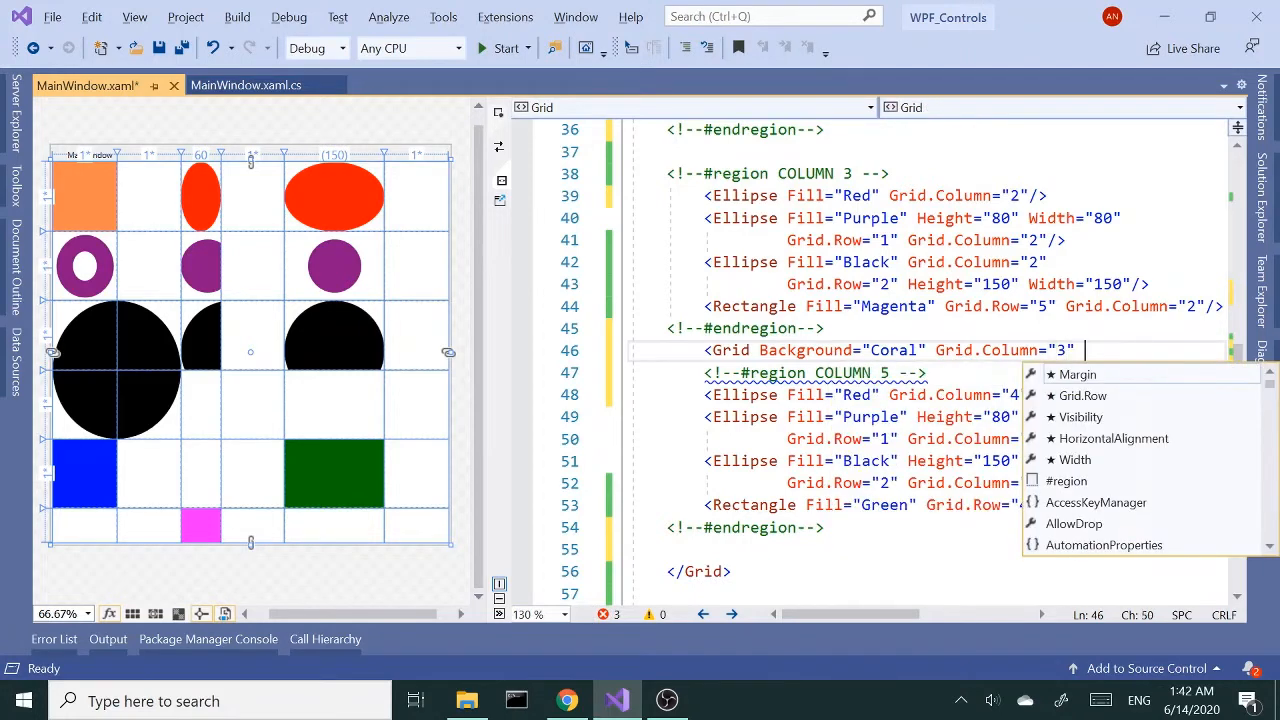
type("gr")
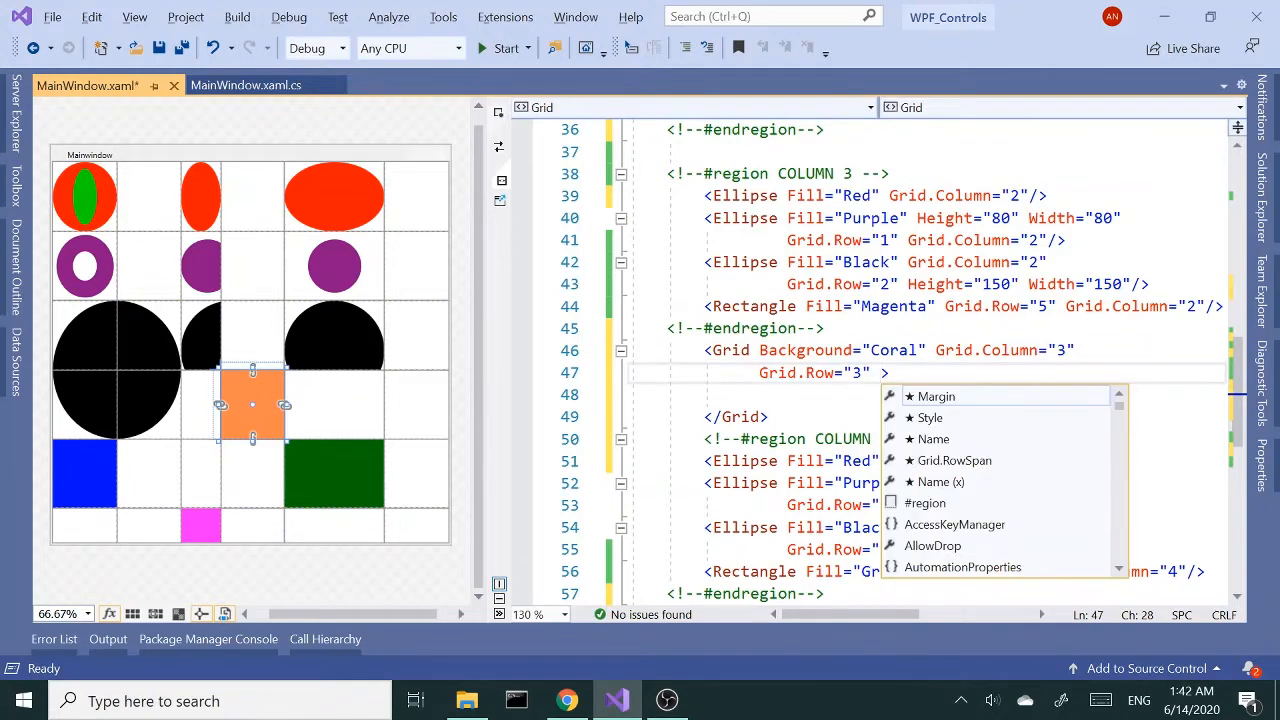
Give the coral Grid Grid.ColumnSpan="3" so it stretches across three columns.
type("g")
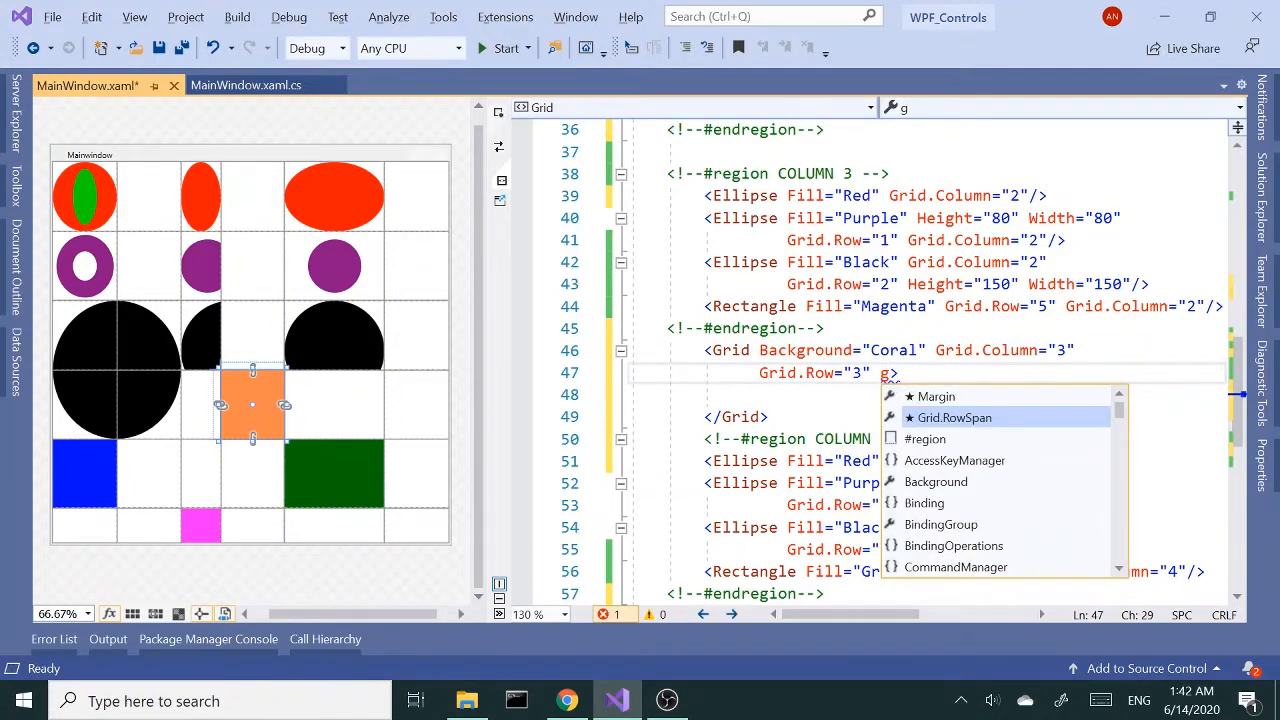
type("id.ColumnSpan=\"\"")
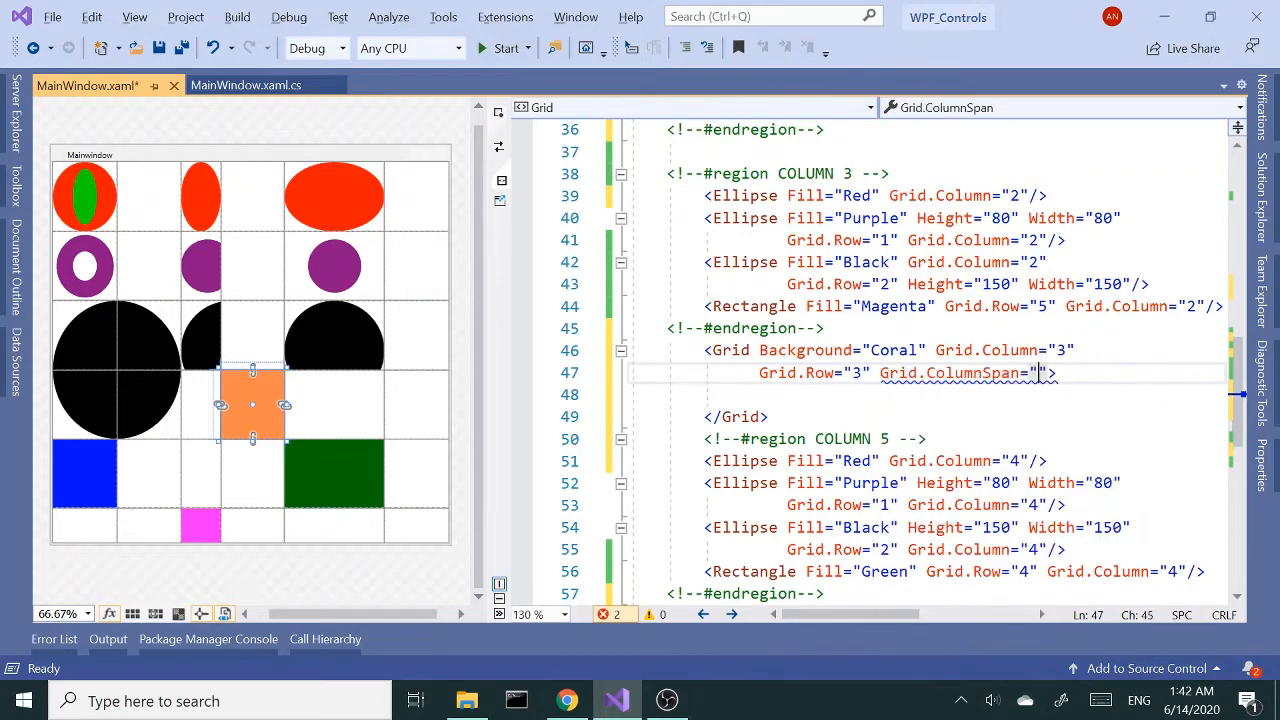
type("3")
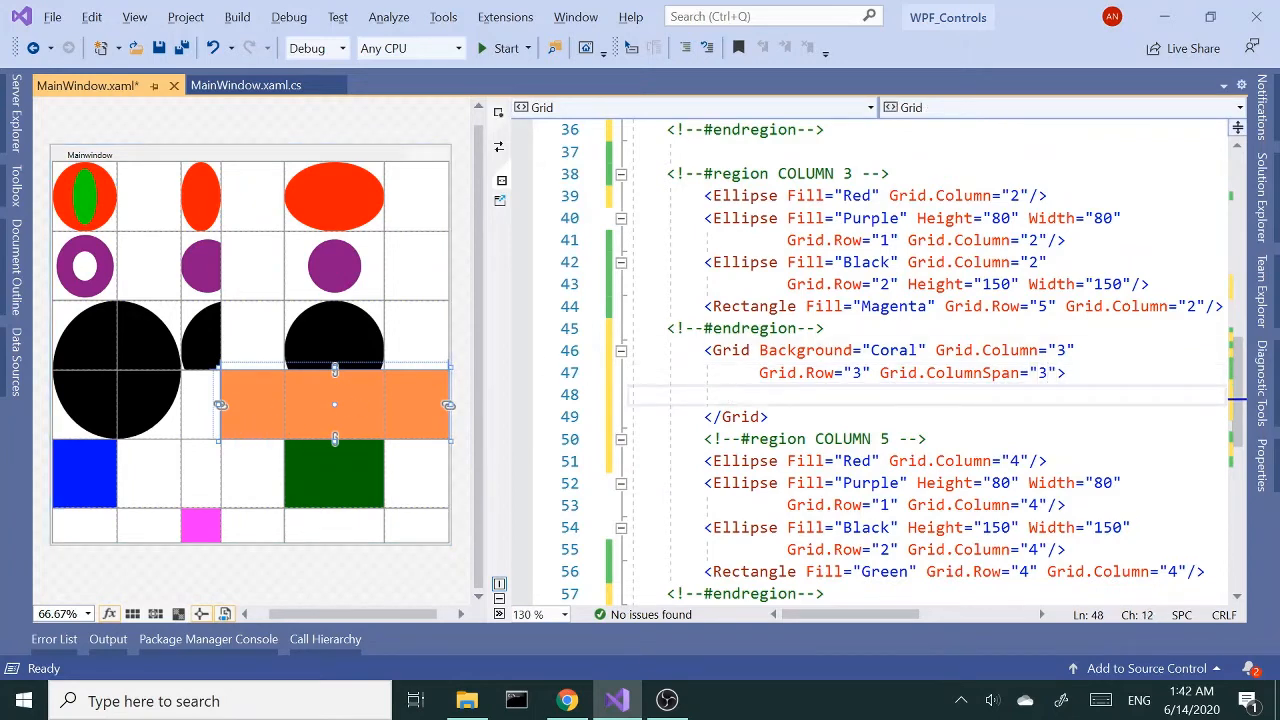
type("<")
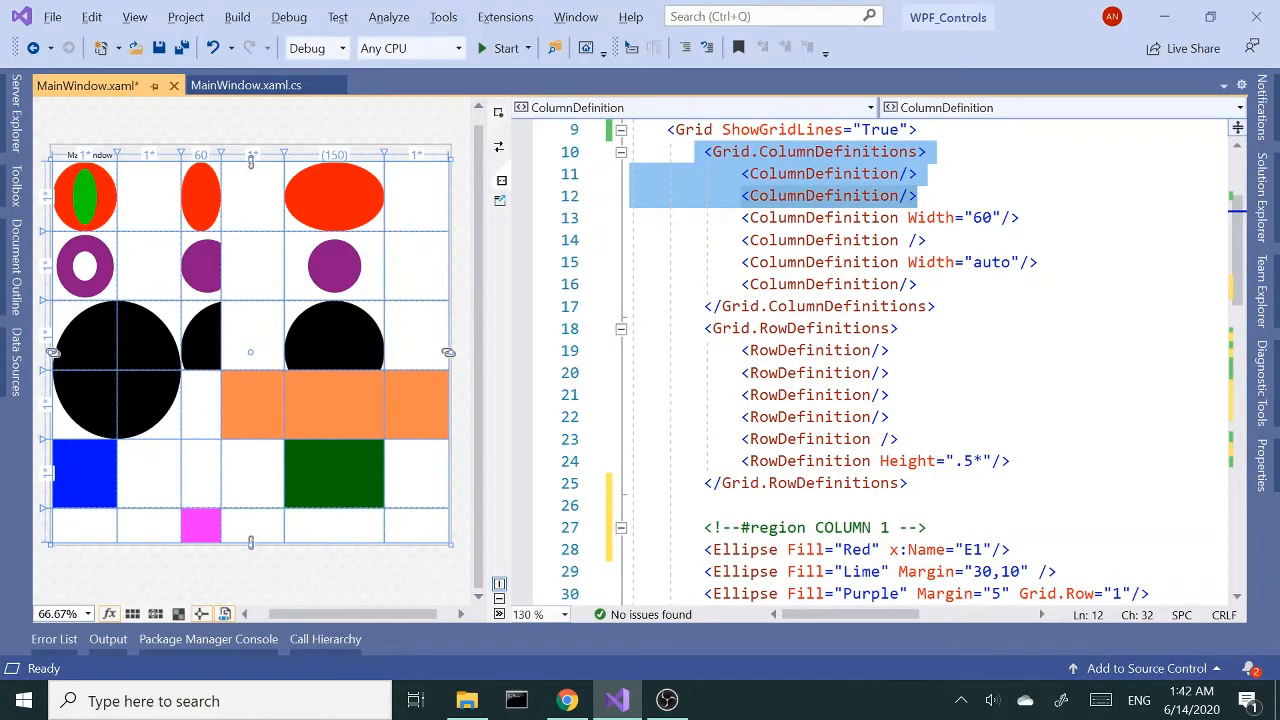
Define two ColumnDefinitions and two RowDefinitions inside the coral Grid.
scroll("down", 3)
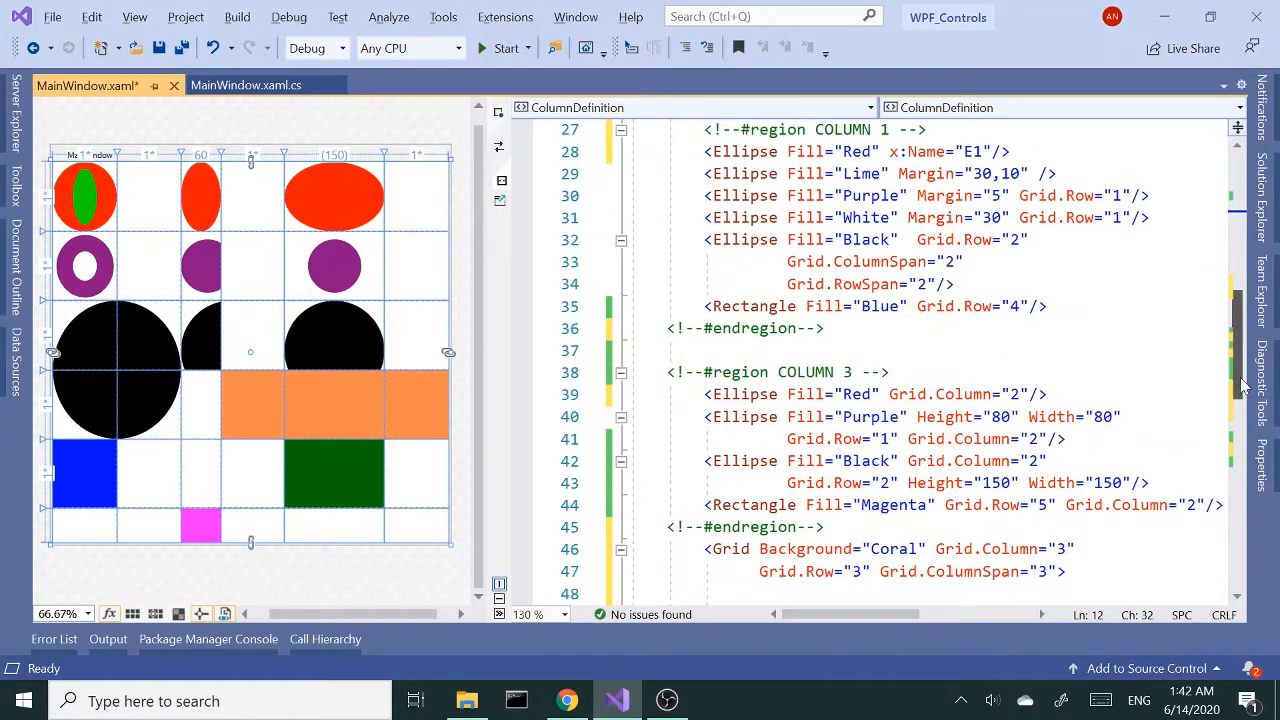
scroll("down", 3)
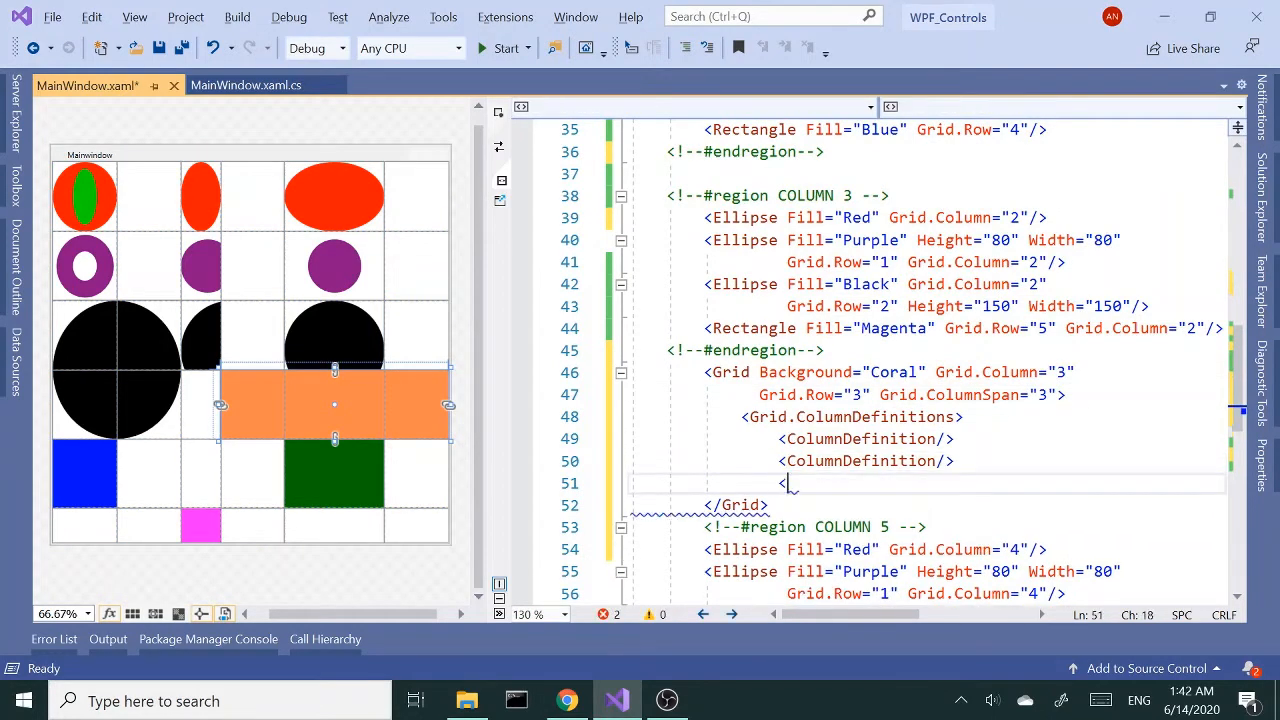
type("<")
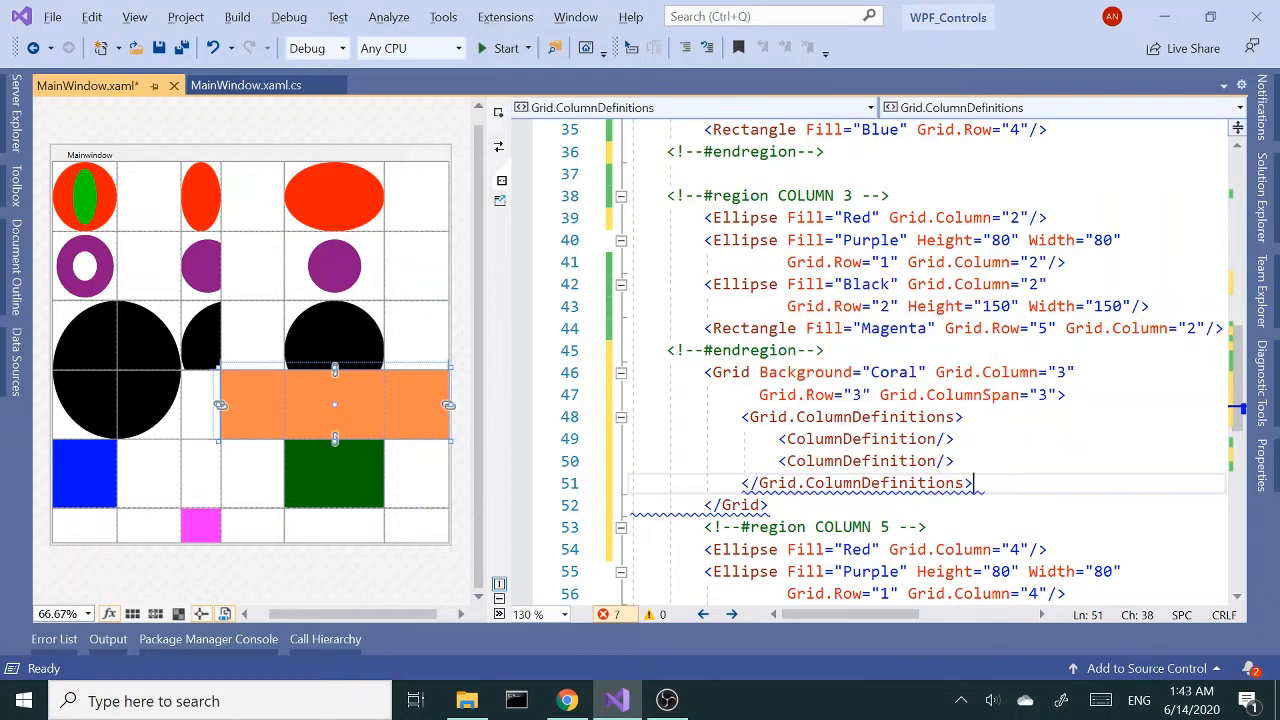
key("enter")
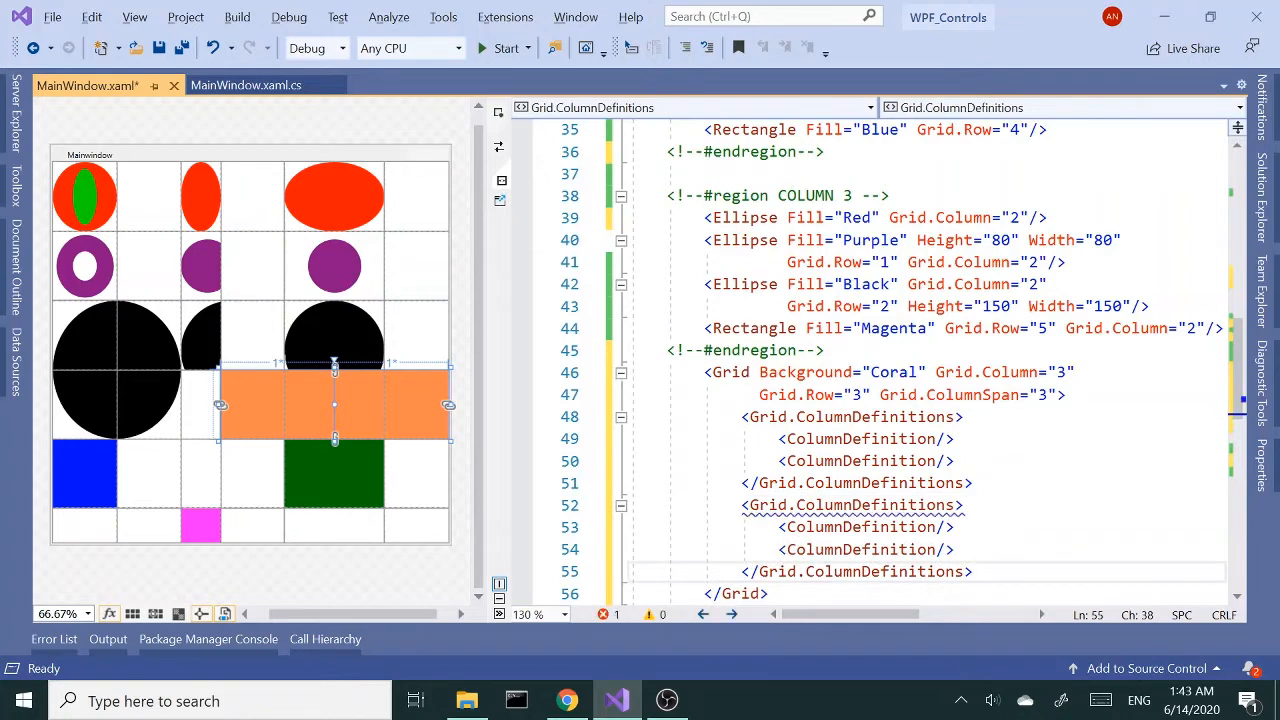
type("ro")
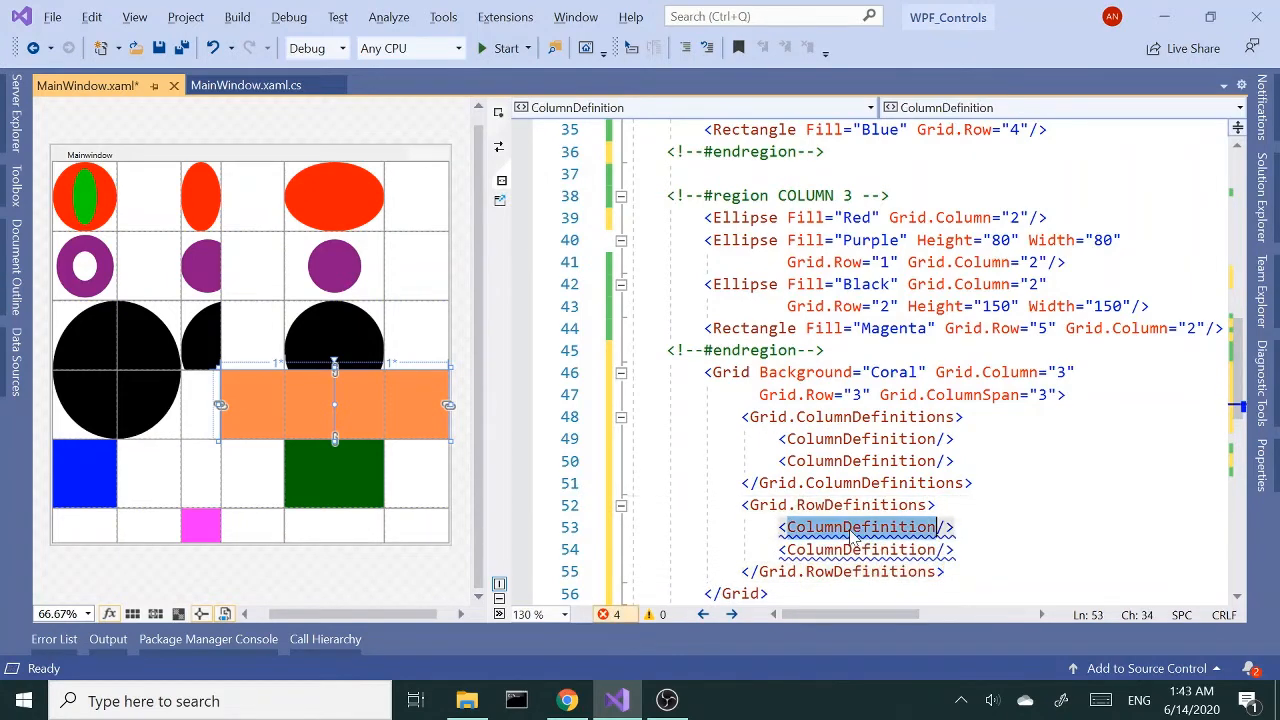
type("RowDefinition")
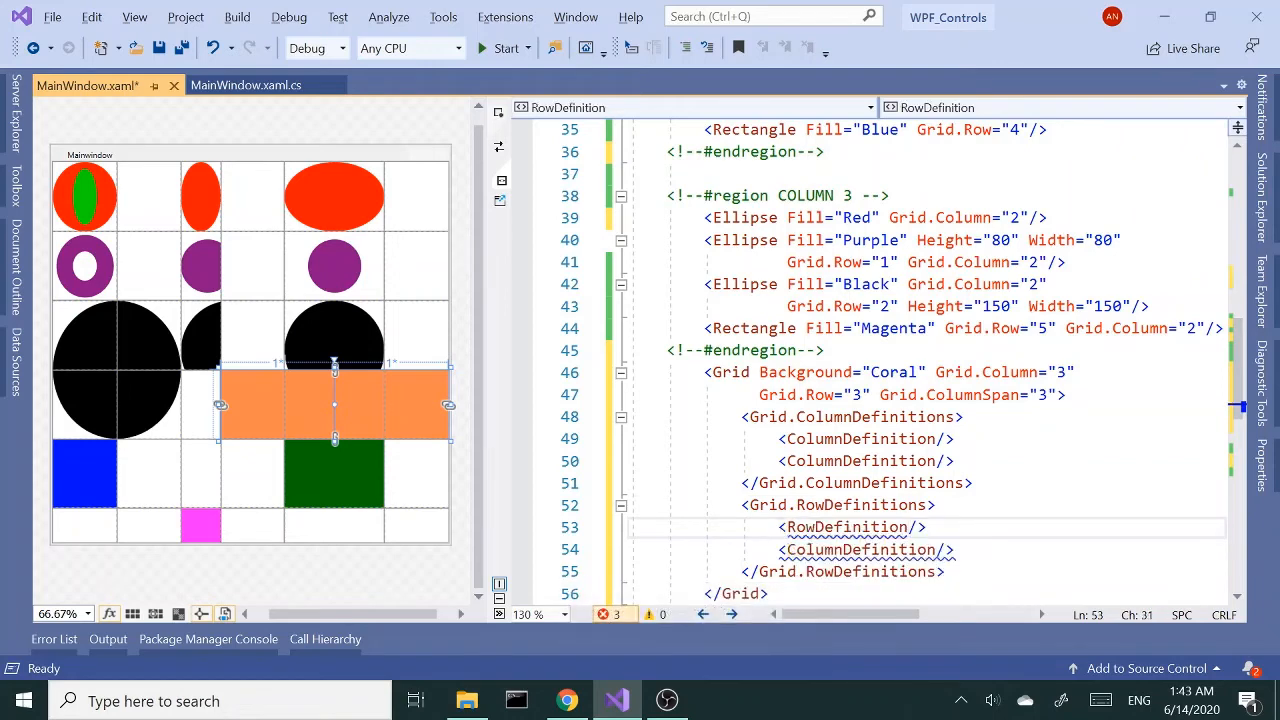
type("row/>")
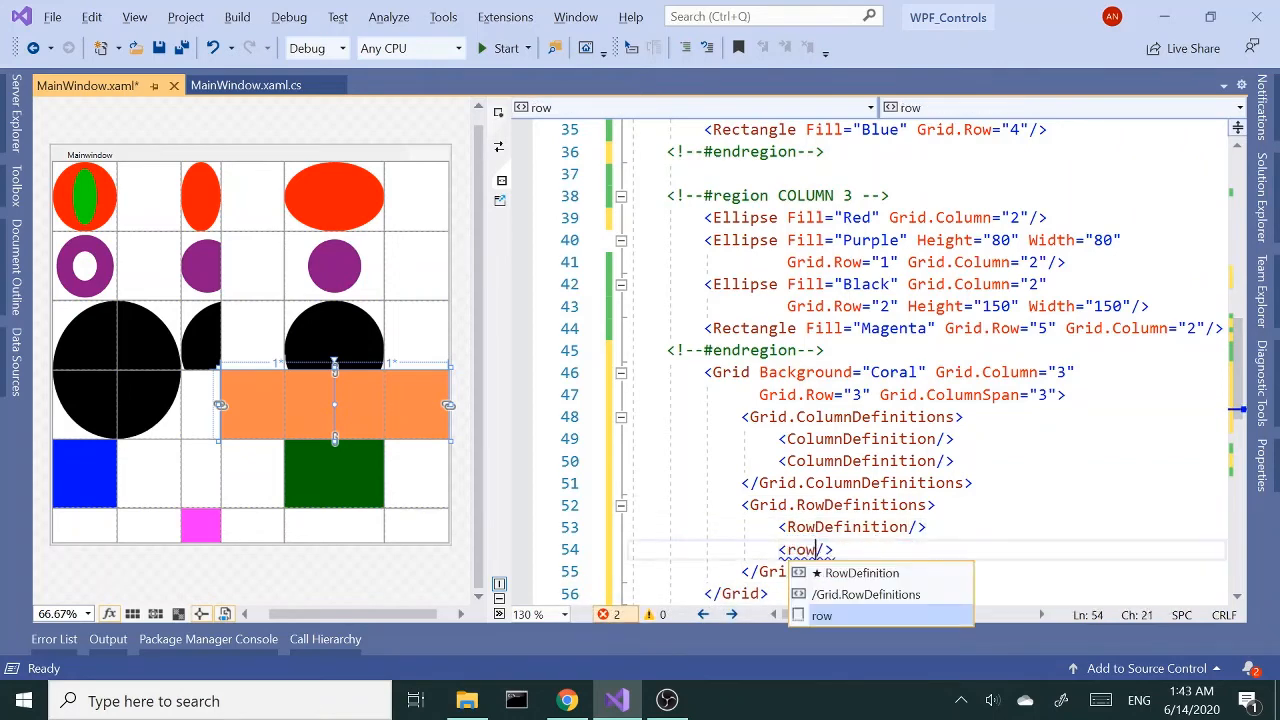
key("Tab")
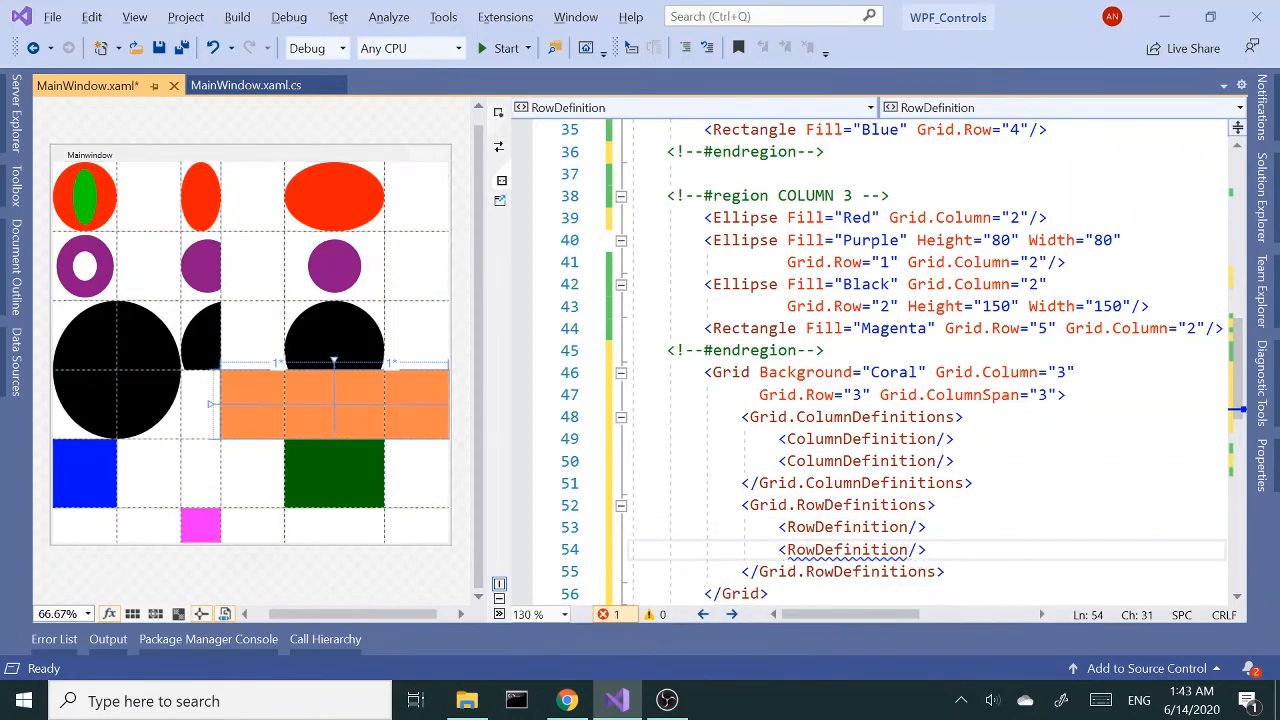
scroll("down", 3)
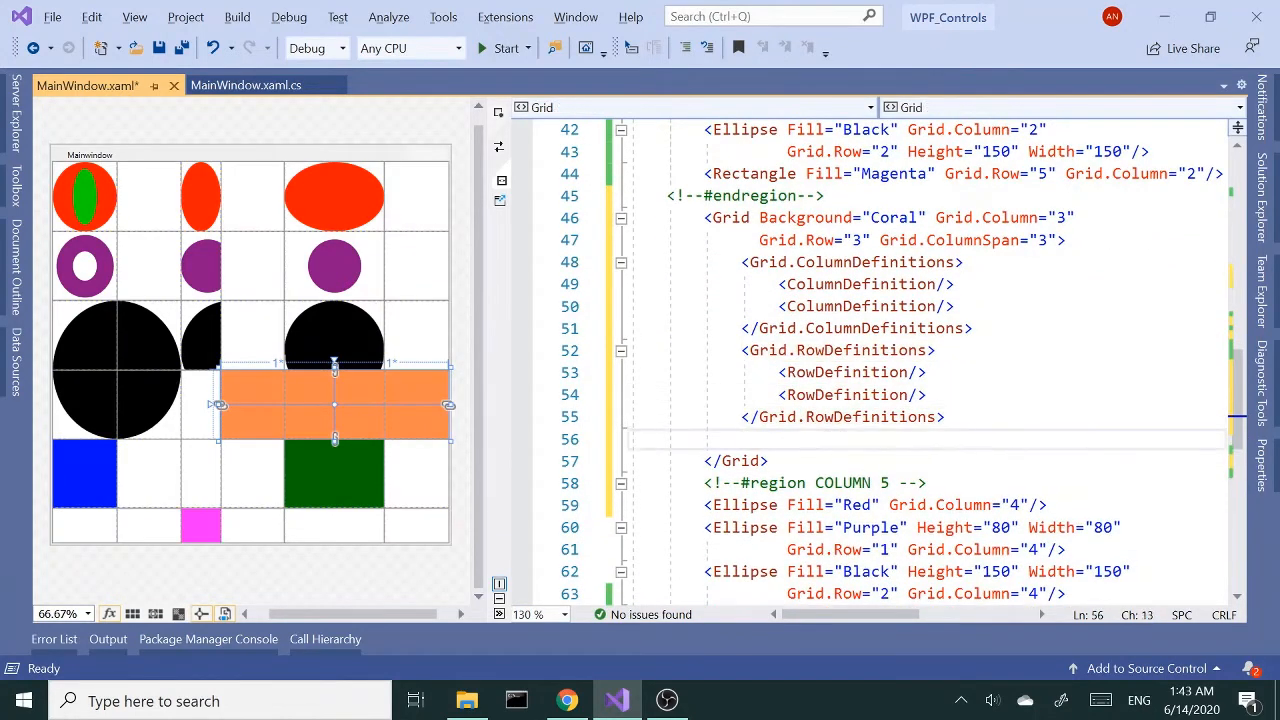
Add <TextBlock Text="textblock" FontSize="33"/> inside the coral Grid.
type("<")
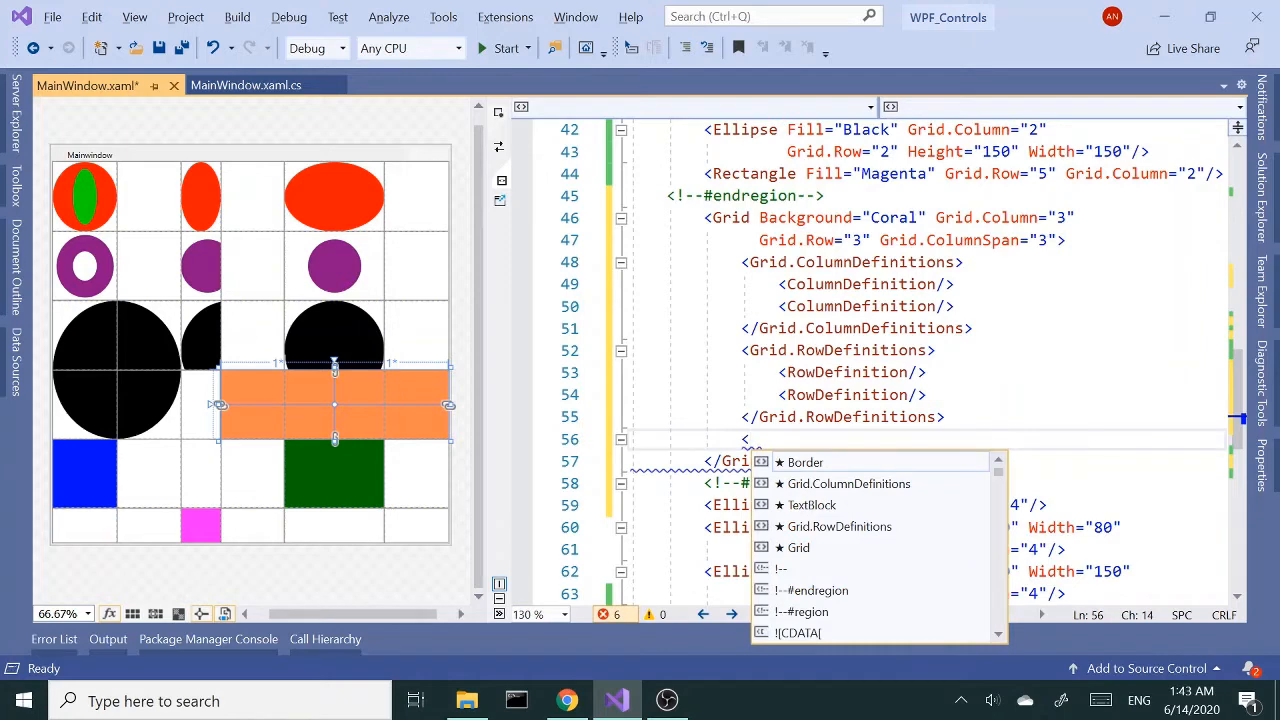
type("te")
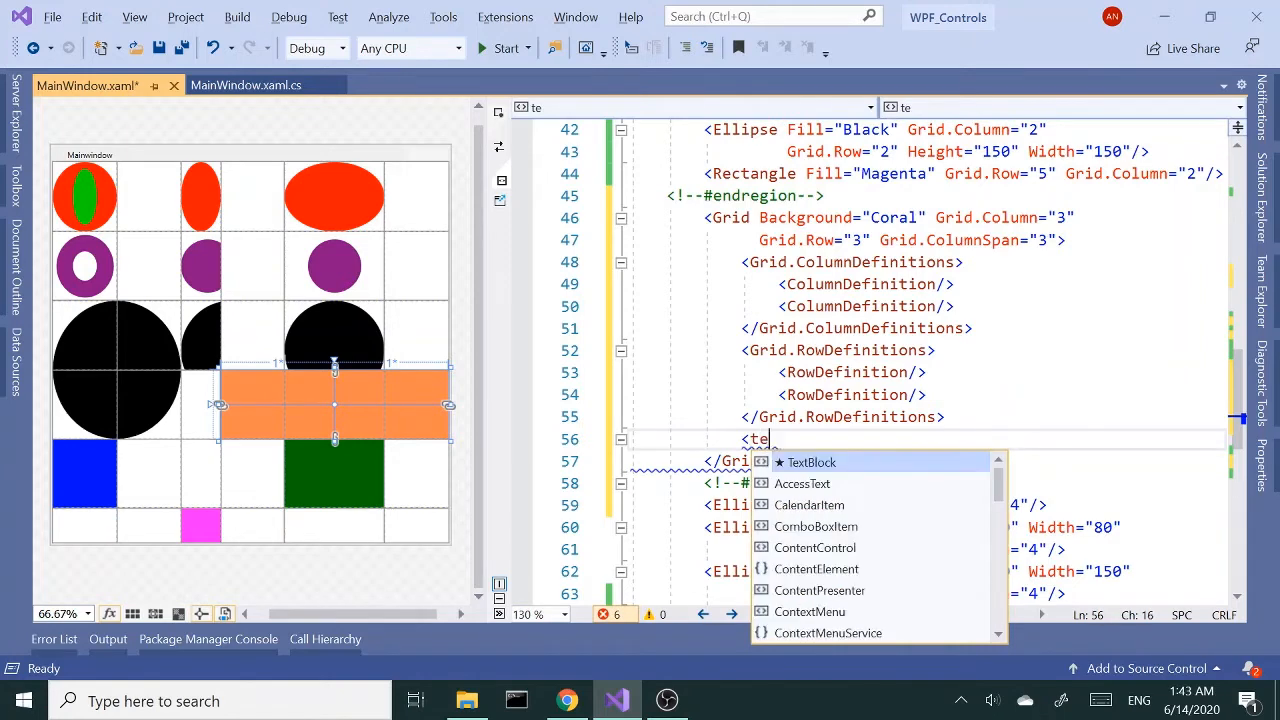
type("TextBlock te")
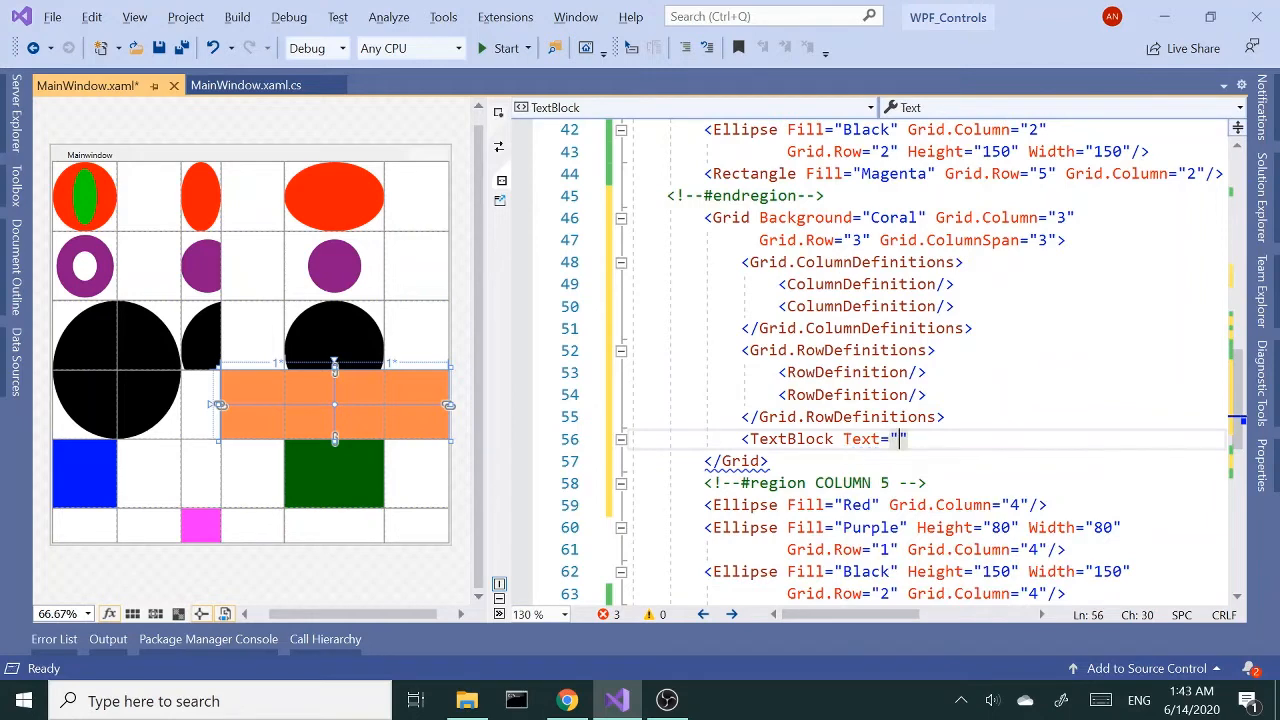
type("tex")
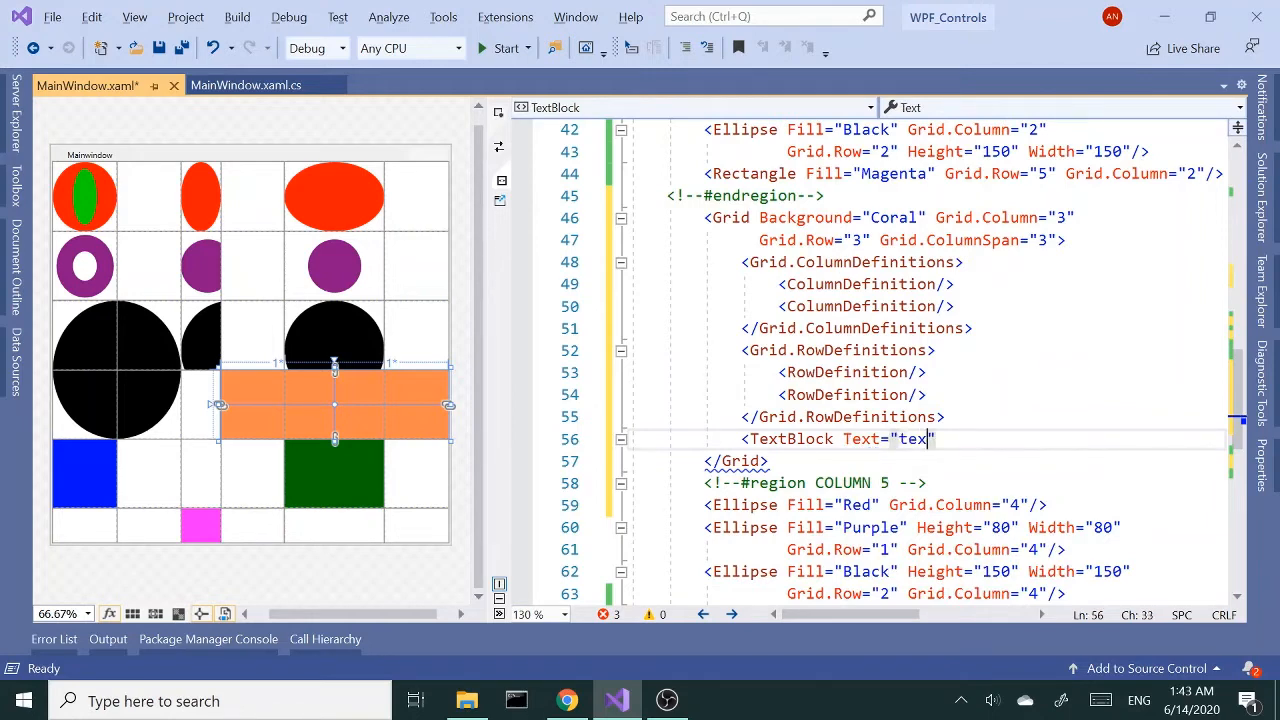
type("tbl")
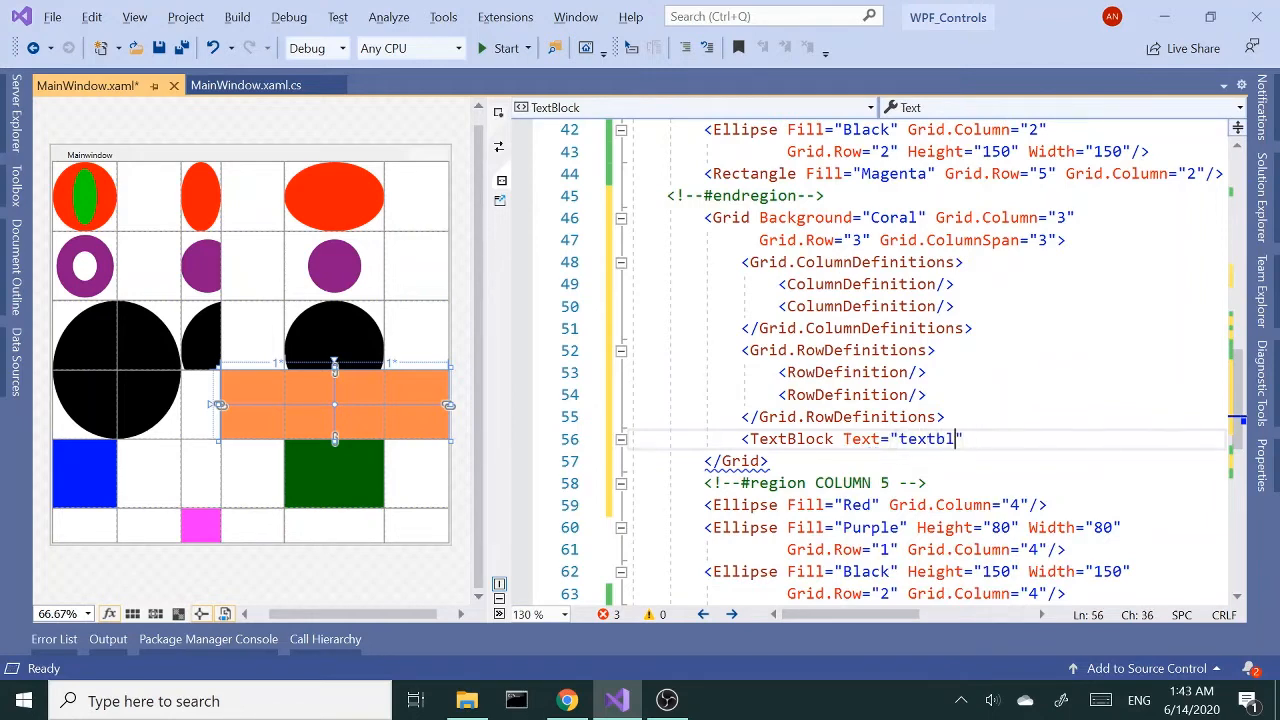
type("ock")
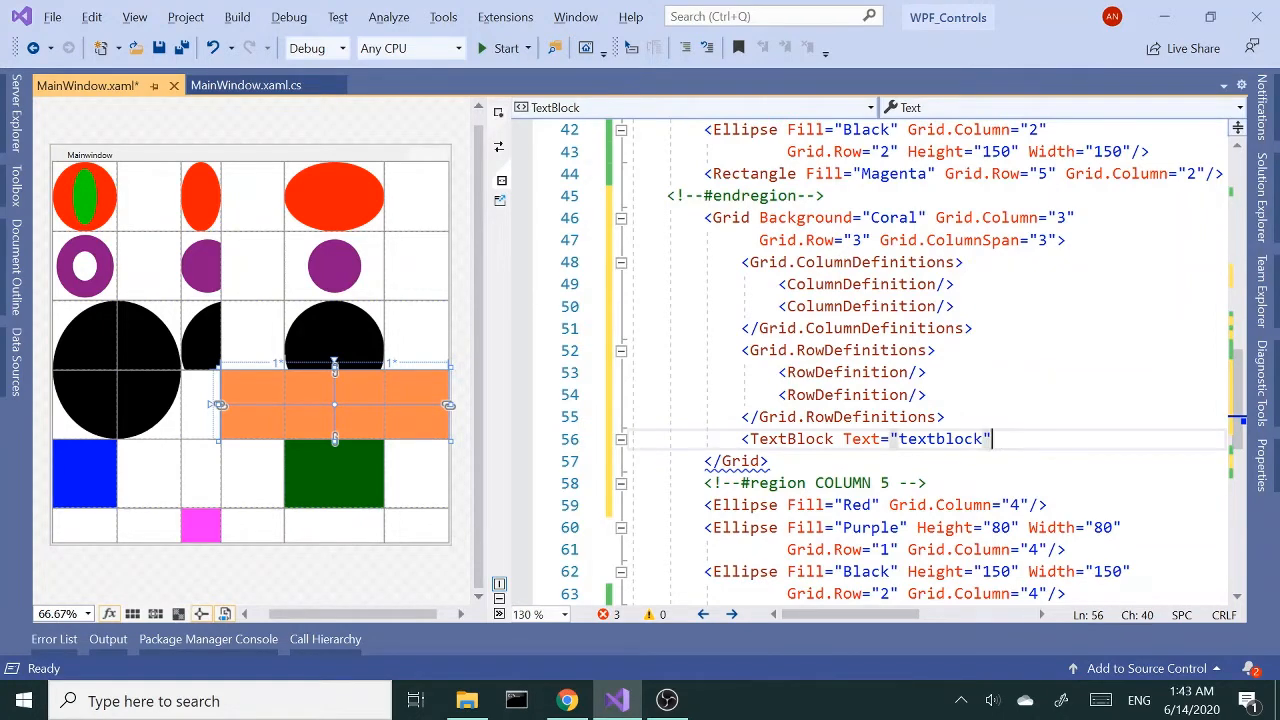
type("FontSize=\"\"")
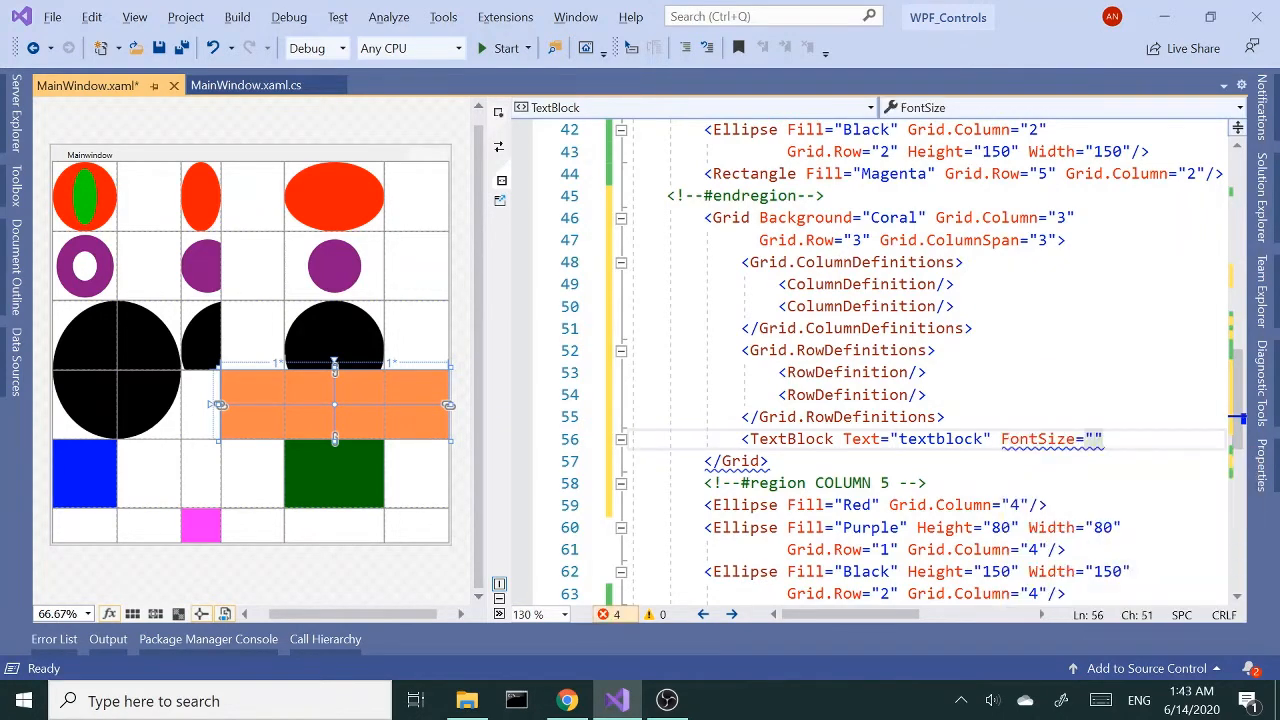
type("33")
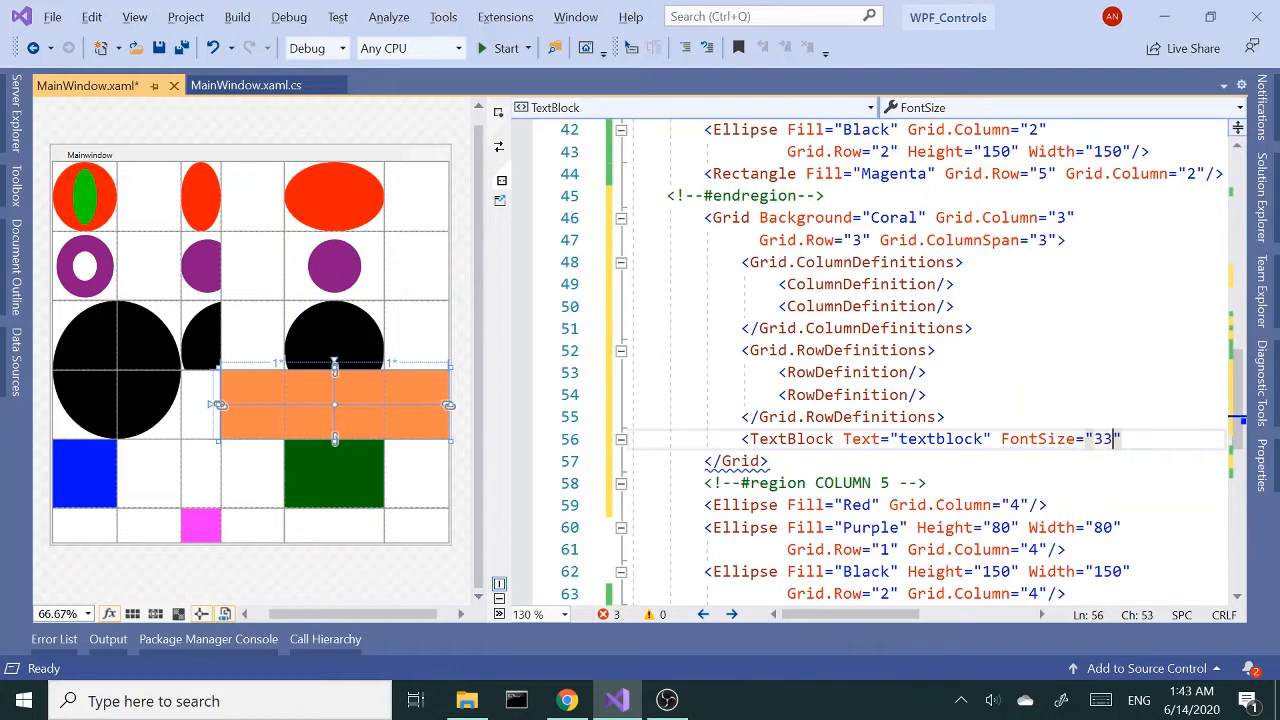
type("/>")
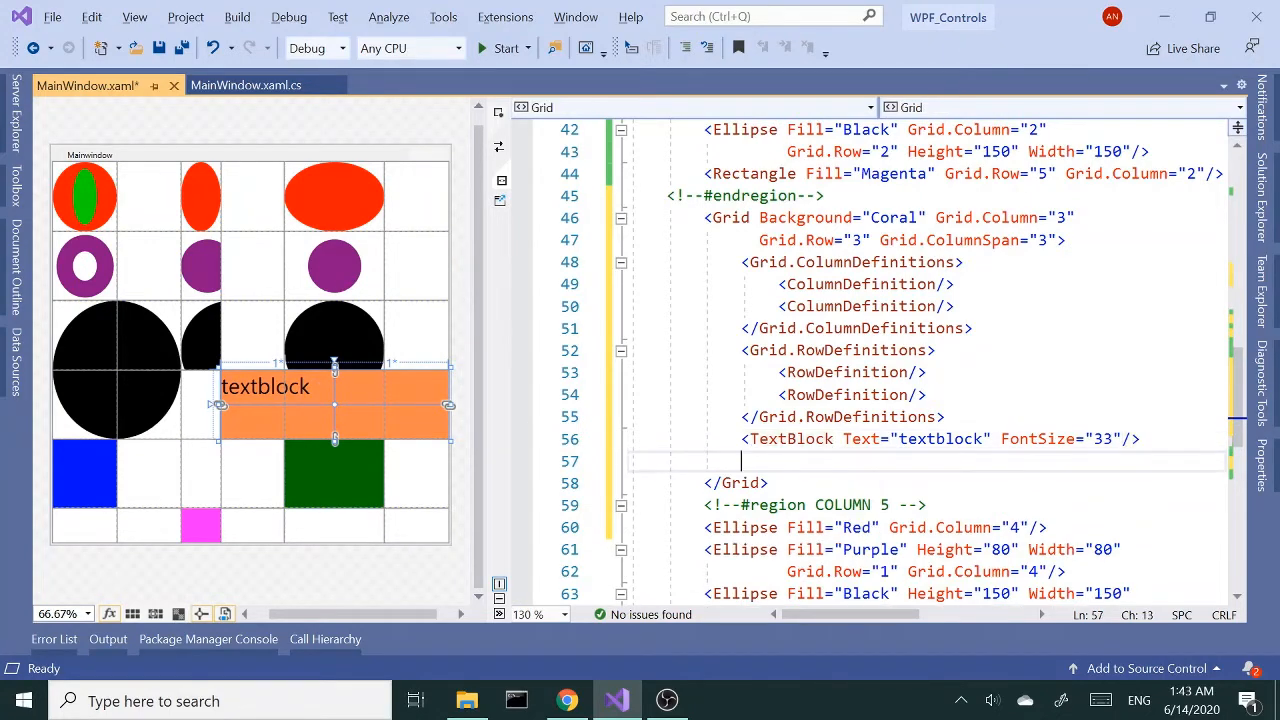
Add a TextBox with Grid.Column="1" after the TextBlock in the coral Grid.
type("<")
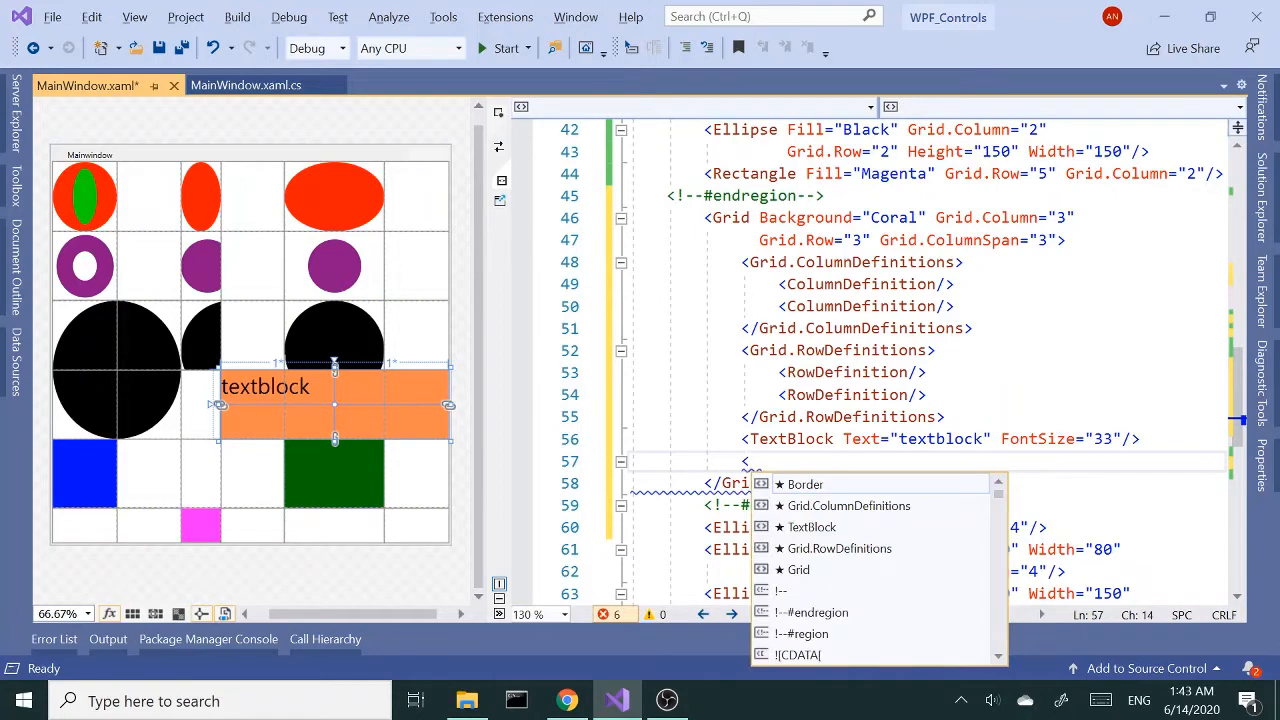
type("te")
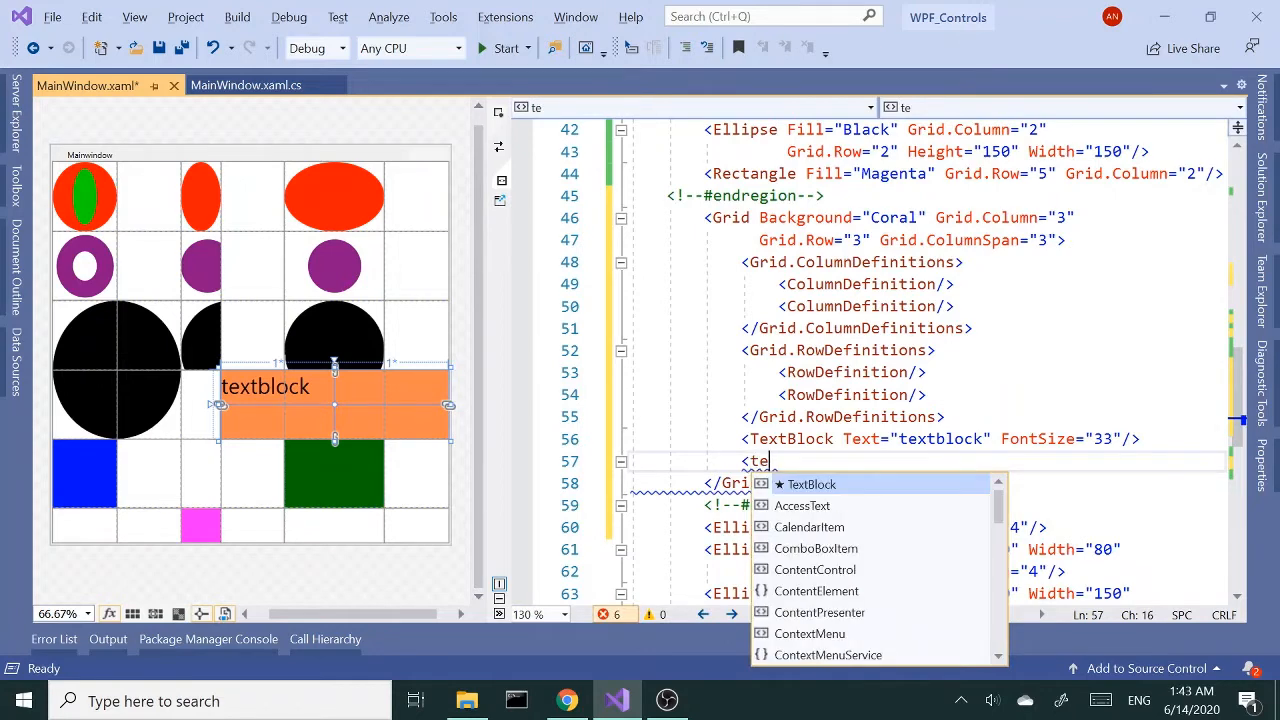
type("xtBox")
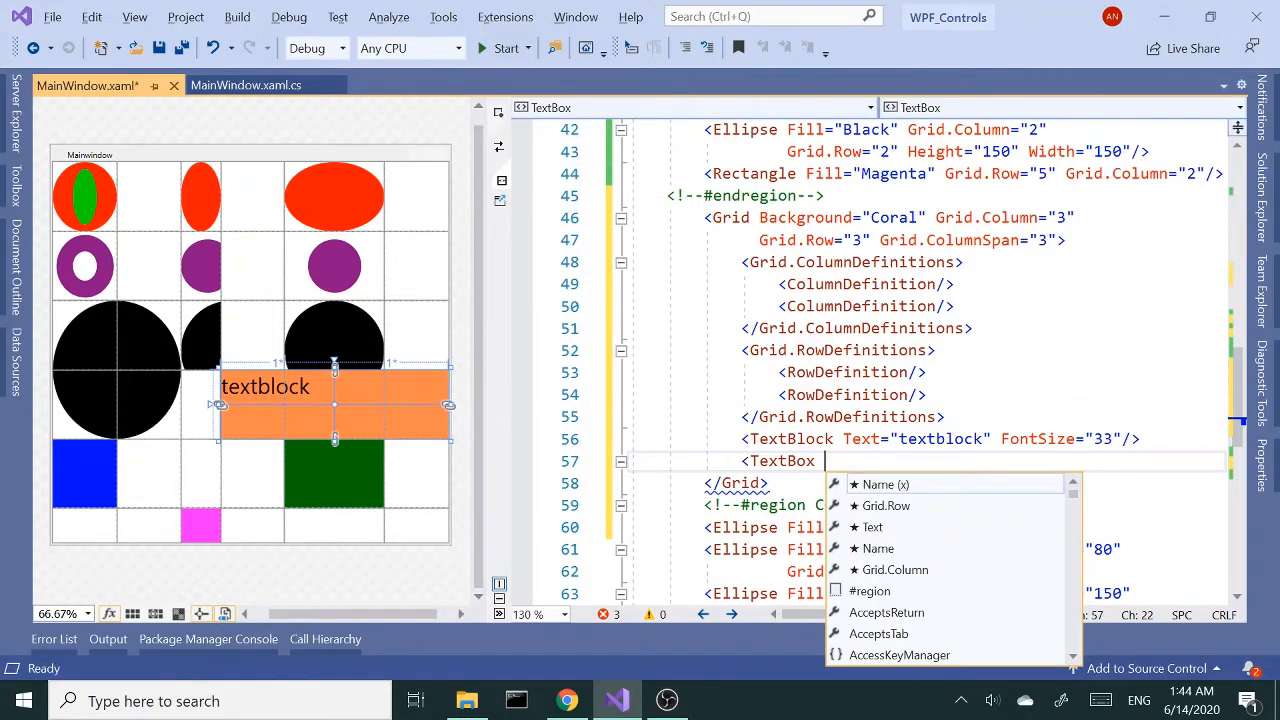
type("gr")
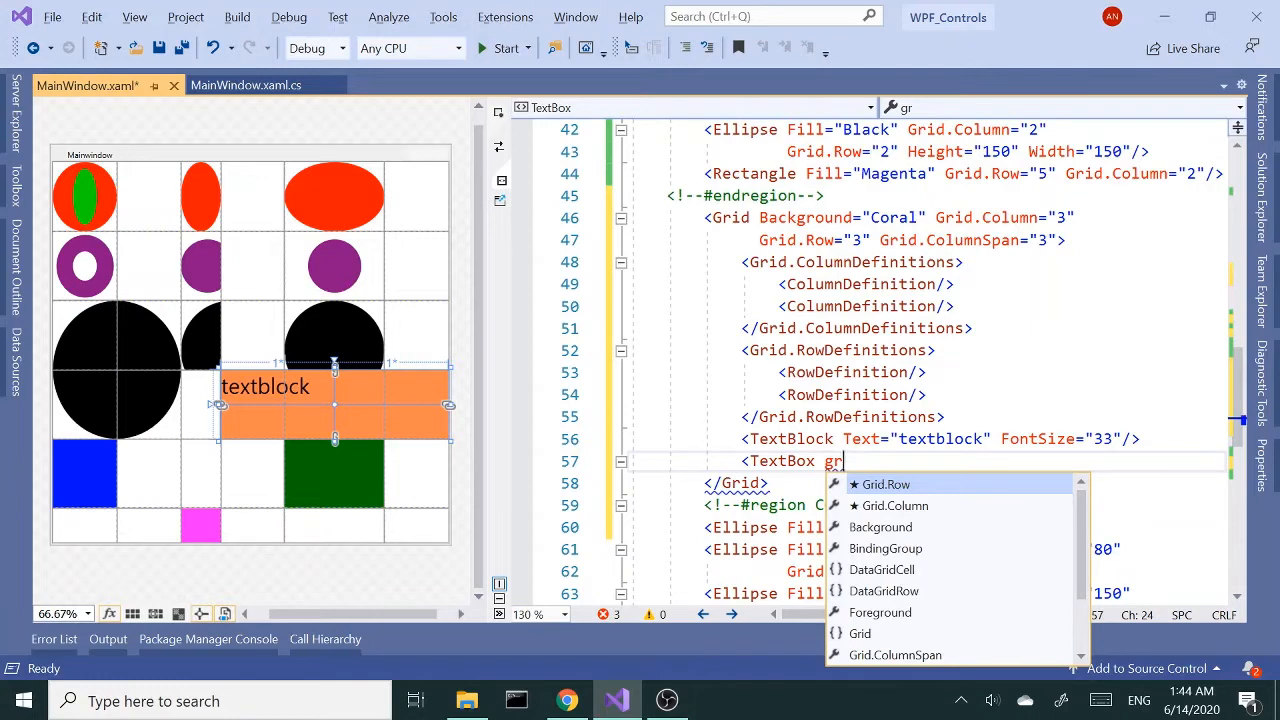
type("Grid.Column=\"1\"/>")
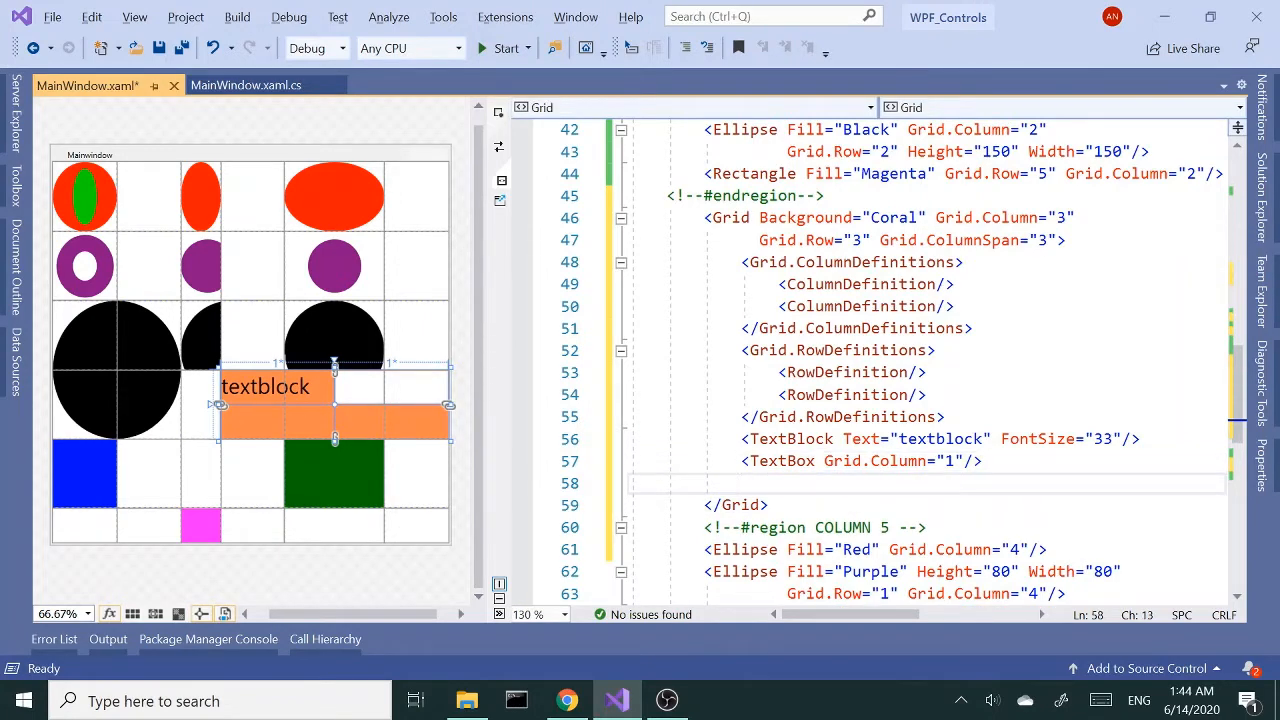
Add a Button with Content="Button", FontSize="33" and Grid.Row="1" in the coral Grid.
type("<b")
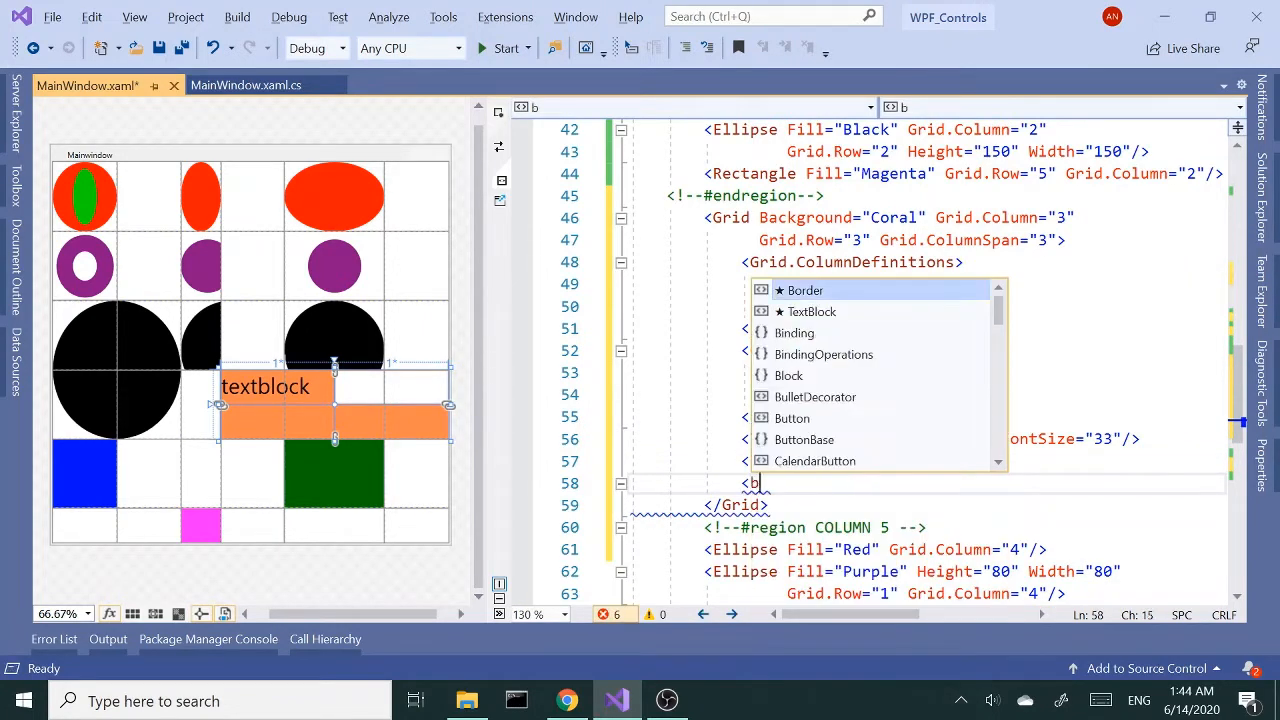
type("Button")
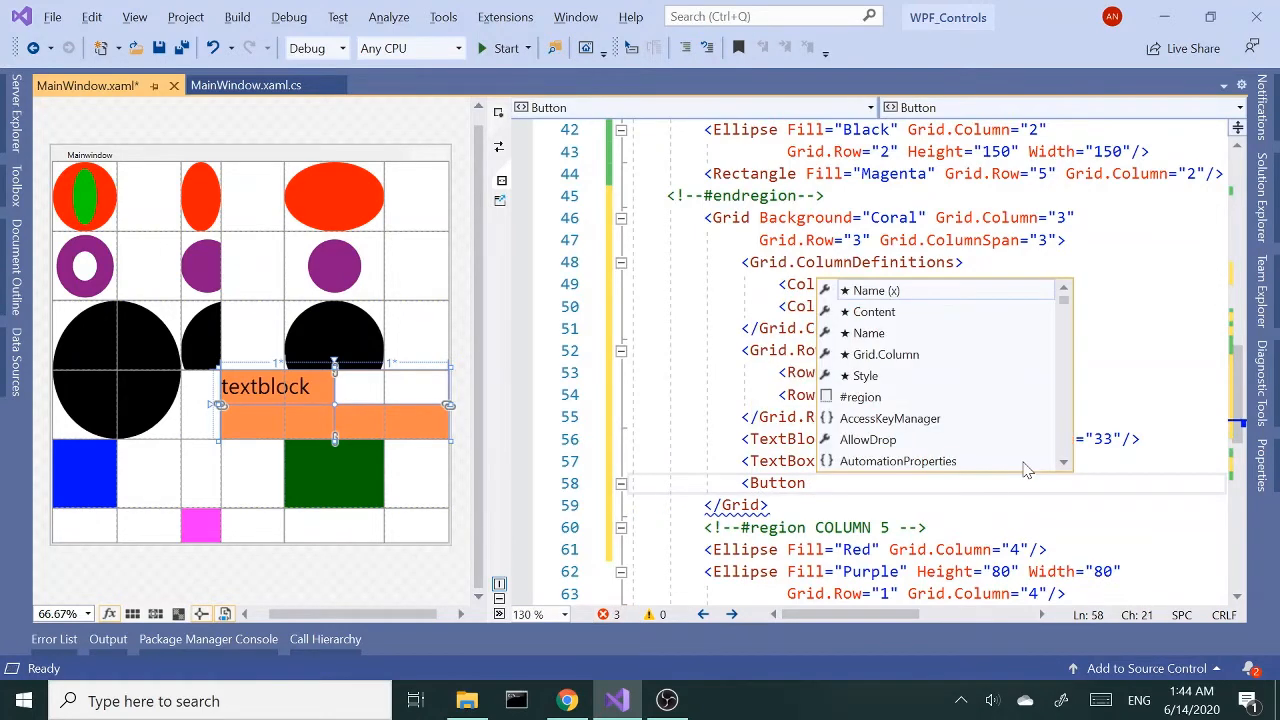
type("Content=\"")
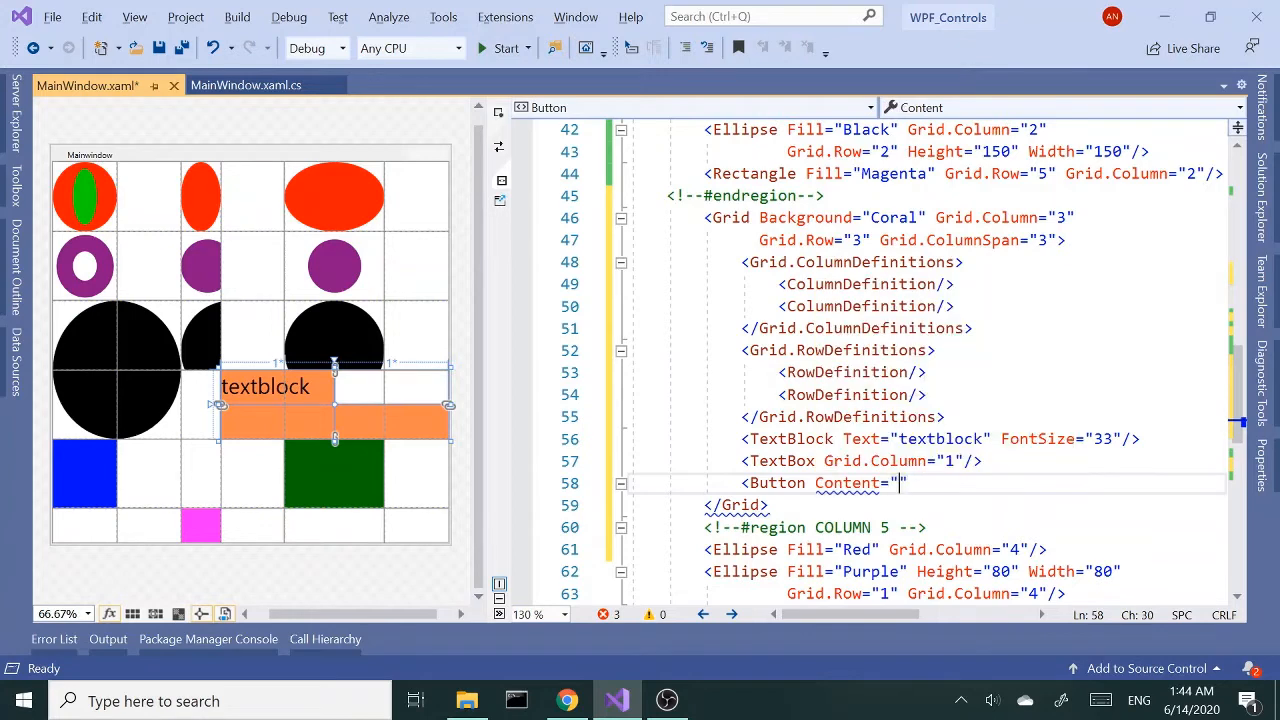
type("Button")
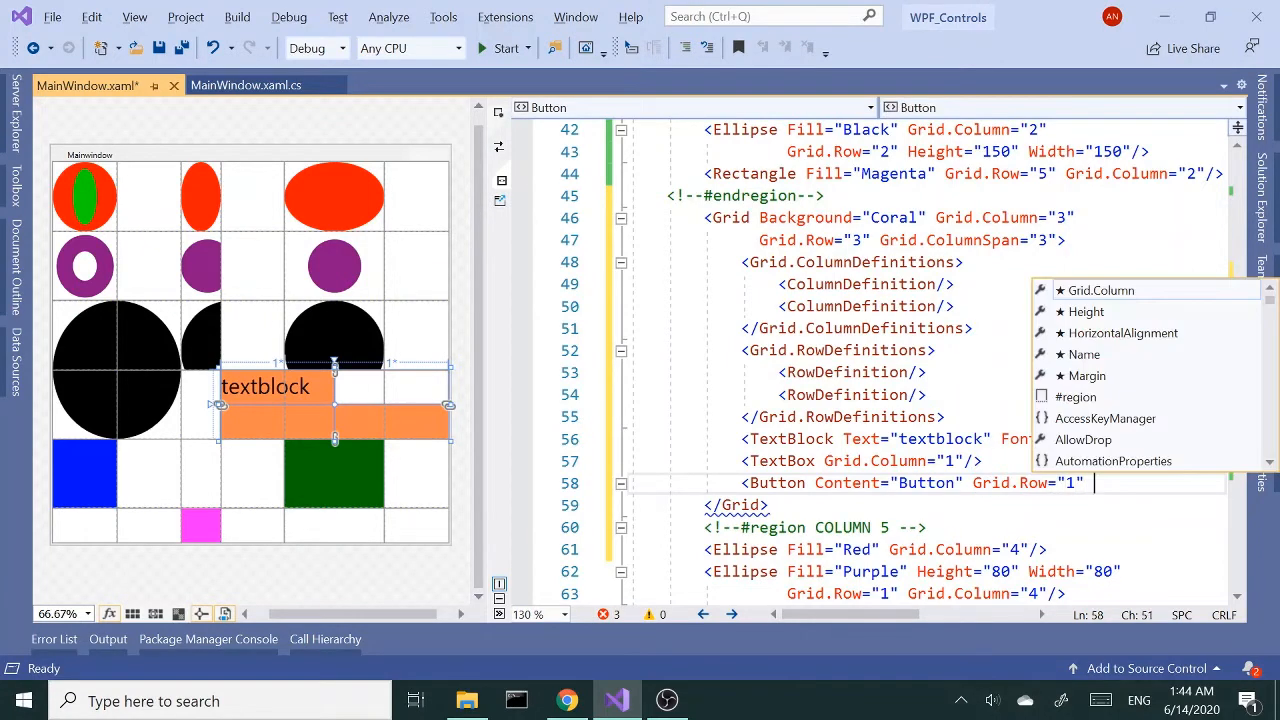
type("fo")
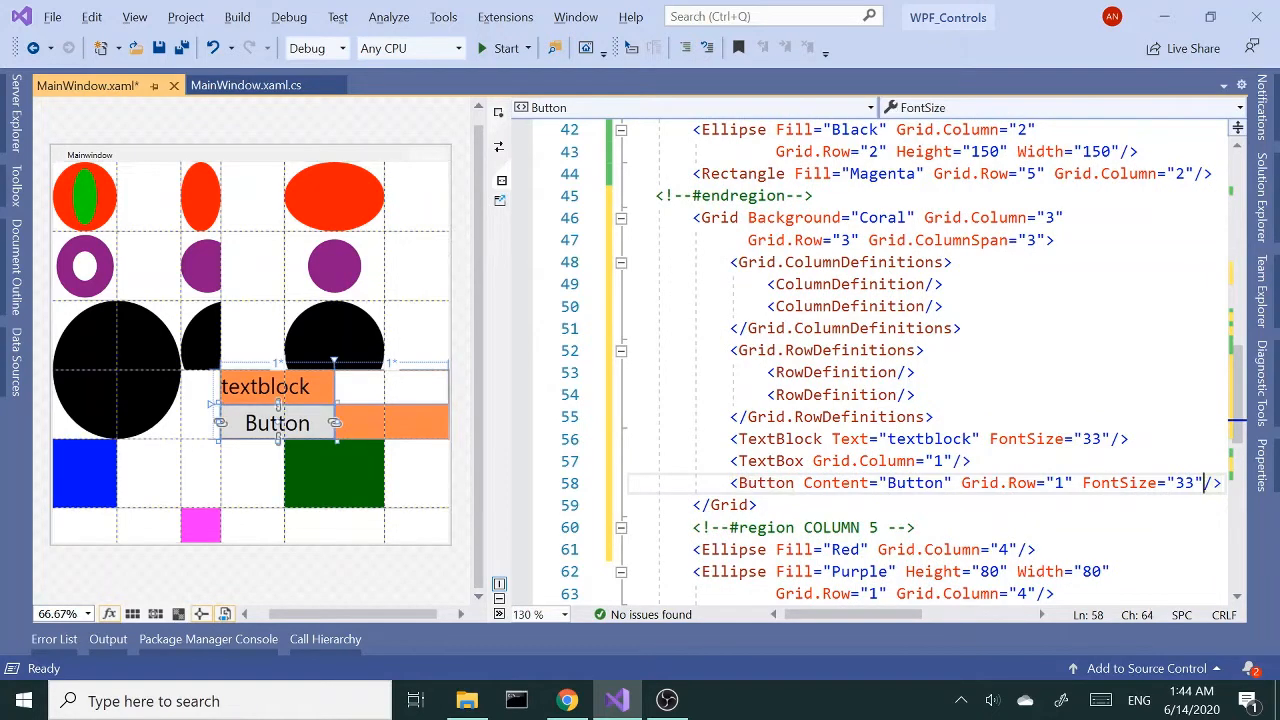
type("gr")
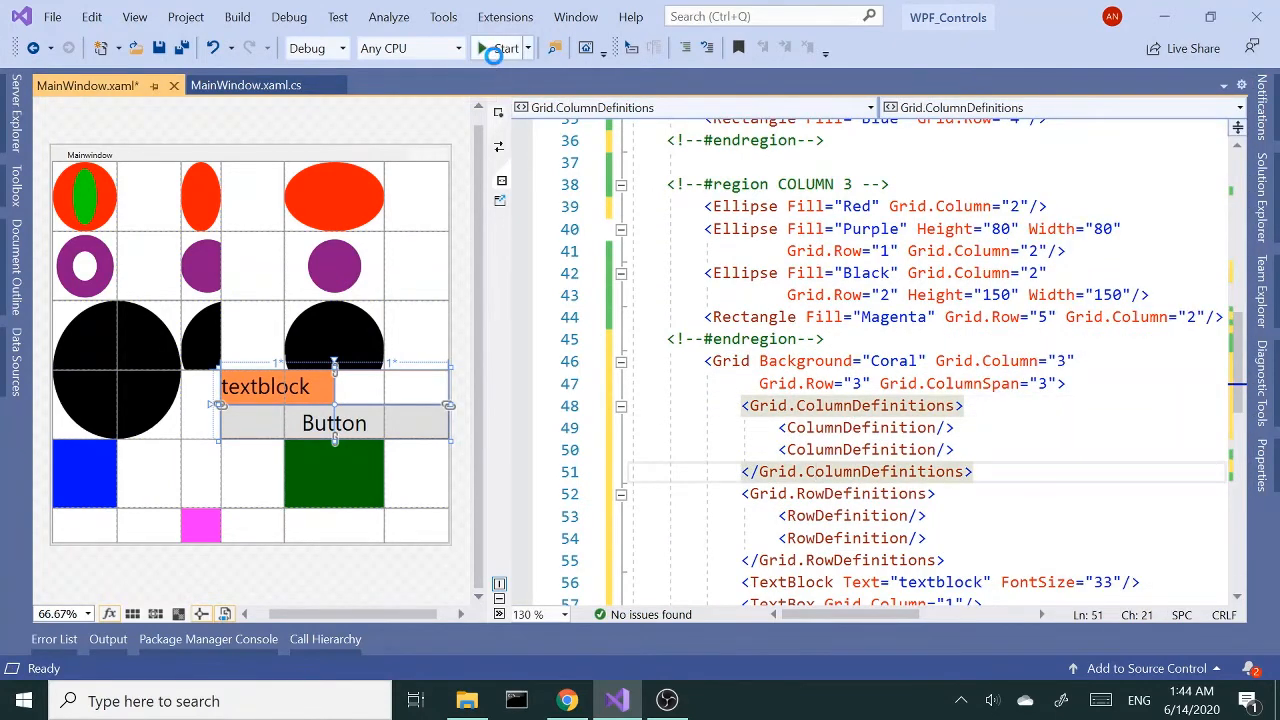
left_click(506, 48)
type("af;ldj;askfd")
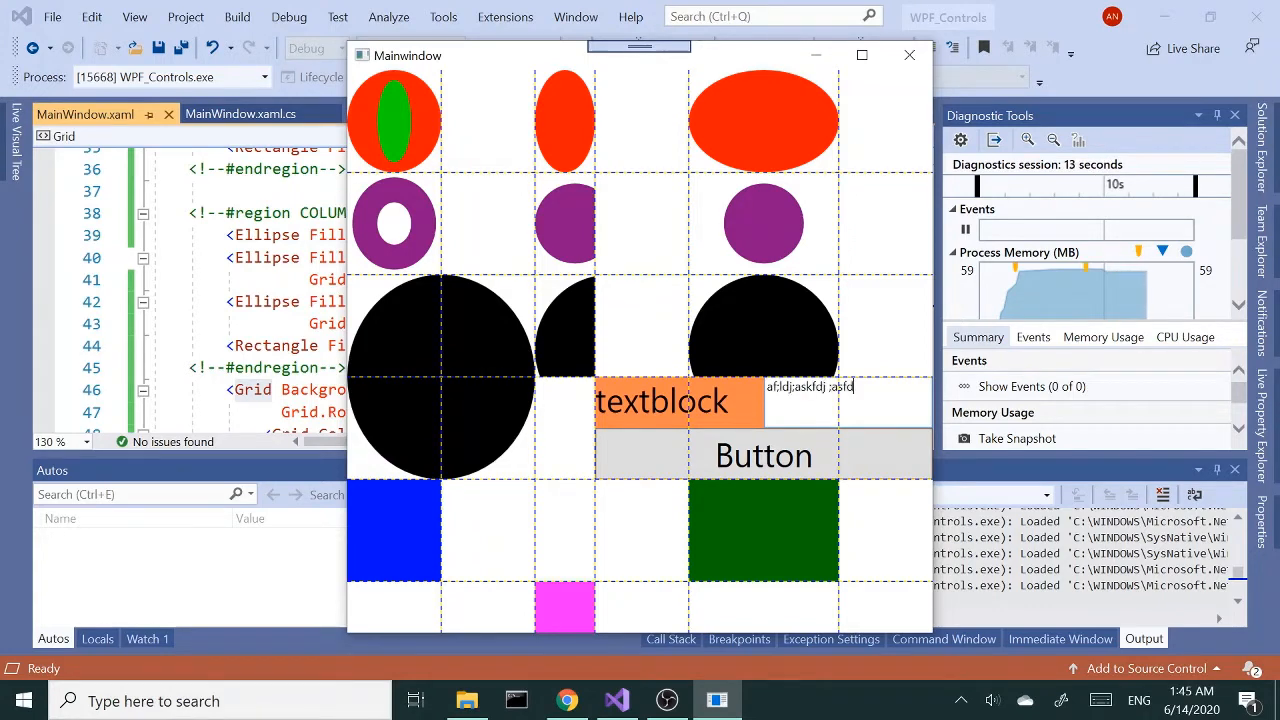
type("j; asfd")
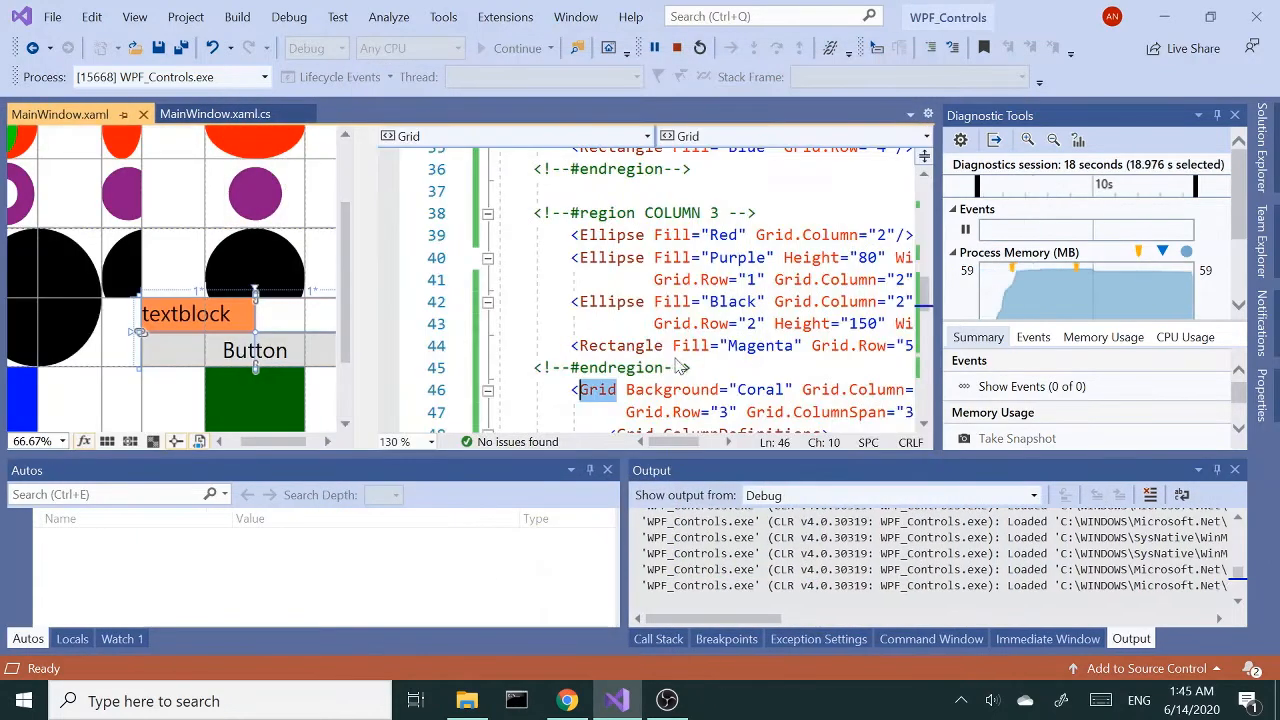
left_click(676, 48)
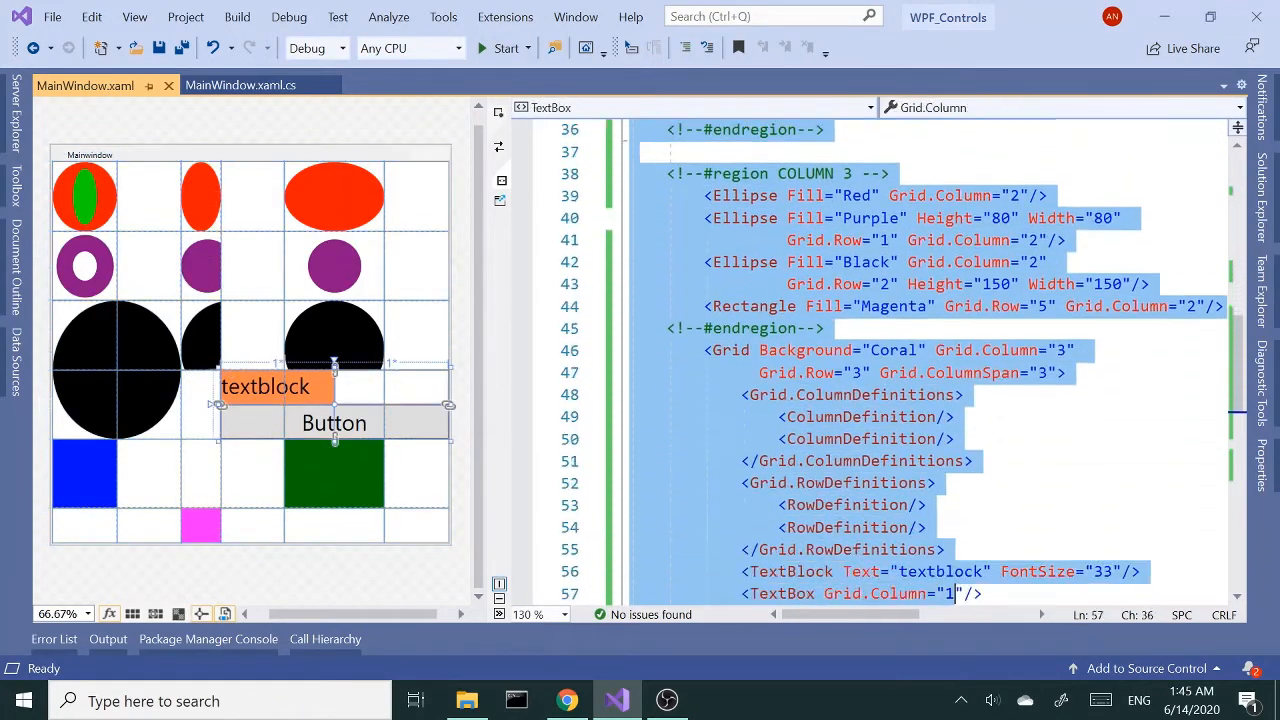
Scroll down MainWindow.xaml past the commented-out grid layout.
scroll("down", 3)
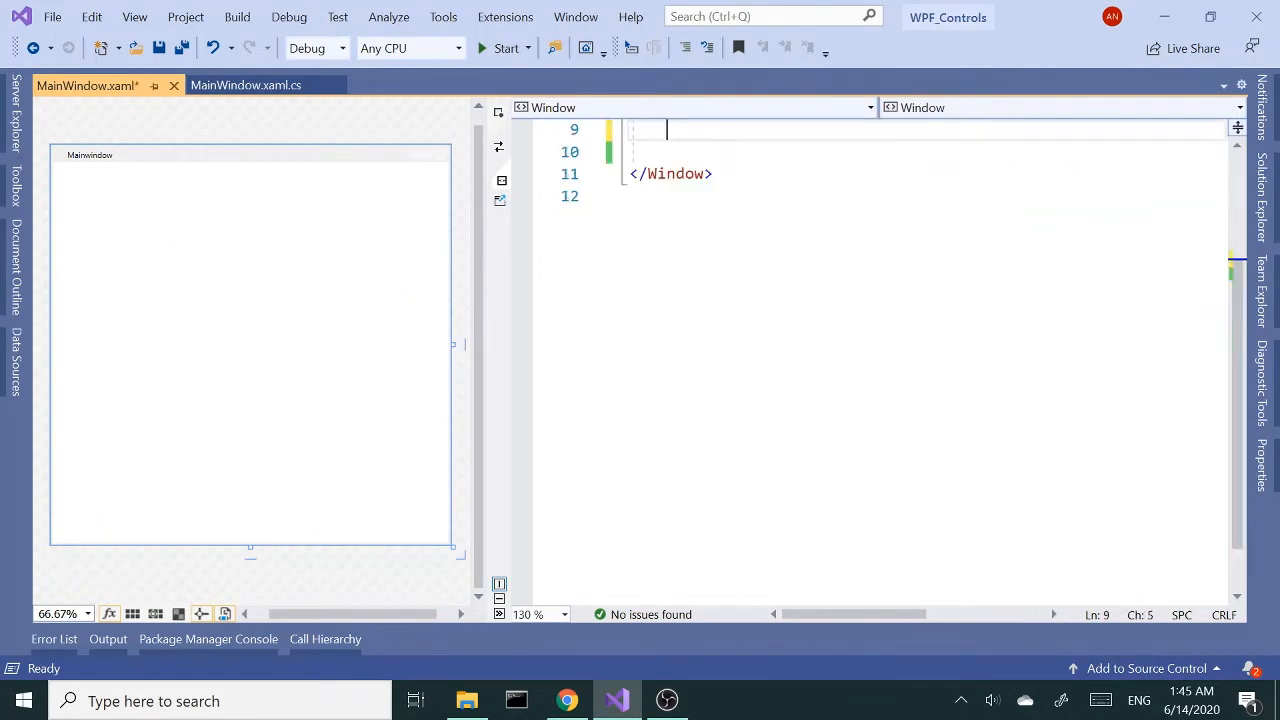
mouse_move(612, 306)
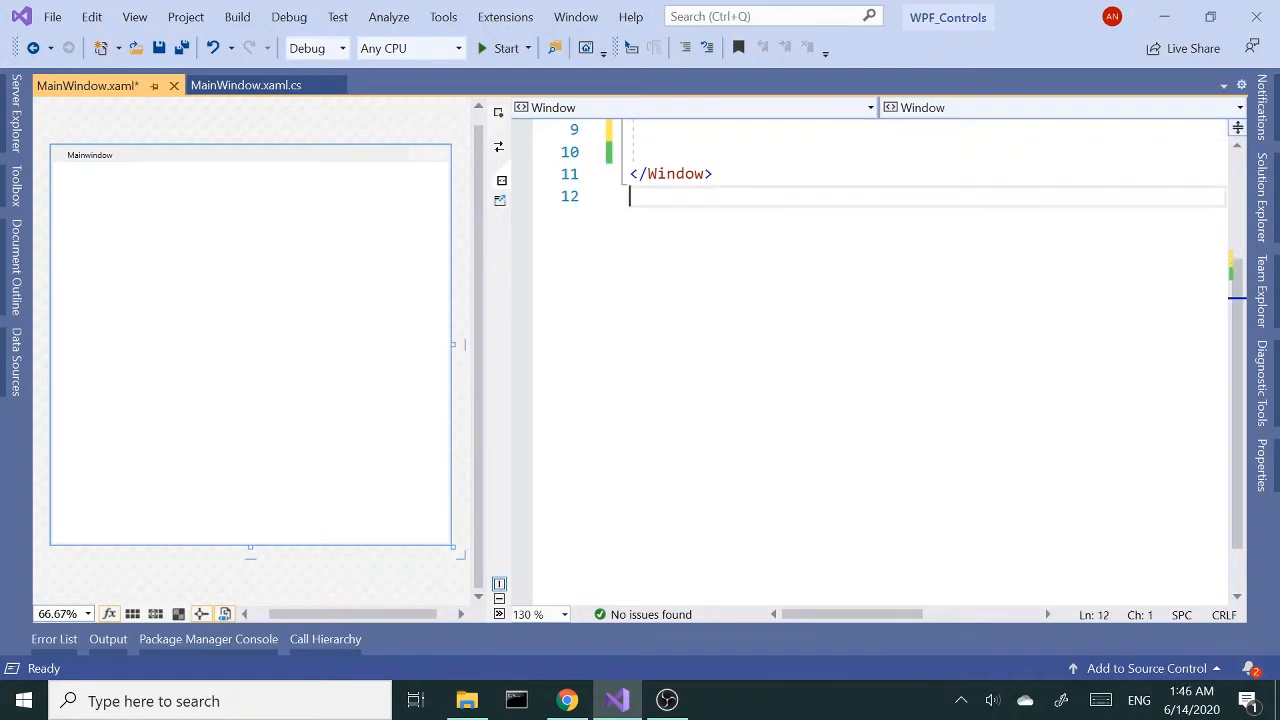
scroll("down", 3)
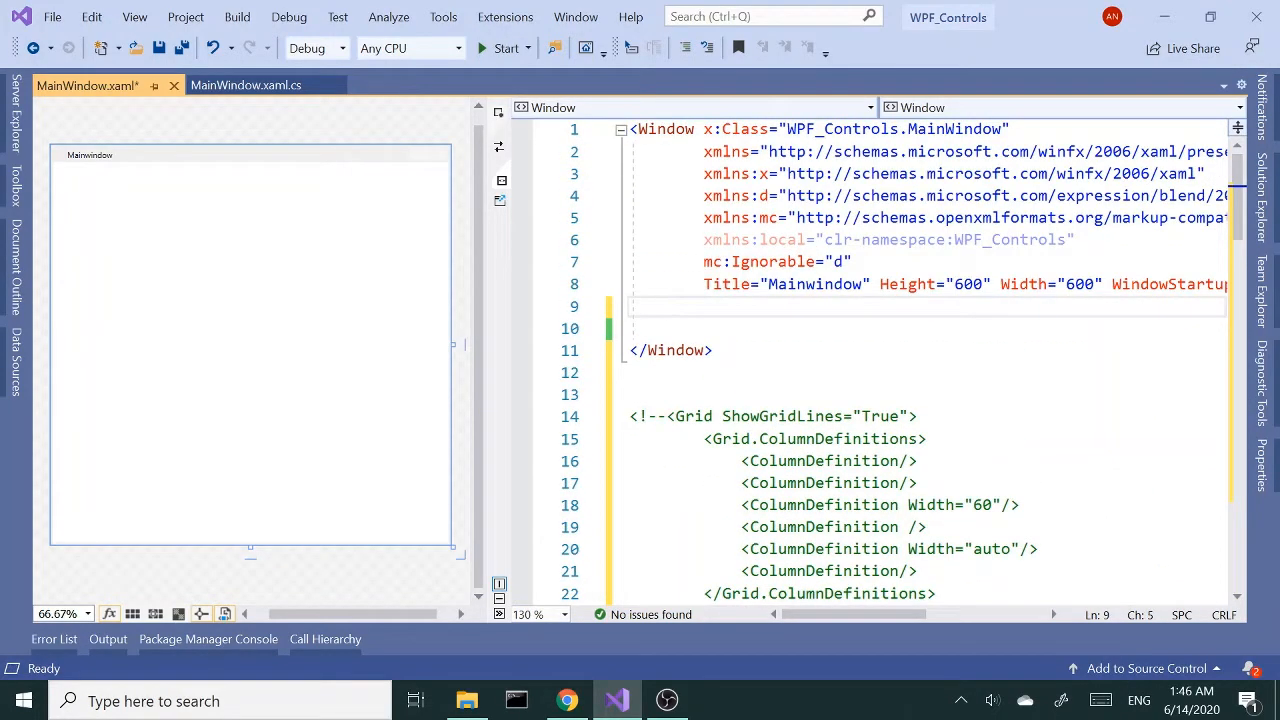
Insert an empty StackPanel in the Window and begin an Orientation attribute on it.
type("st")
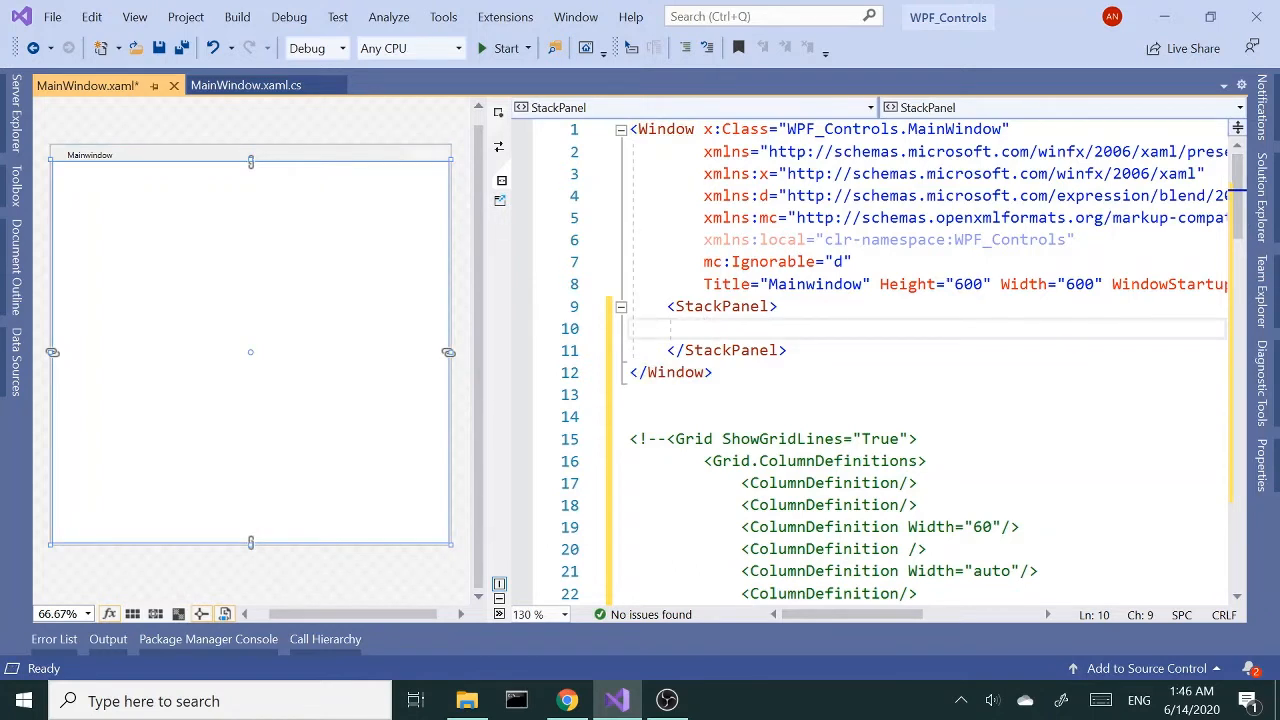
left_click(704, 328)
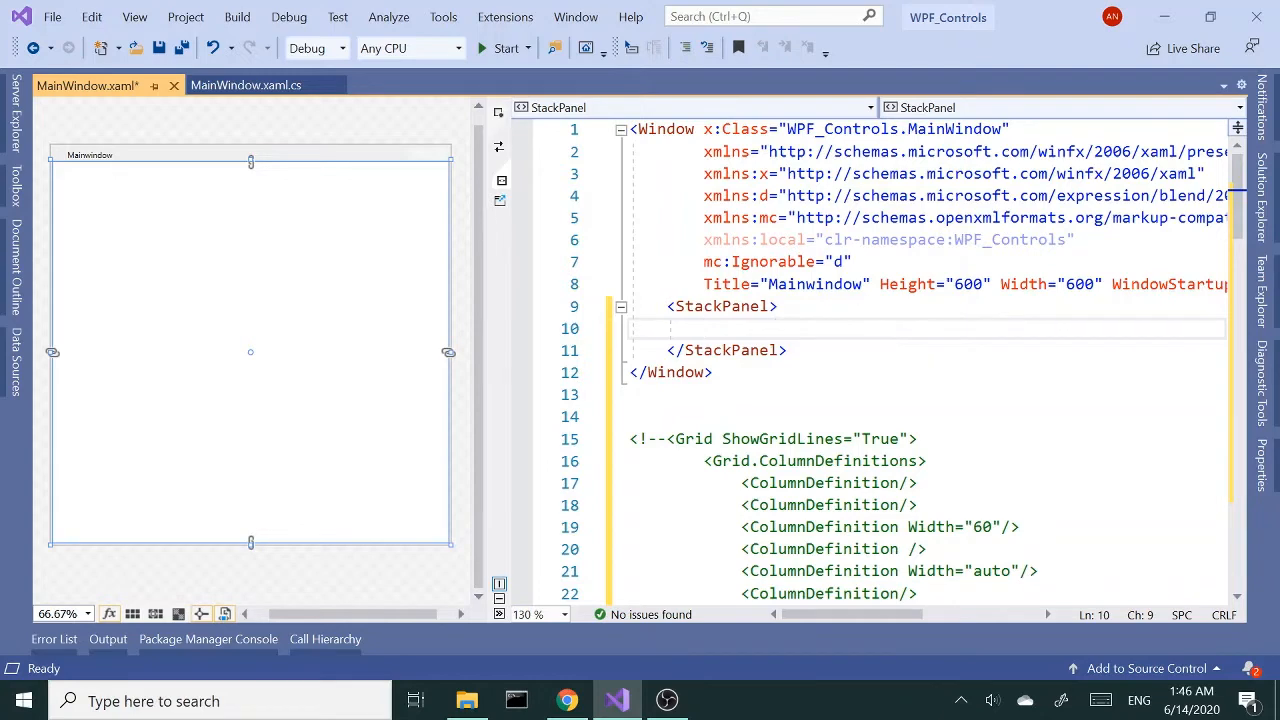
left_click(776, 306)
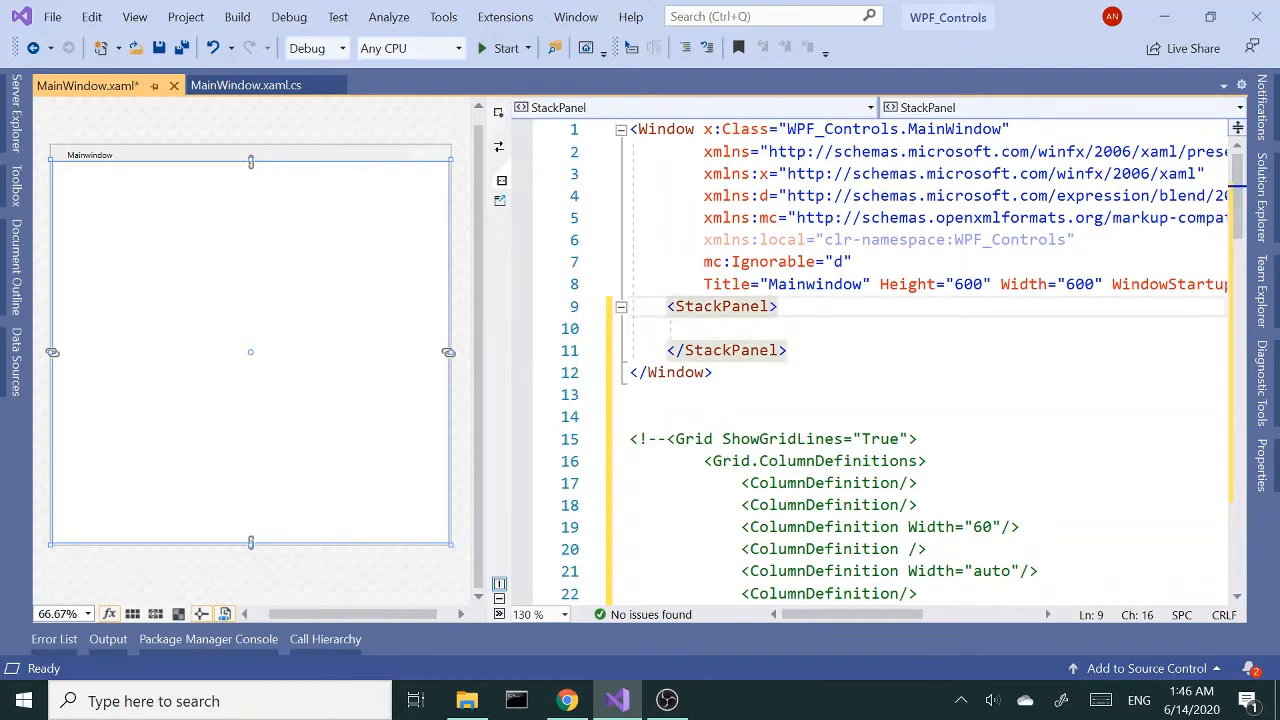
type("\" \"")
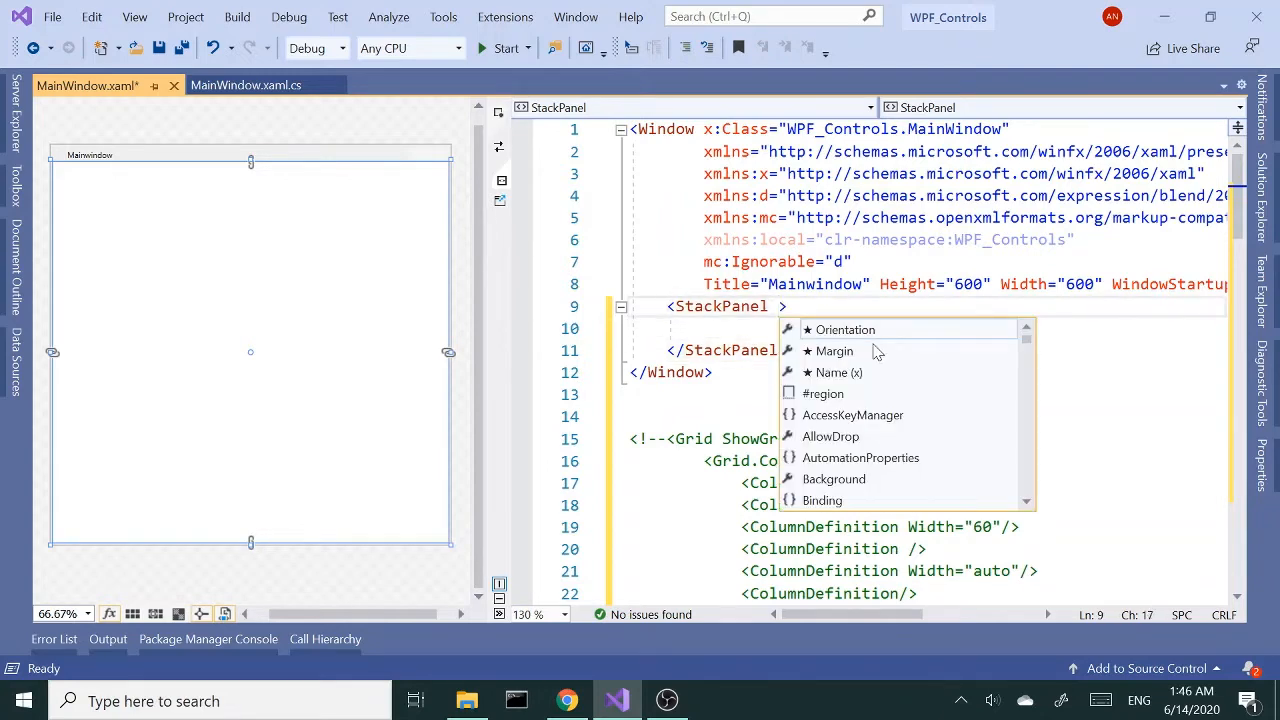
left_click(844, 328)
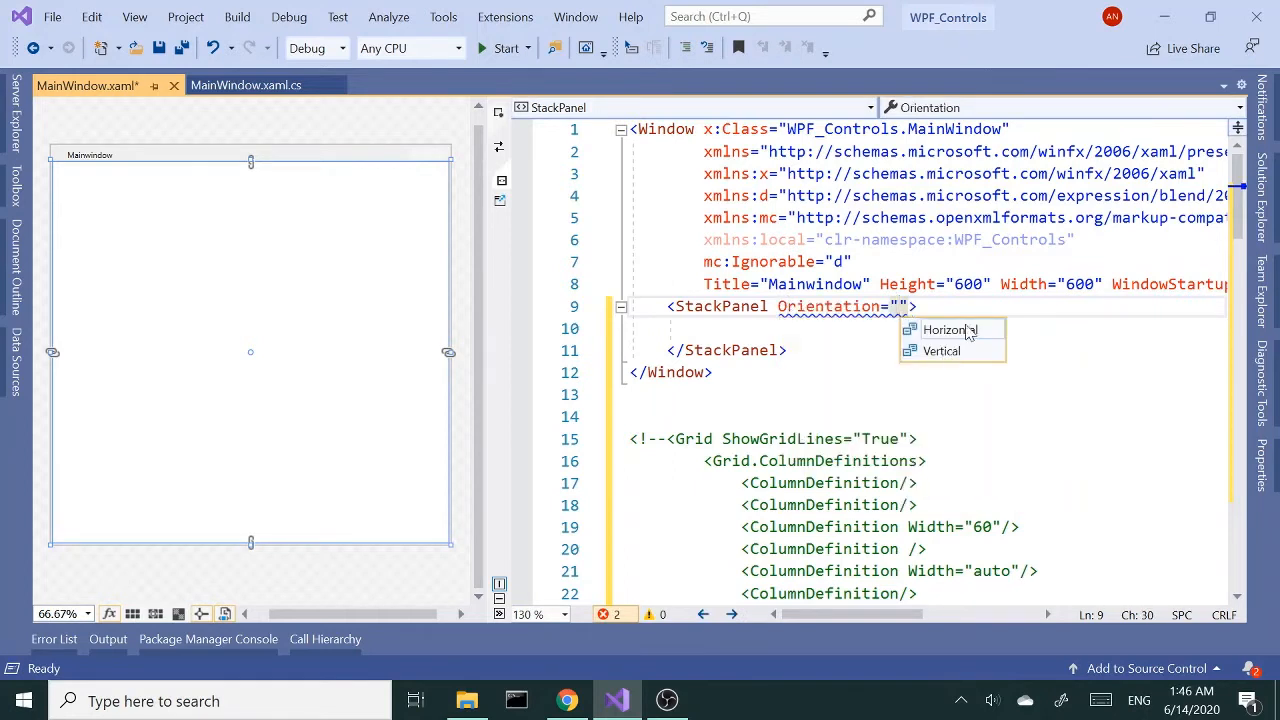
mouse_move(940, 324)
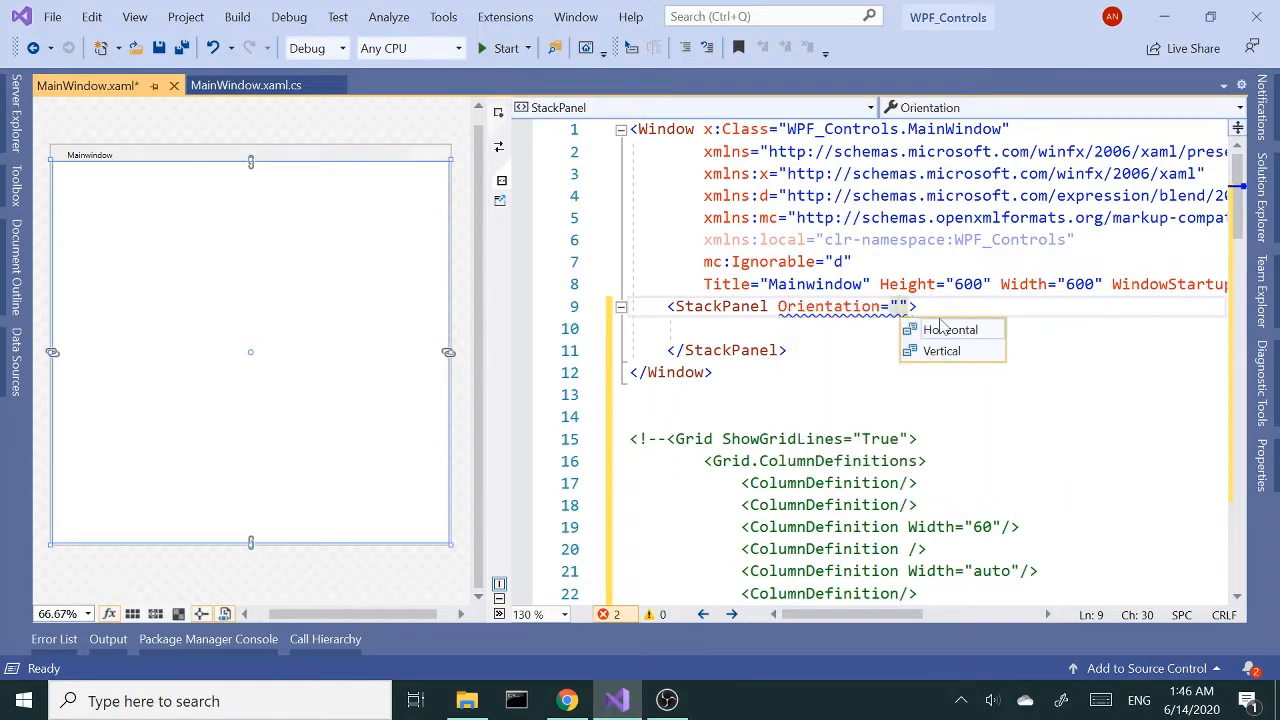
mouse_move(956, 364)
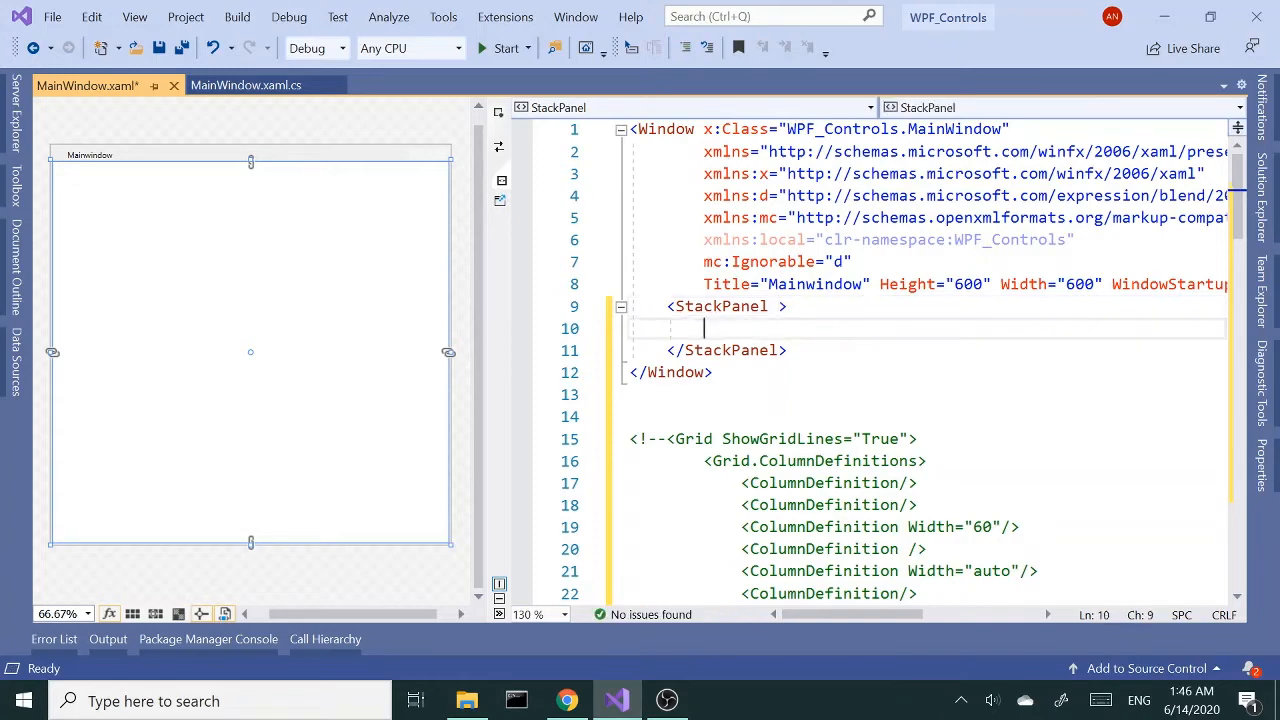
Add a Button with Content="BUTTON" inside the StackPanel.
type("<Button")
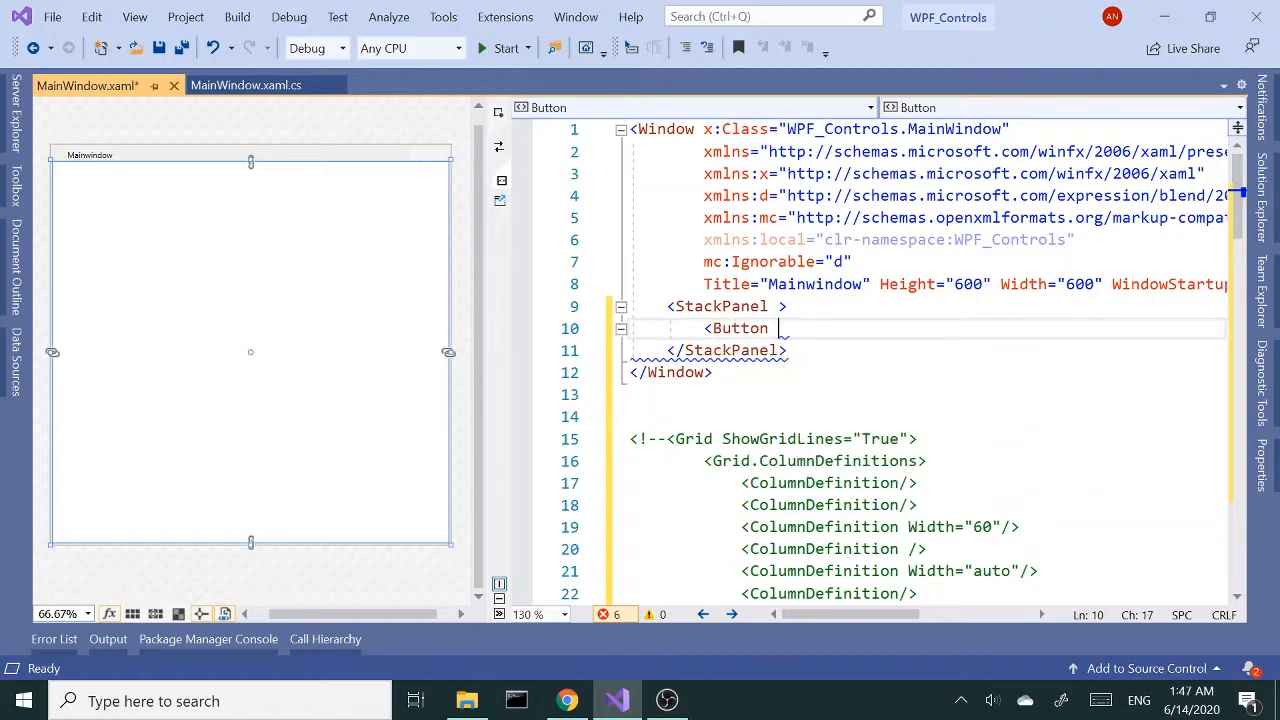
type("con")
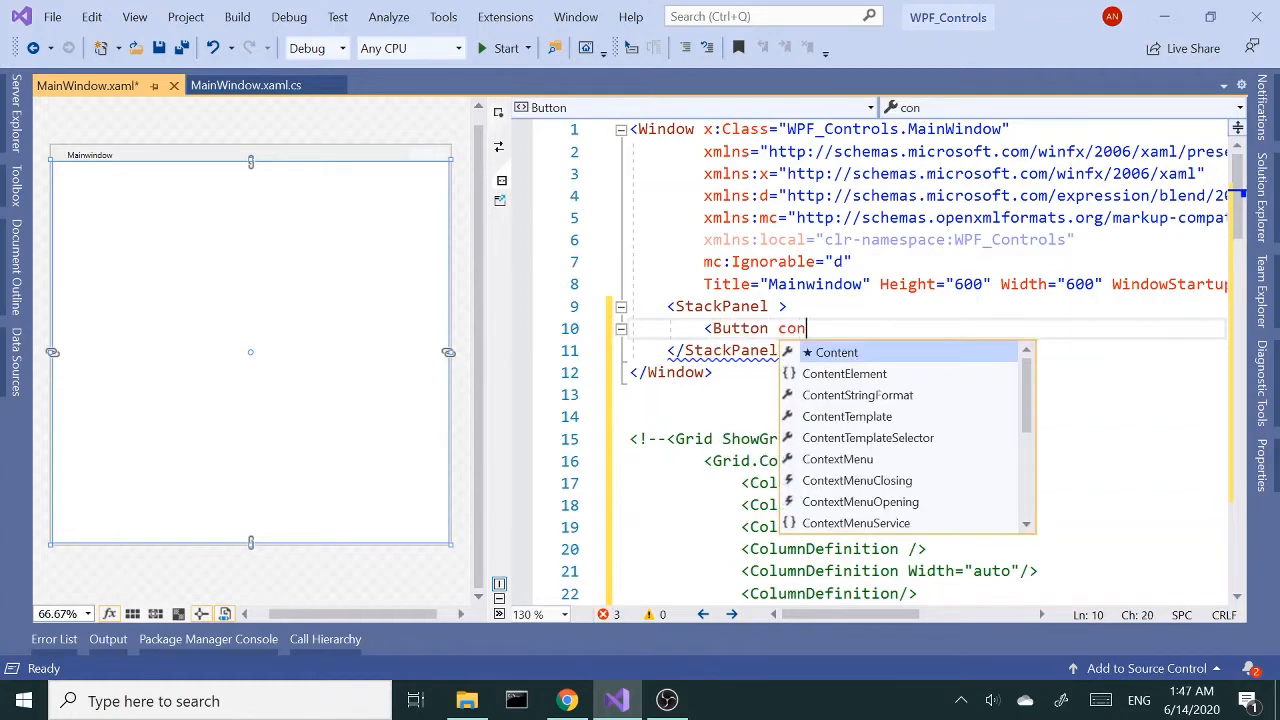
type("Content=\"B")
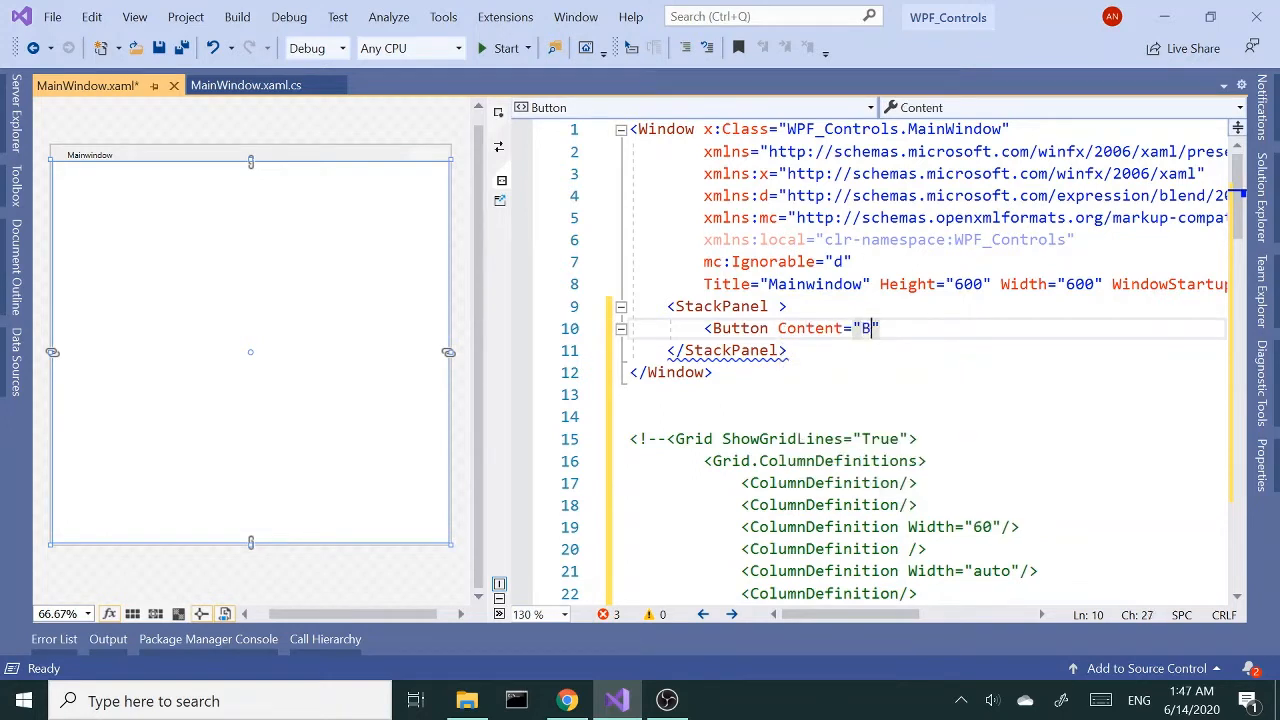
type("utton")
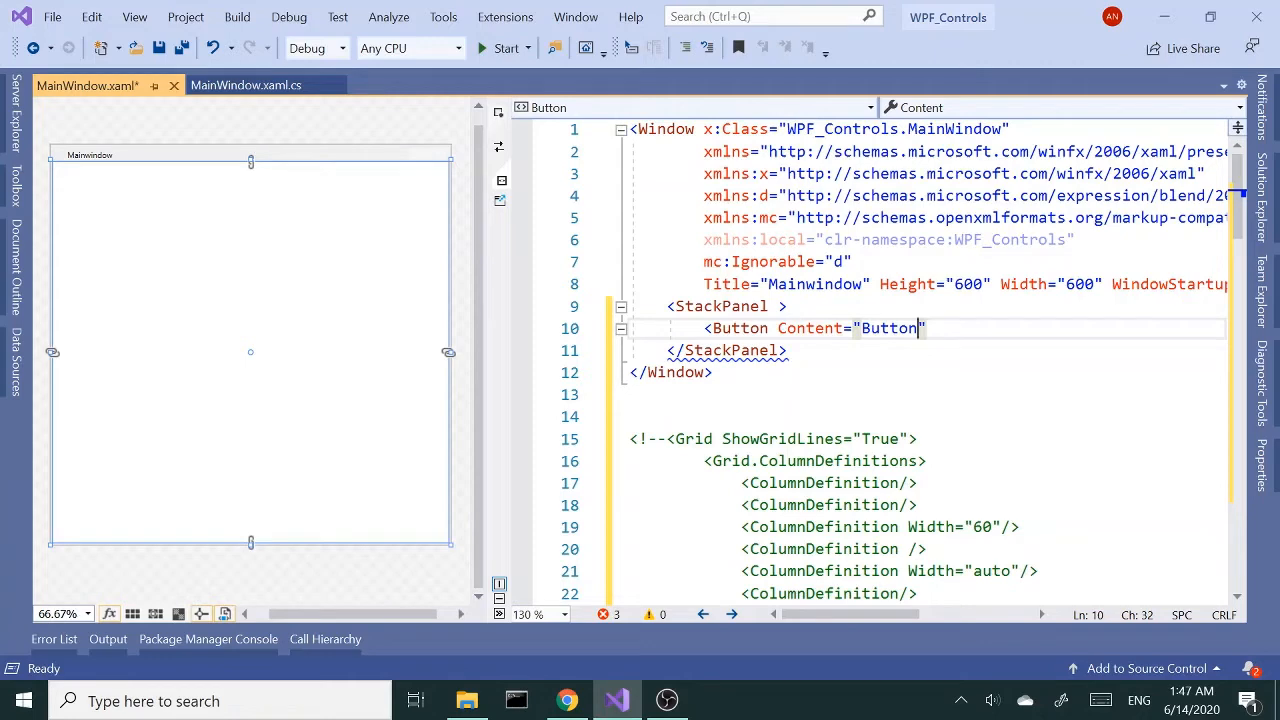
key("Backspace")
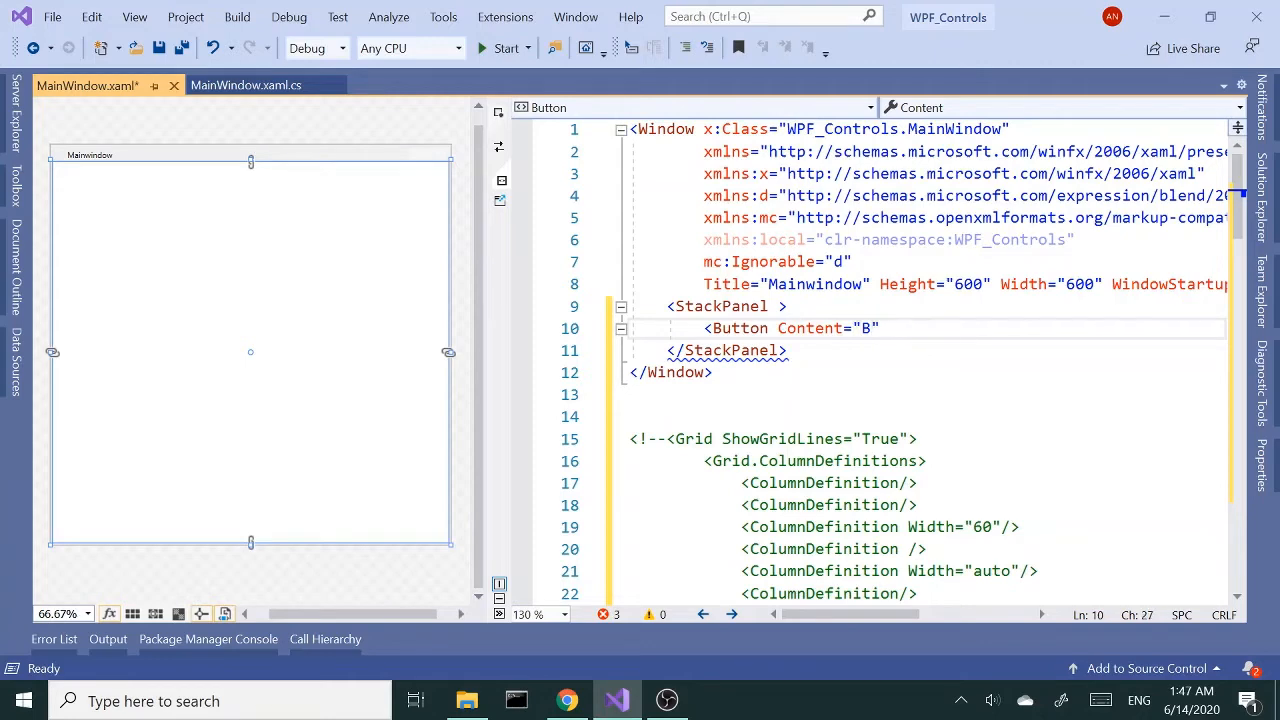
type("UTTON")
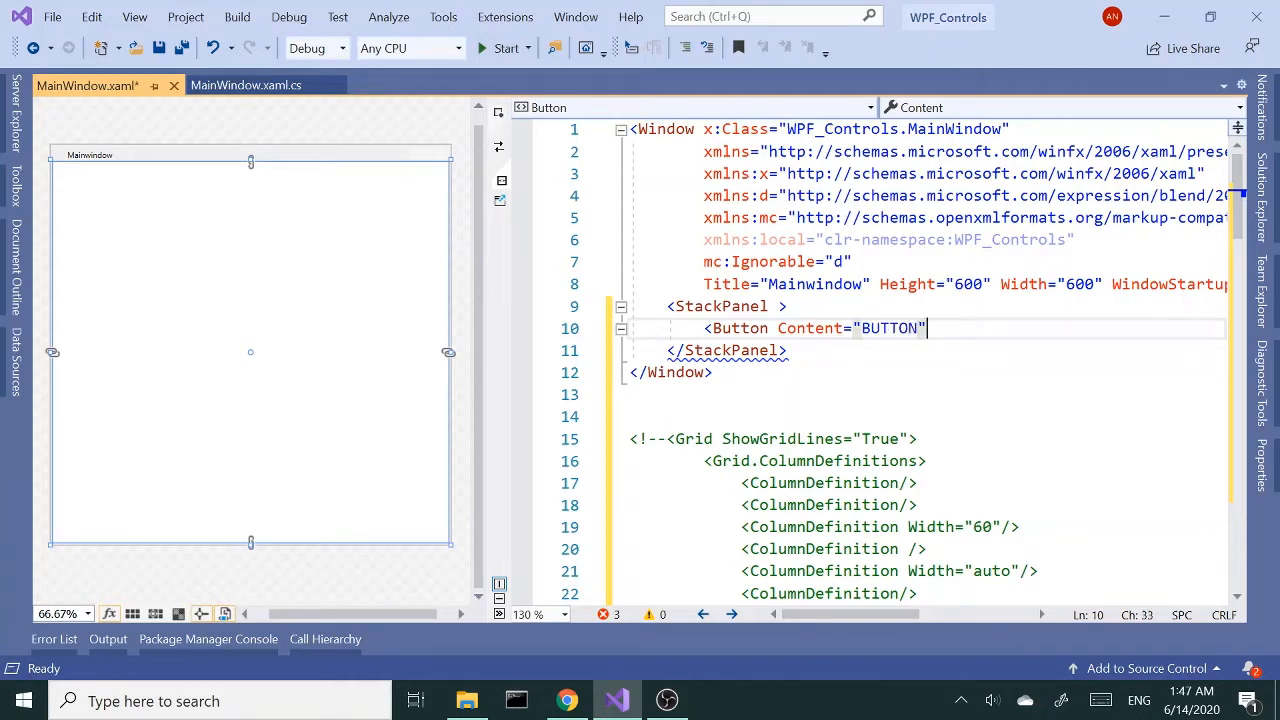
type("/>")
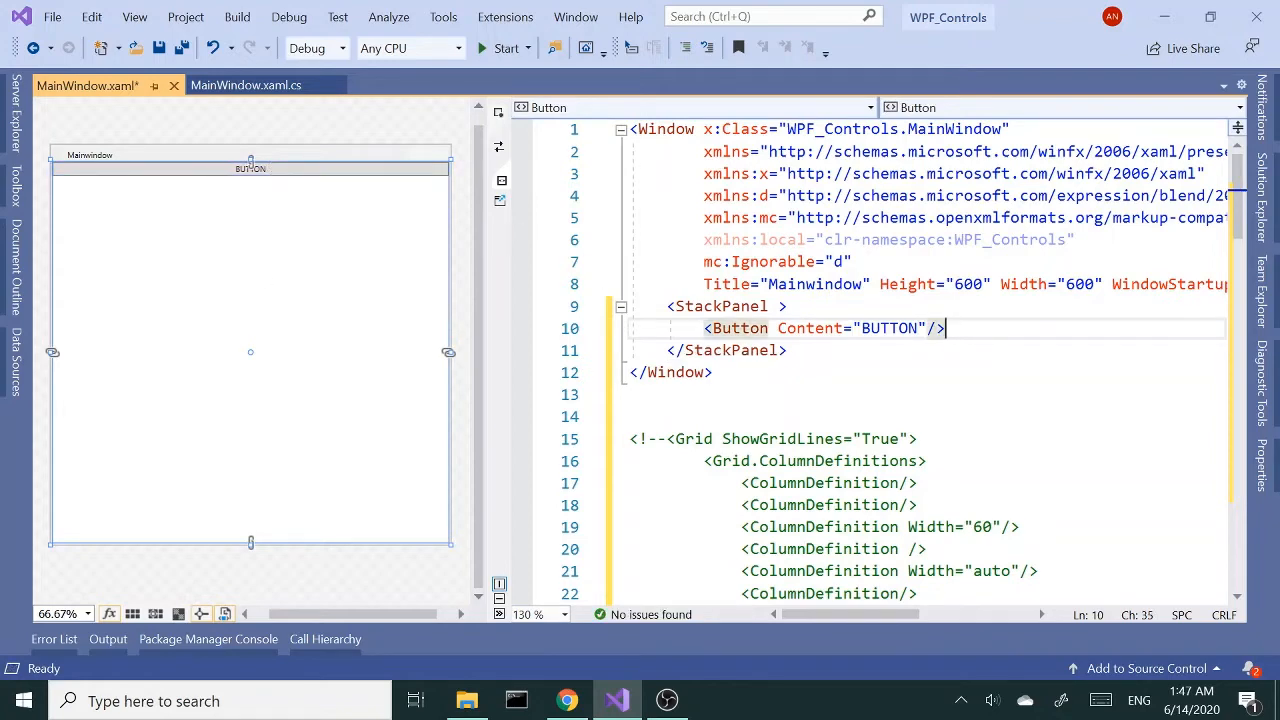
double_click(808, 328)
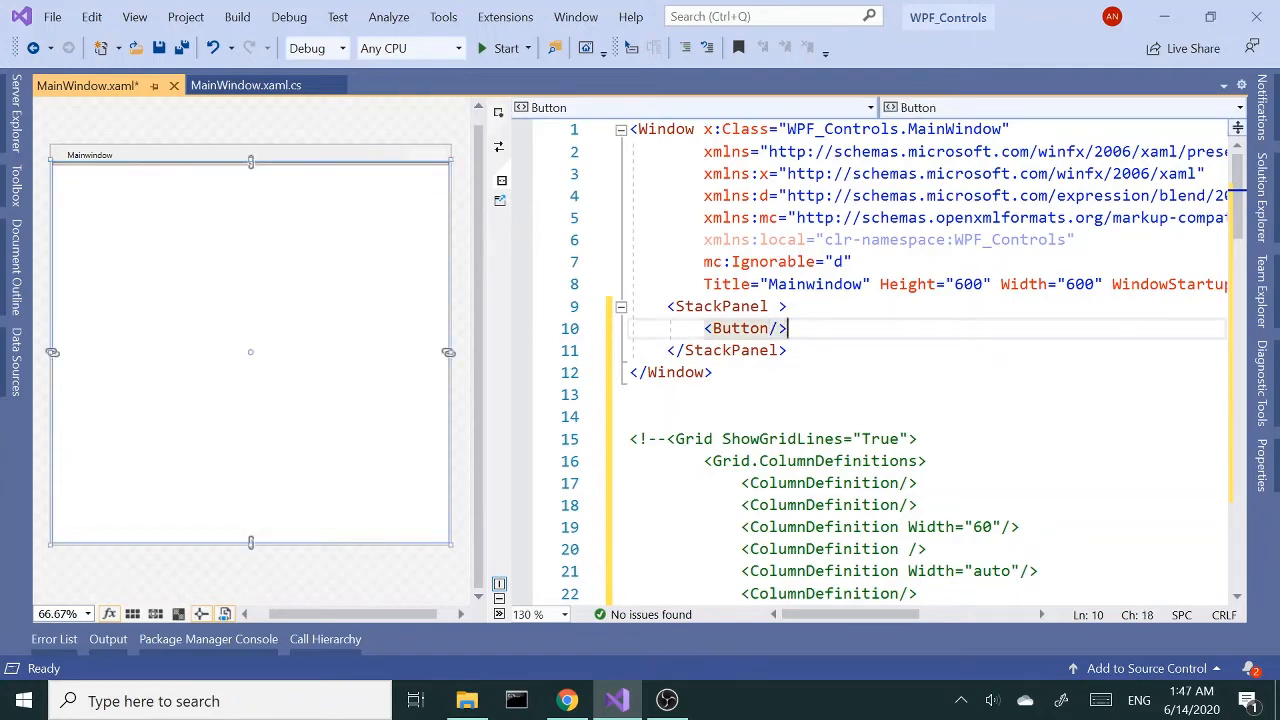
mouse_move(344, 170)
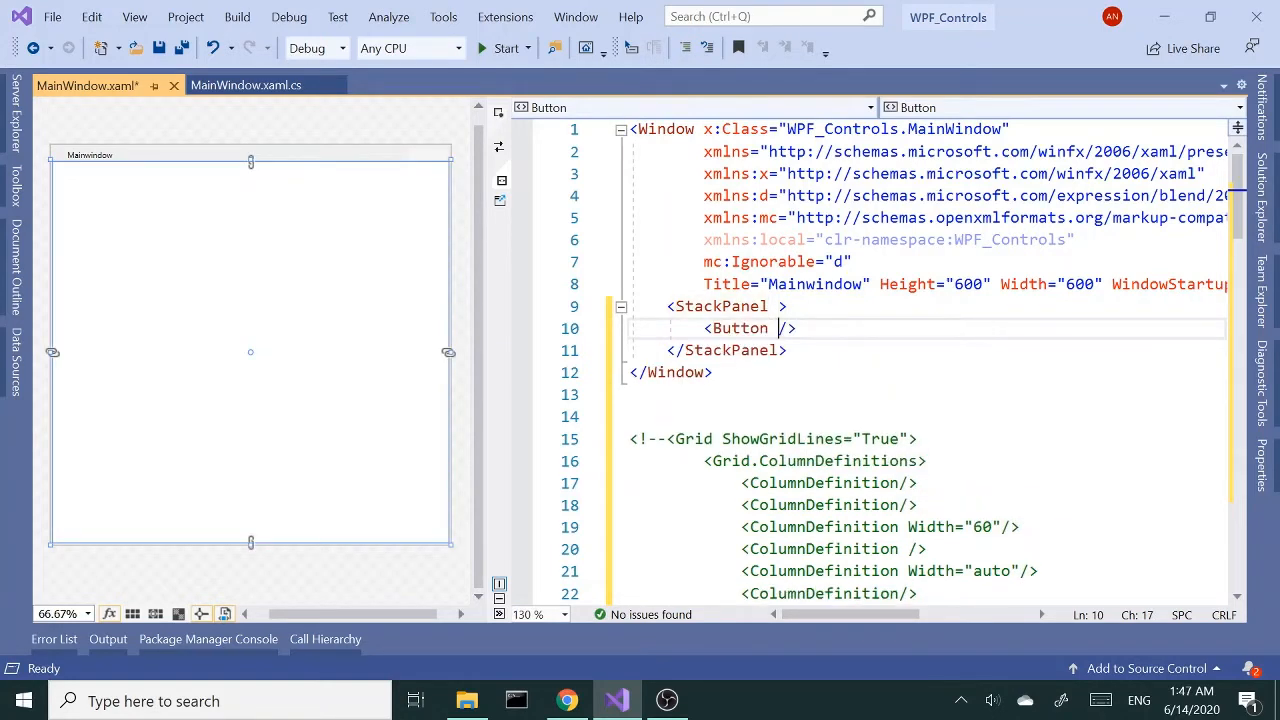
type("Content=\"BUTTON\"")
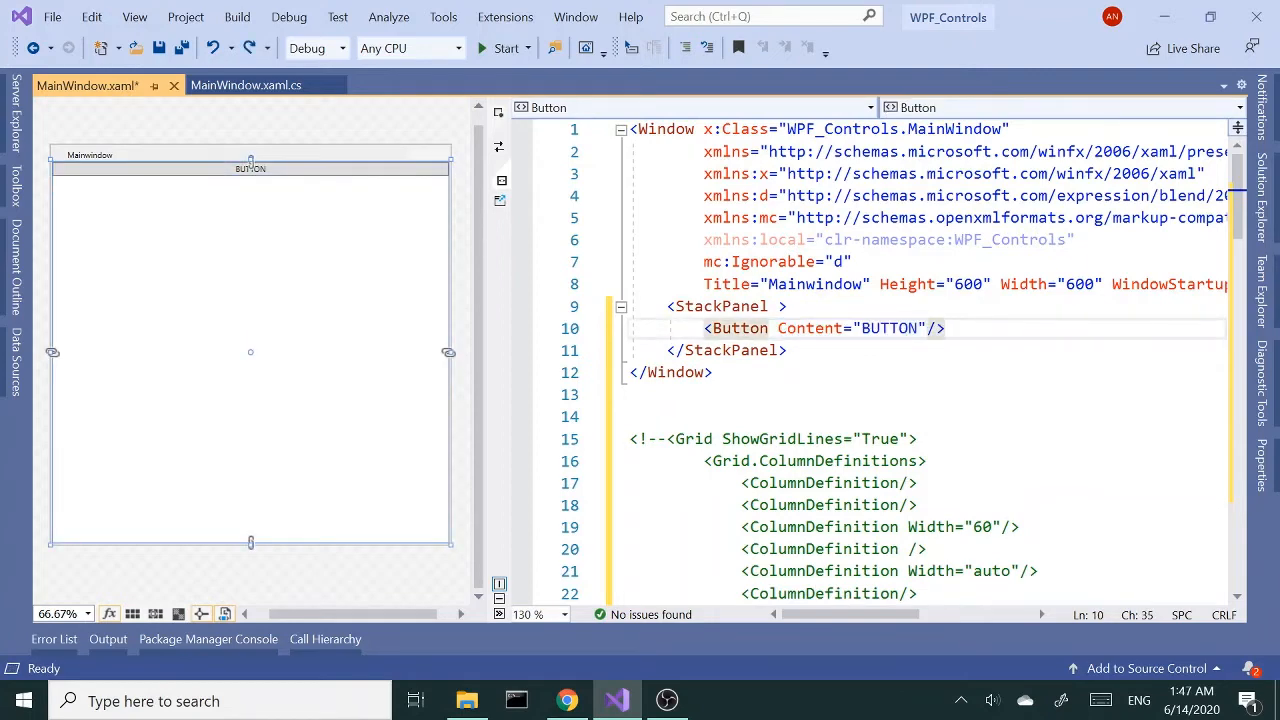
Add a TextBlock with an empty Text attribute below the Button in the StackPanel.
type("<TextBlock/>")
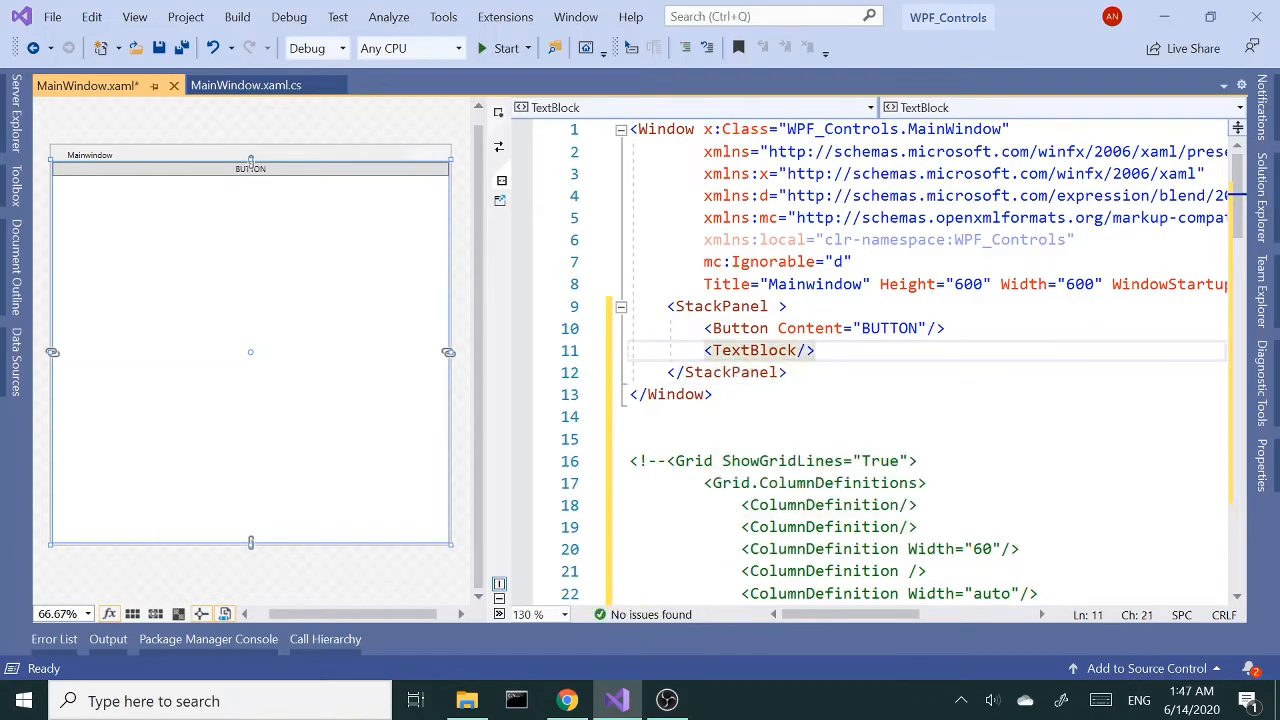
mouse_move(330, 190)
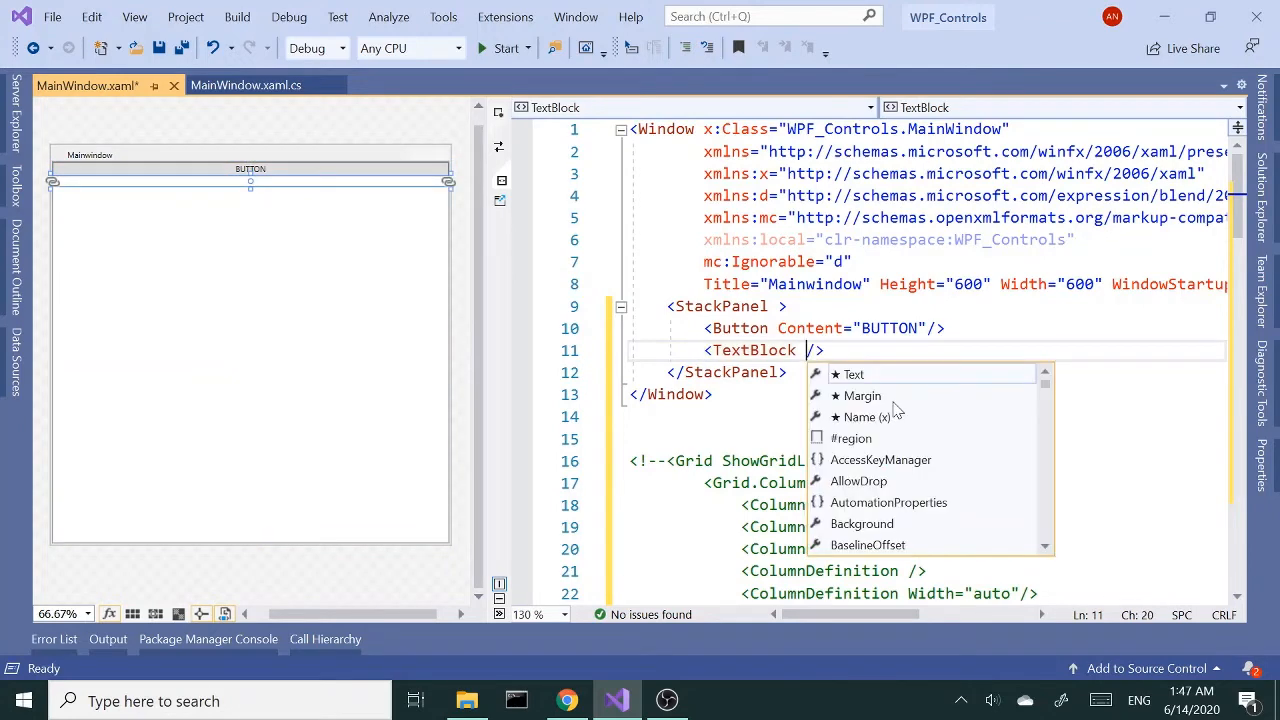
type("TE")
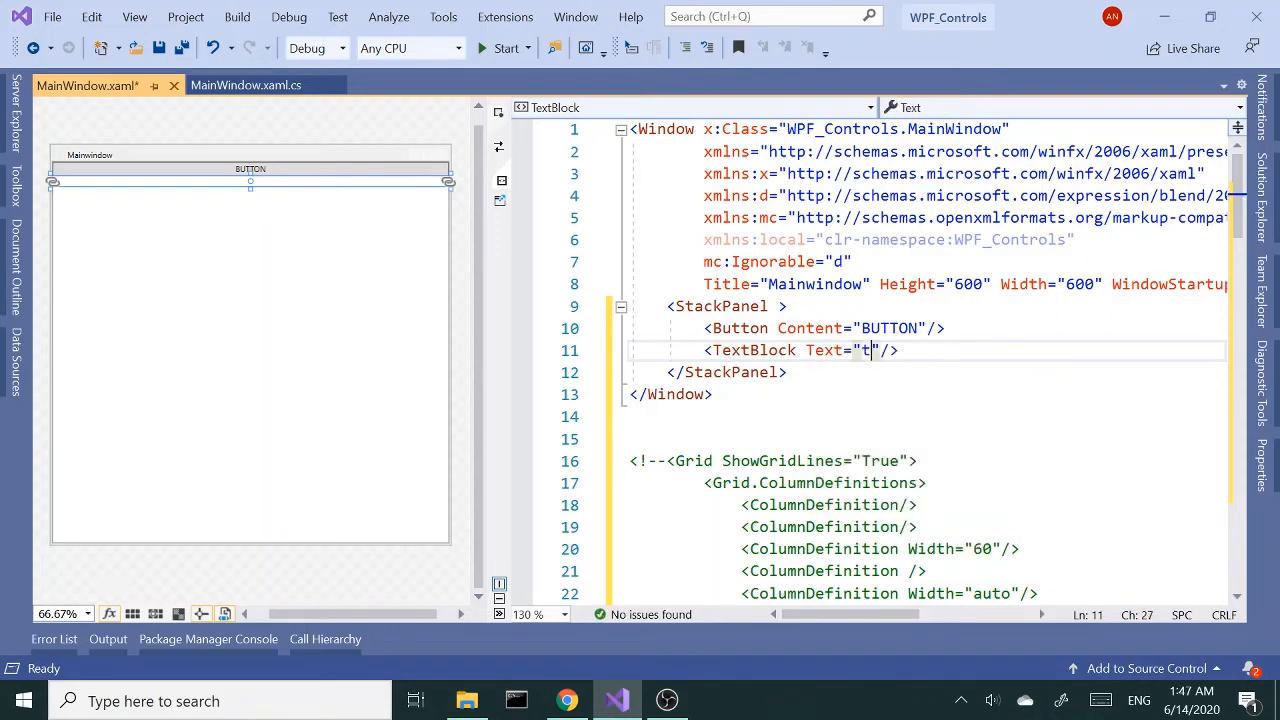
type("EXTbL")
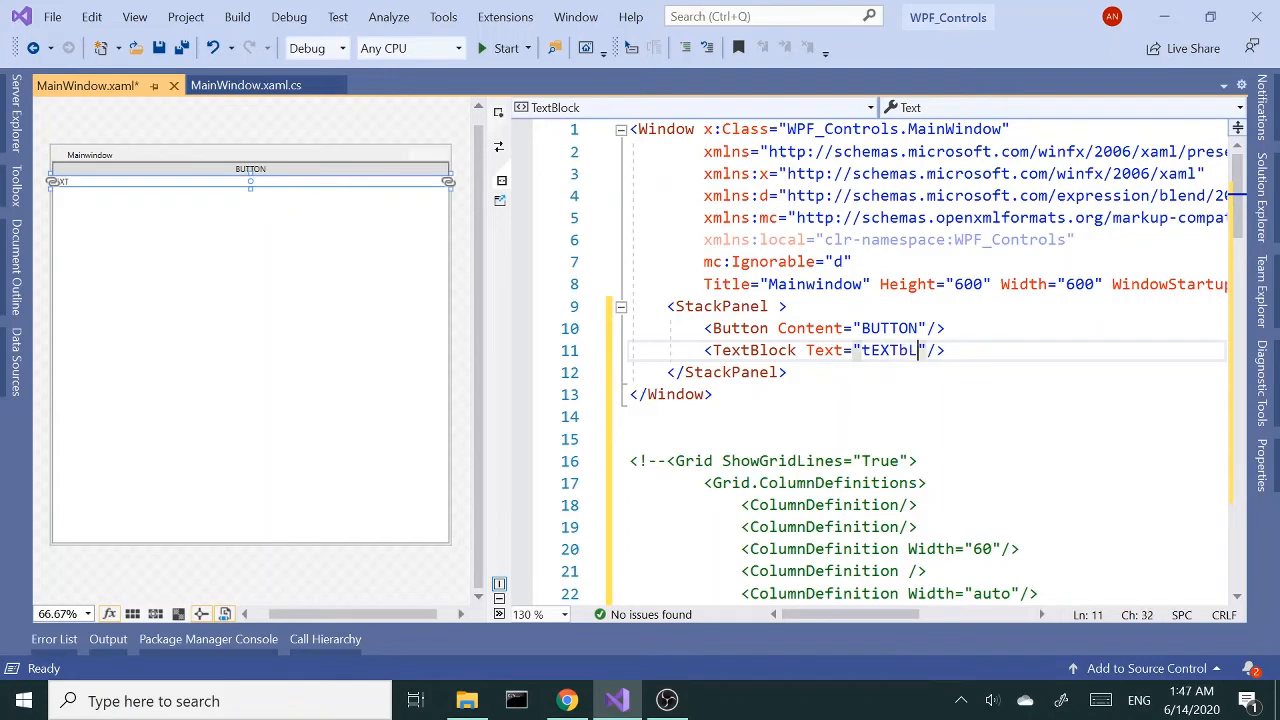
key("Backspace")
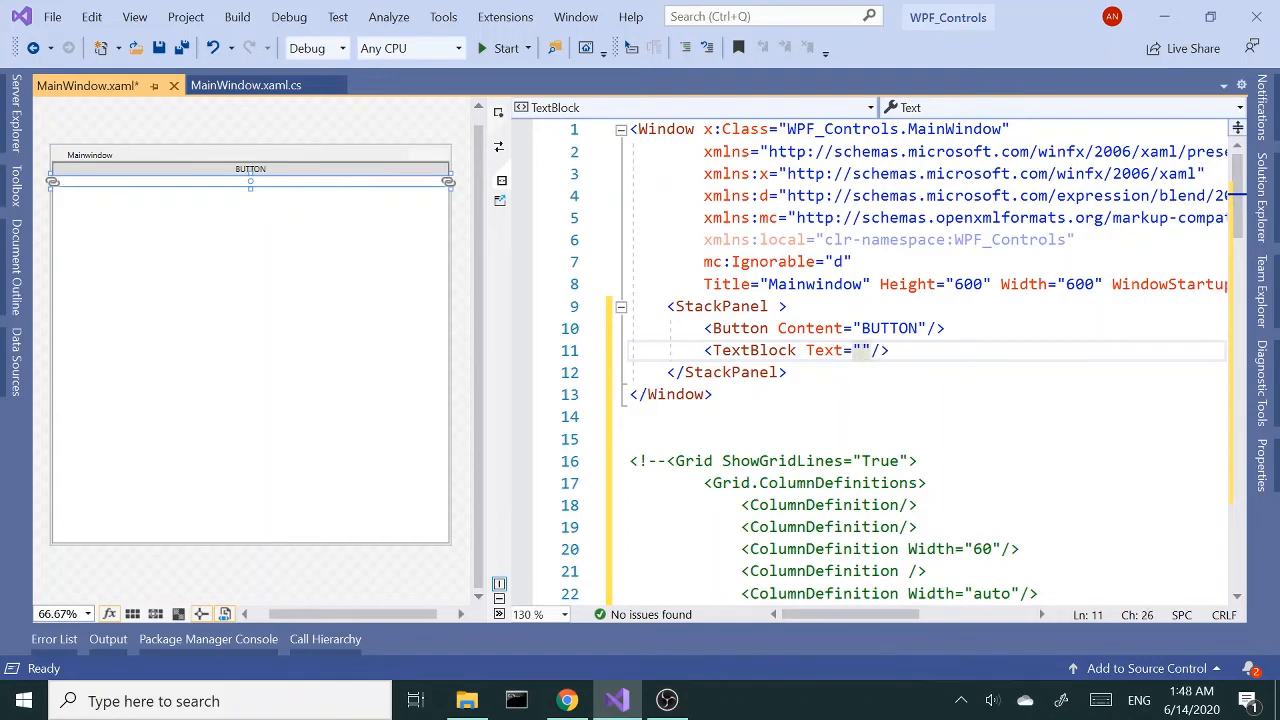
Set the TextBlock's Text to "TextBlock" and the Button's FontSize to 40.
type("Text")
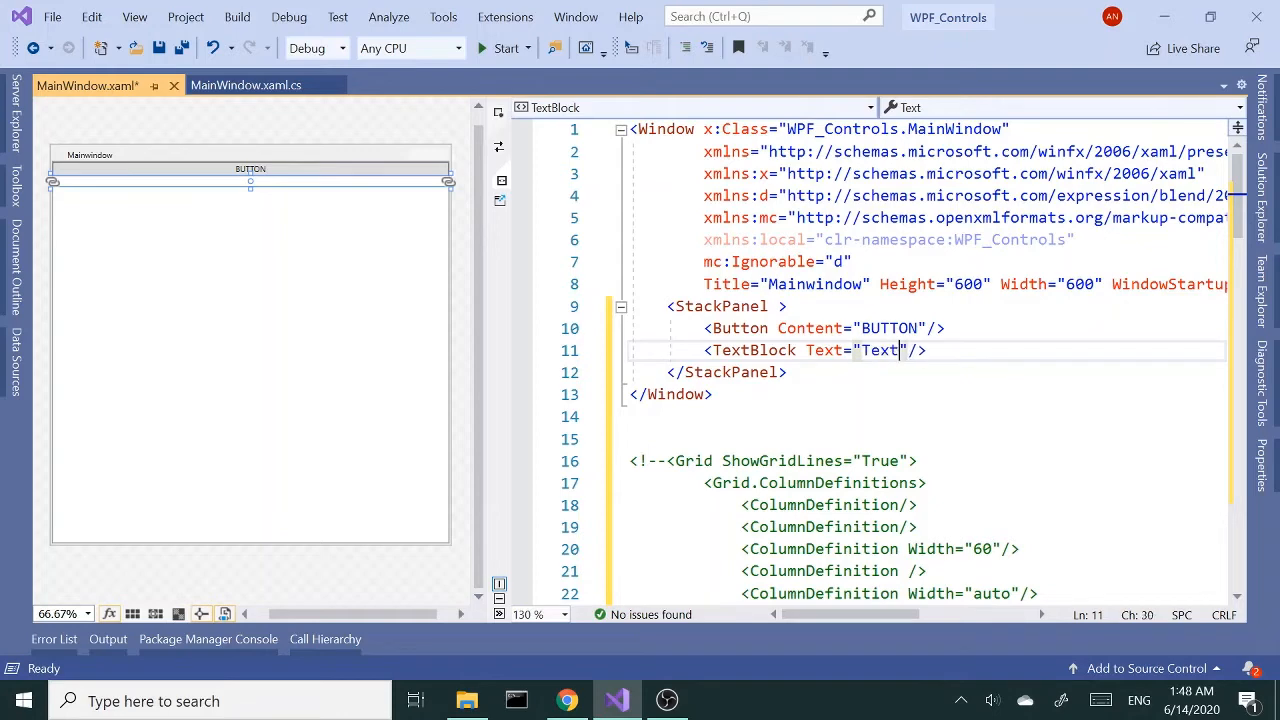
type("Block")
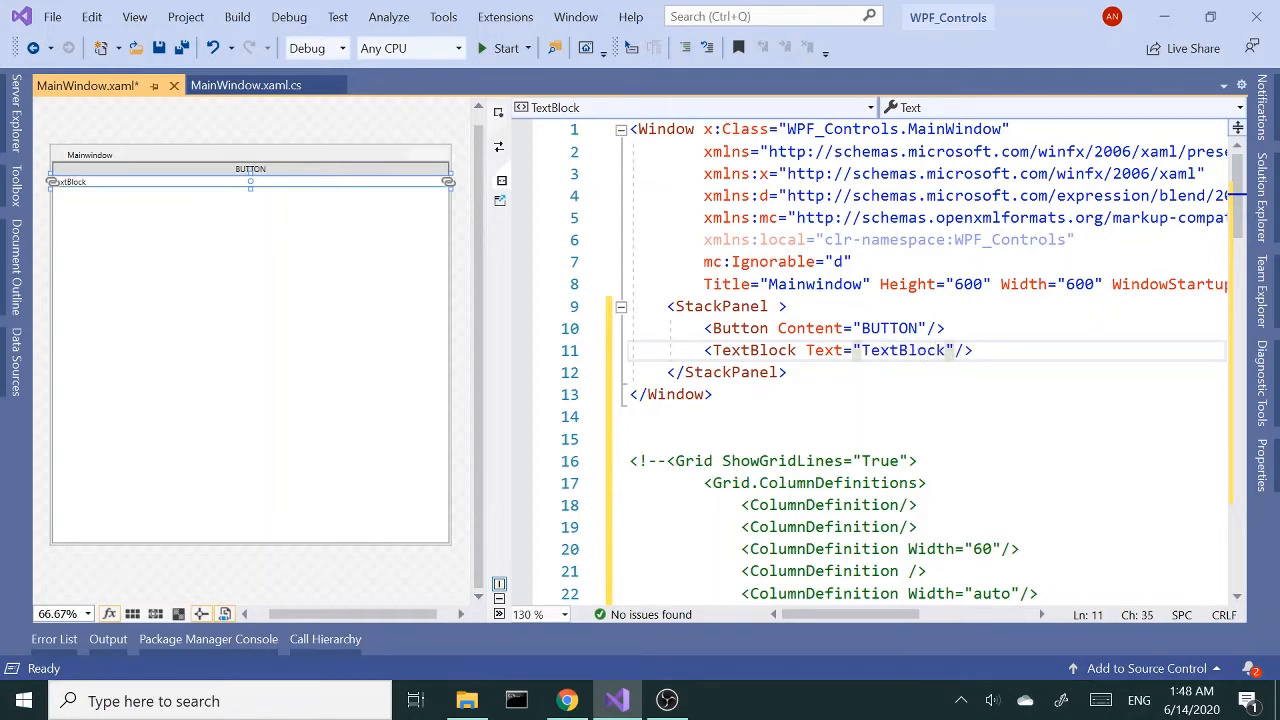
left_click(930, 328)
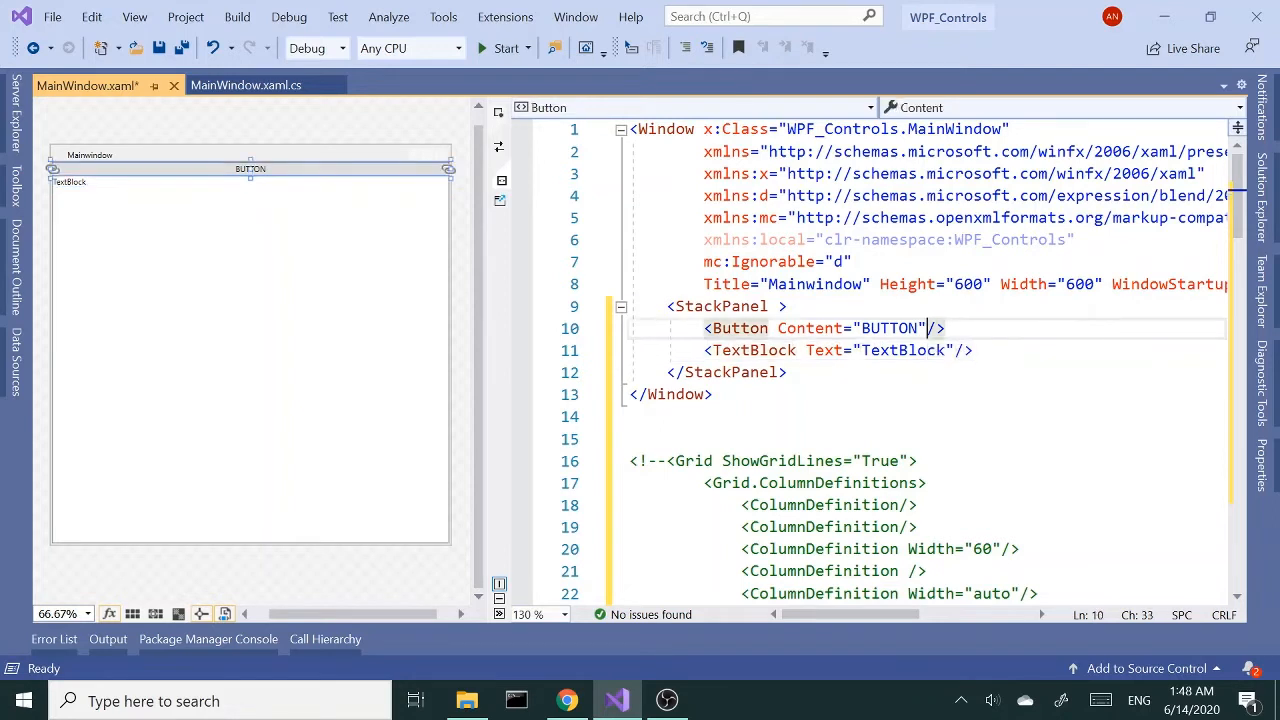
type("fon")
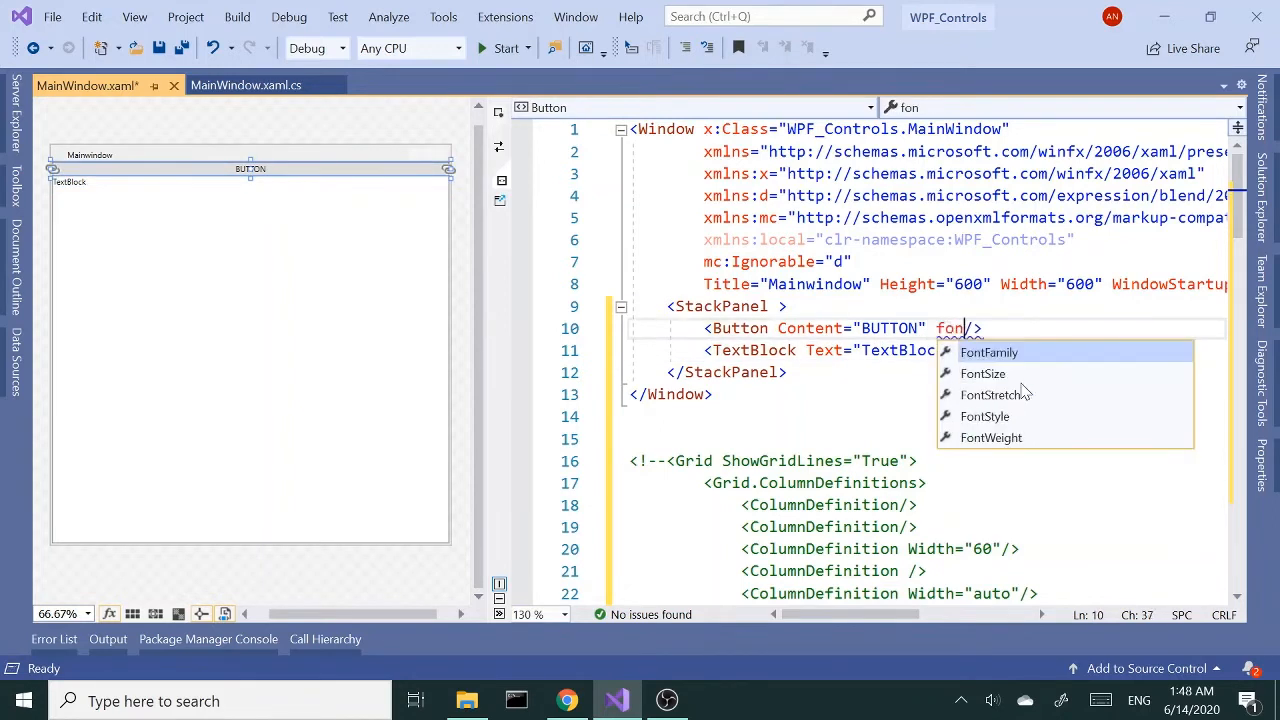
type("FontSize=\"30\"")
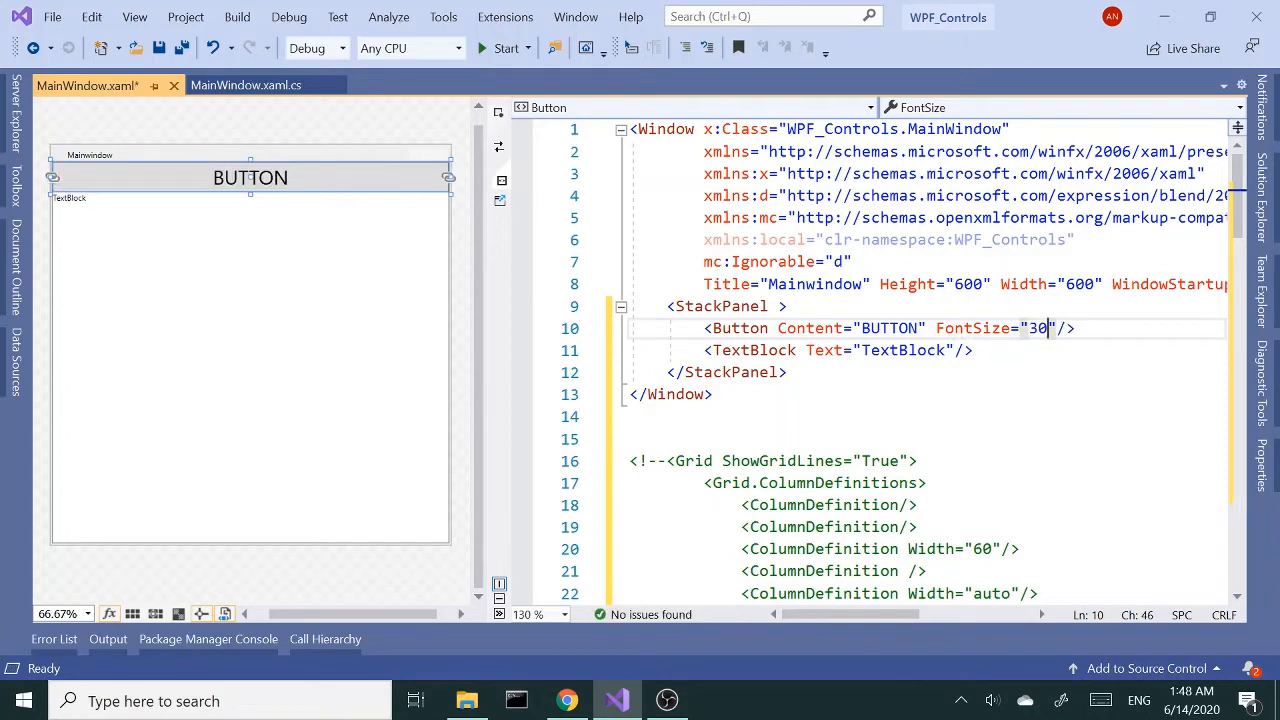
key("Backspace")
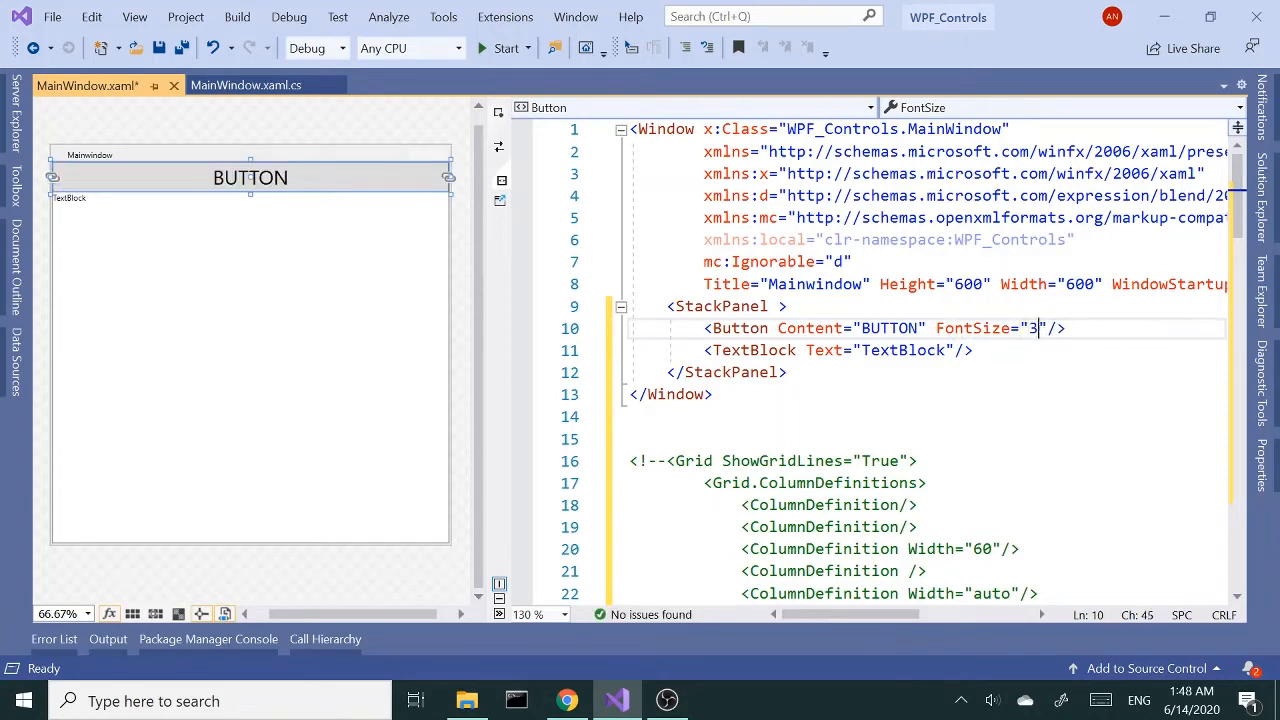
type("0")
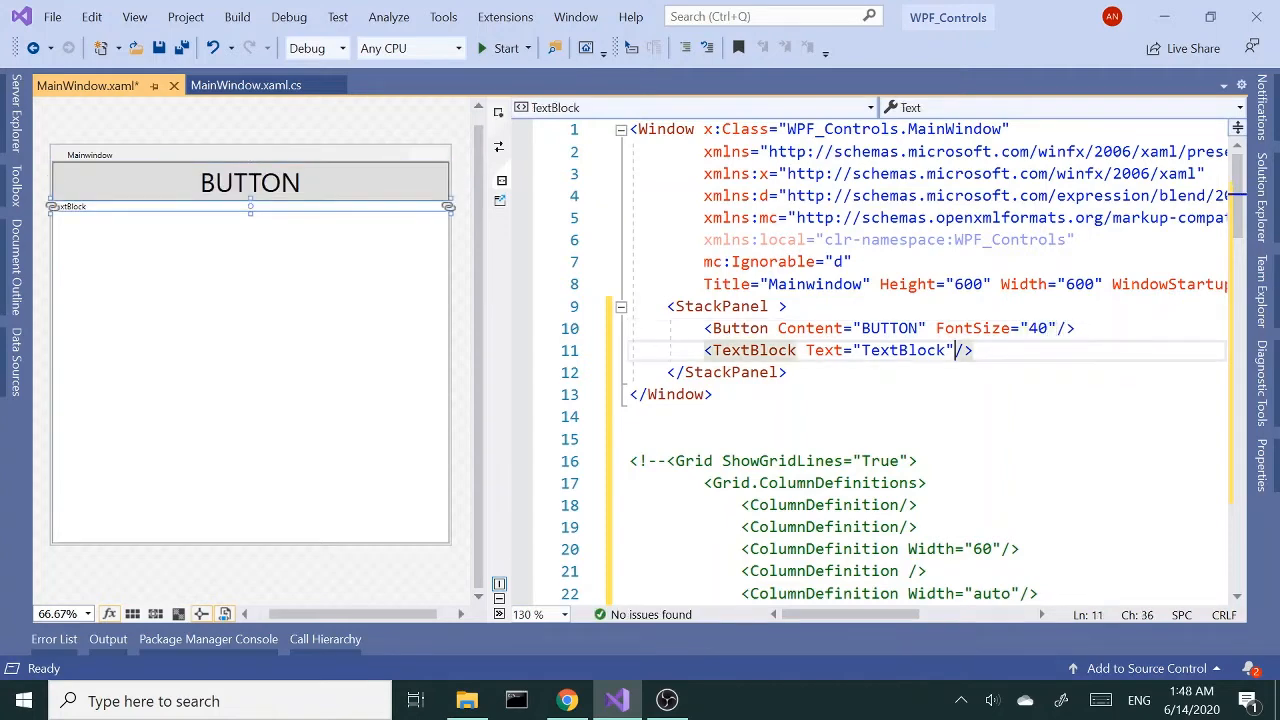
Add a FontSize attribute to the TextBlock via the IntelliSense suggestion.
type("fon")
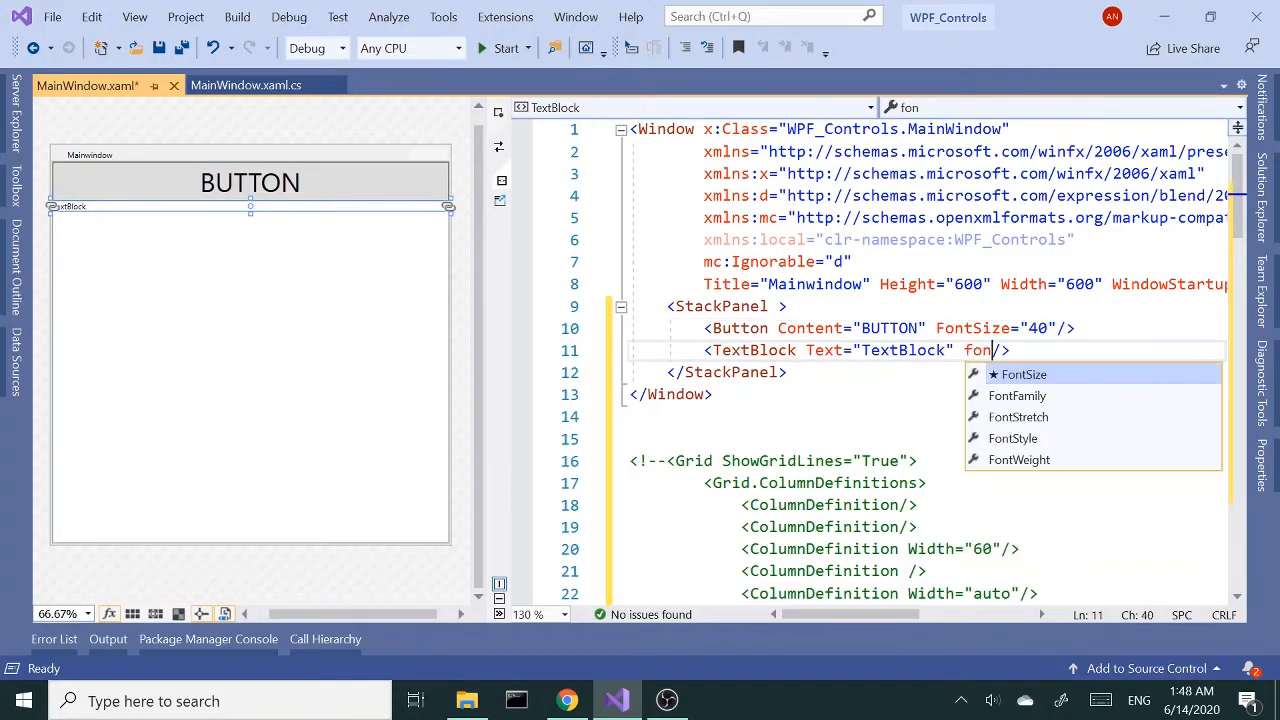
key("Tab")
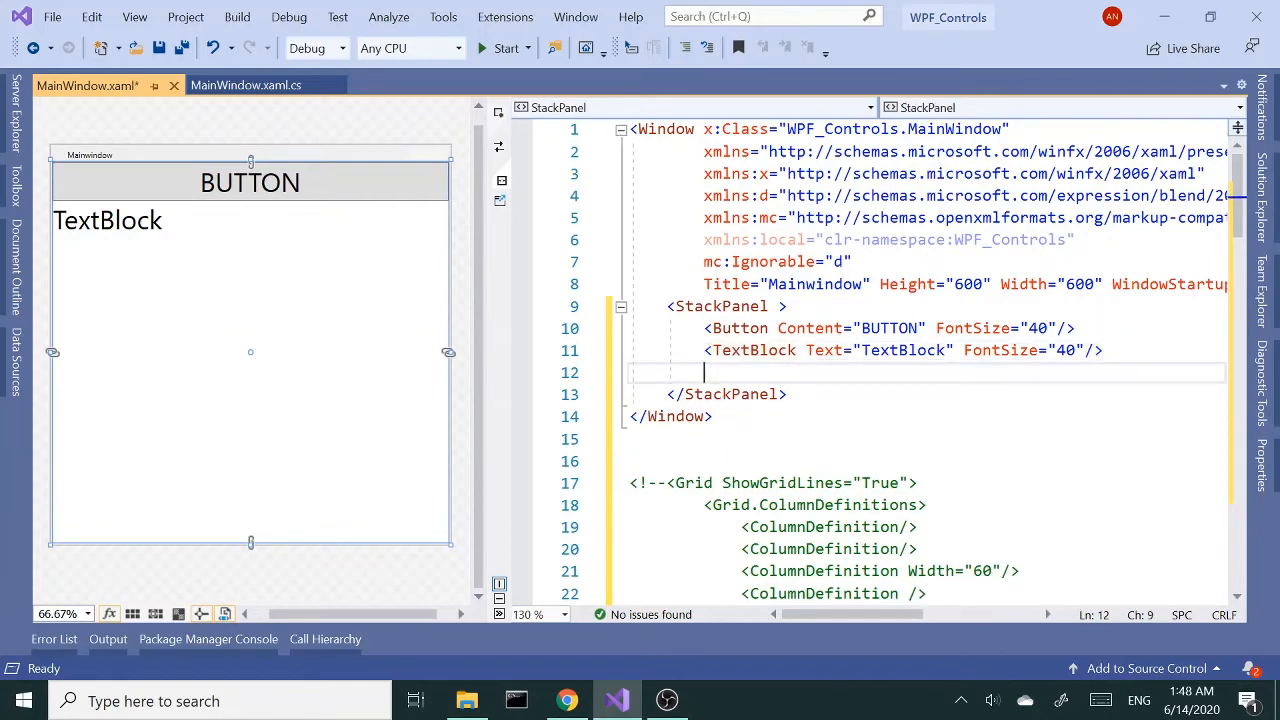
Add an Ellipse with Fill="Red" and Height="40" below the TextBlock.
type("<")
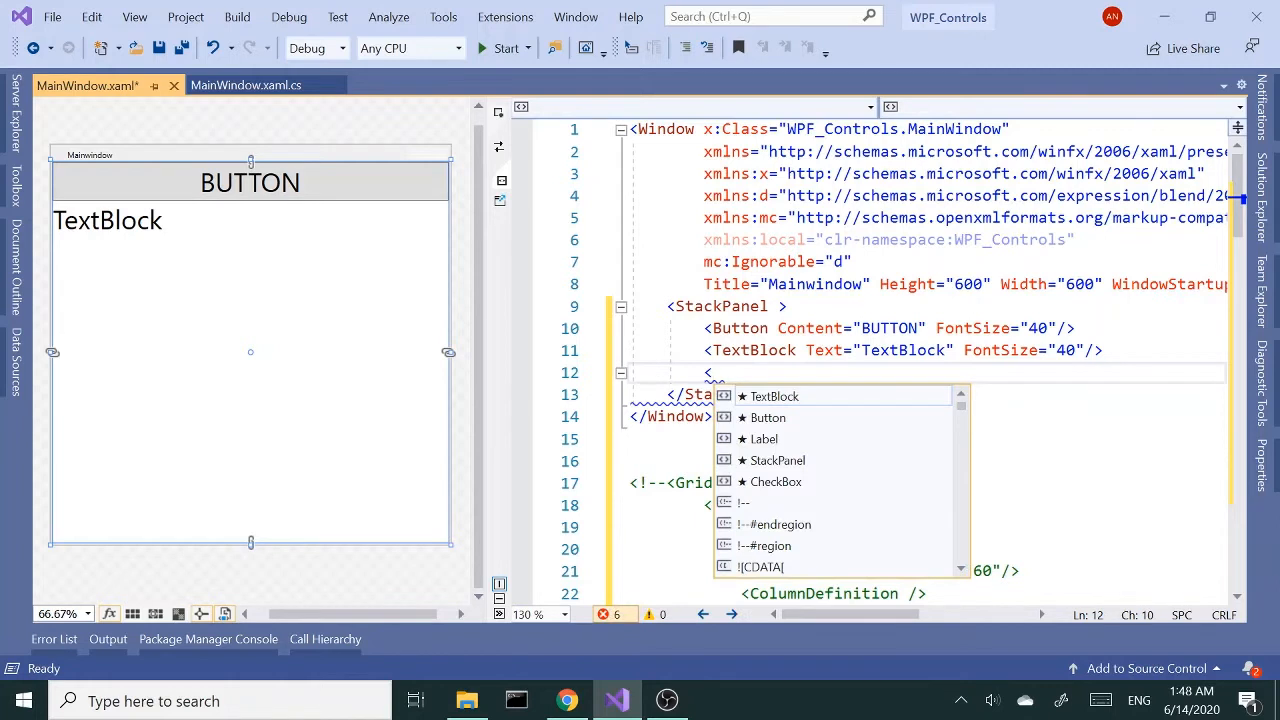
type("Ellipse")
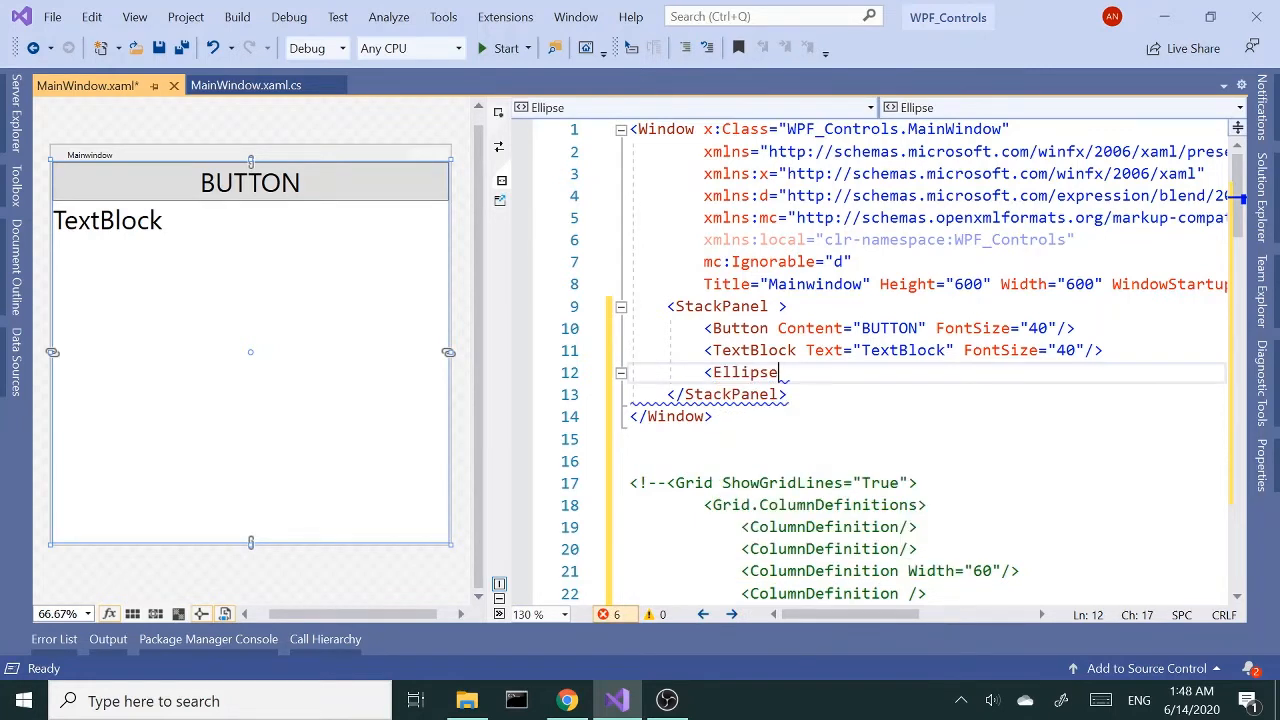
type("Fill=\"Red\"/>")
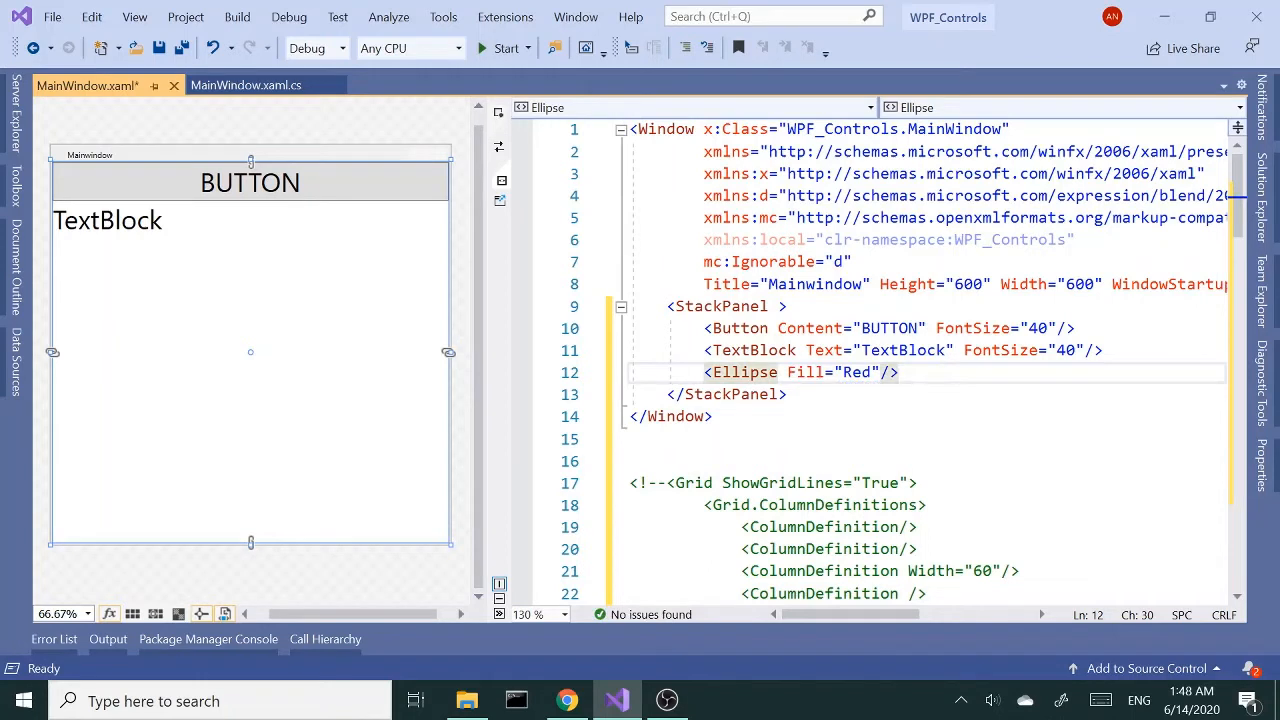
mouse_move(268, 248)
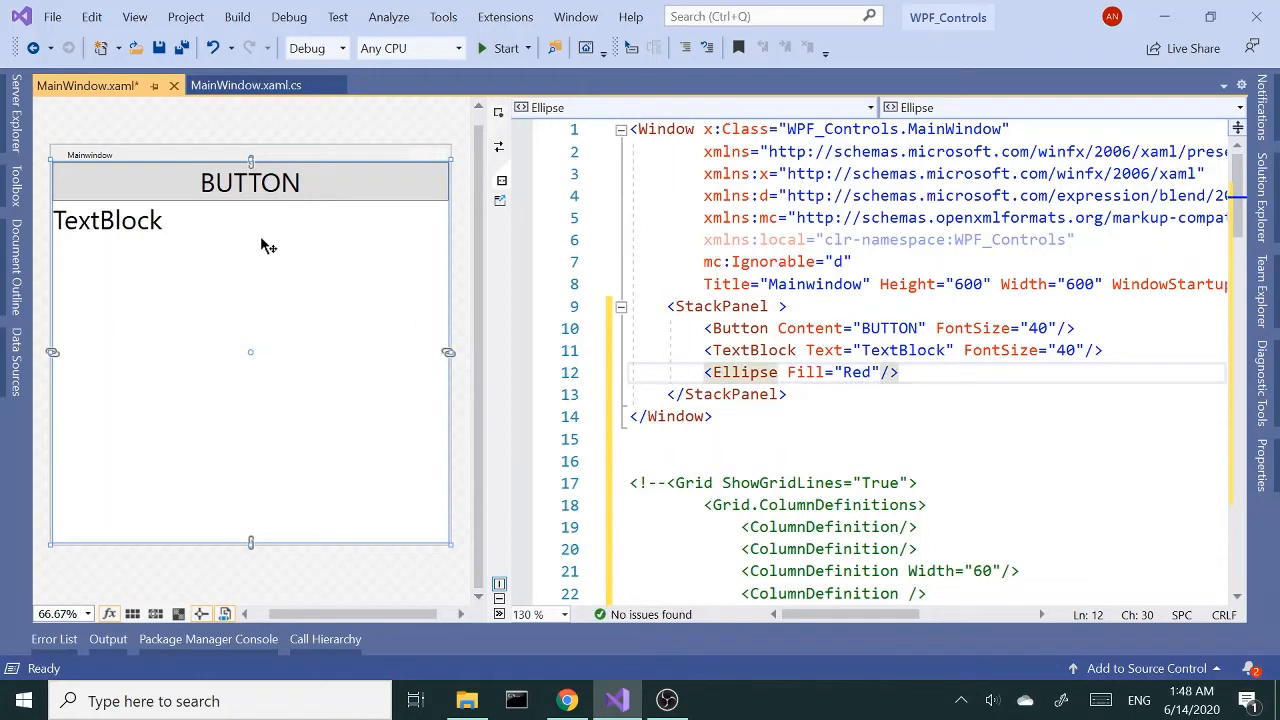
left_click(108, 218)
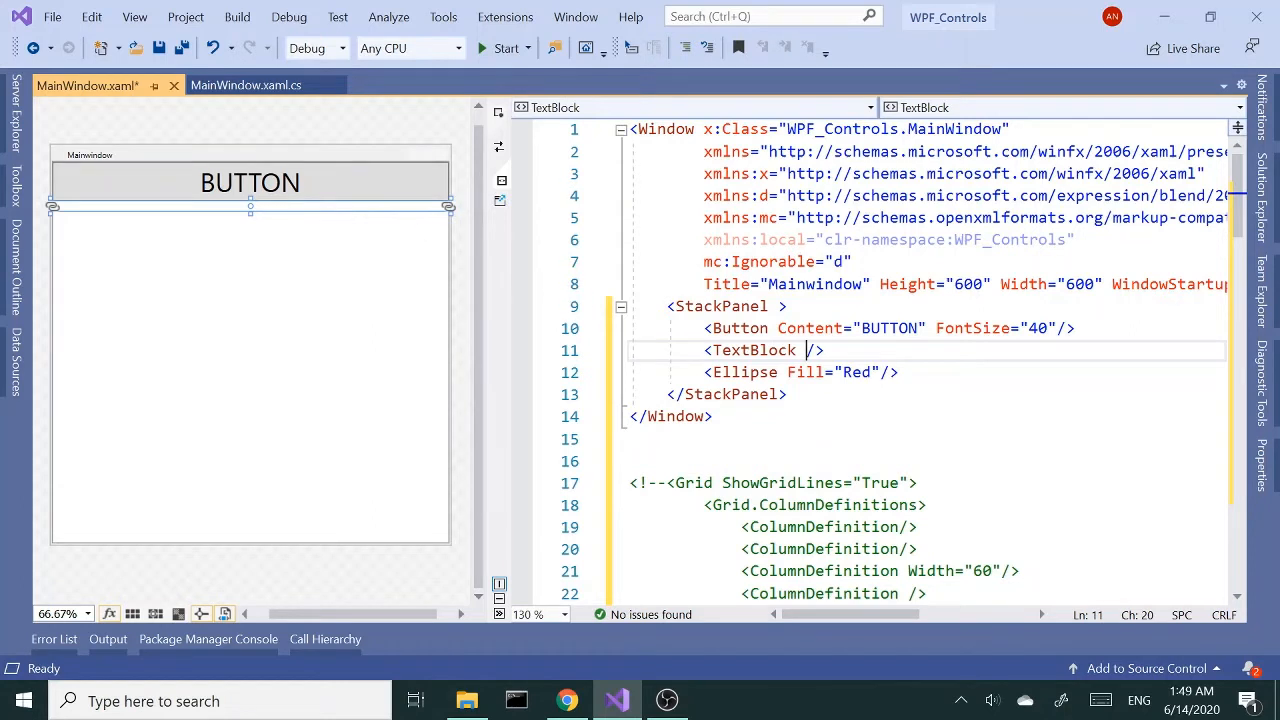
mouse_move(780, 350)
type("Text=\"TextBlock\" FontSize=\"40")
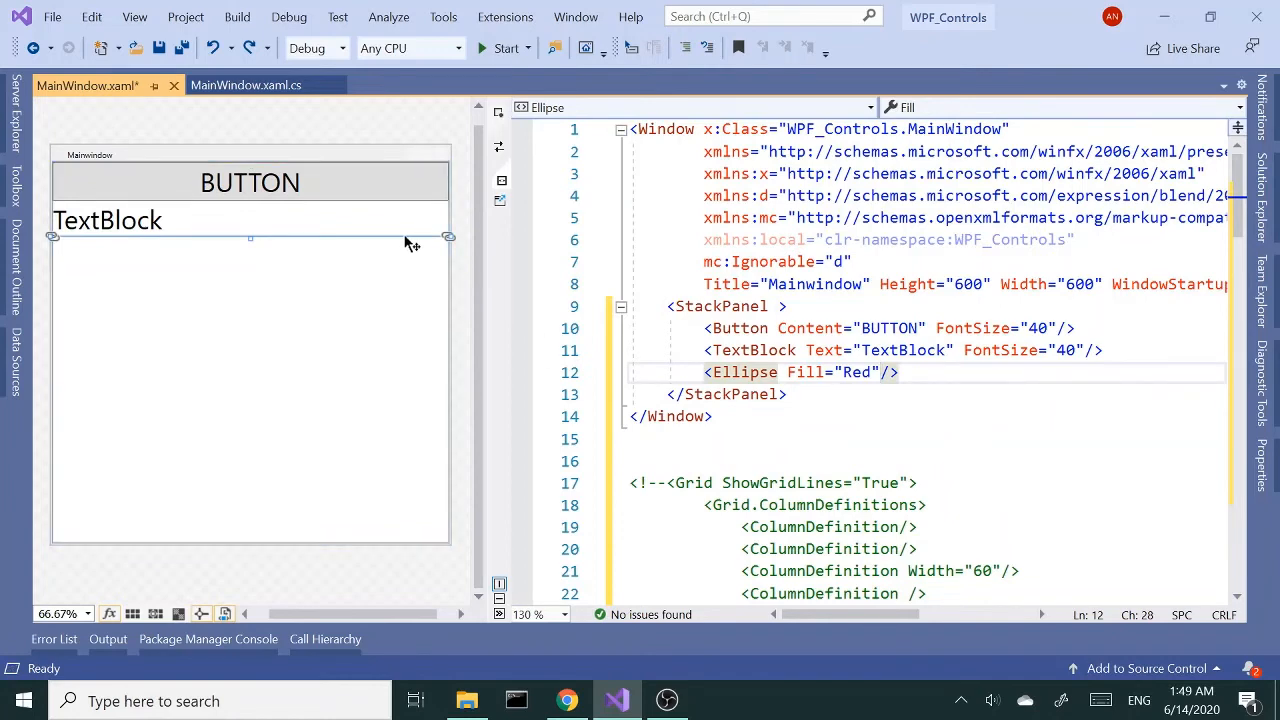
type("\" \"")
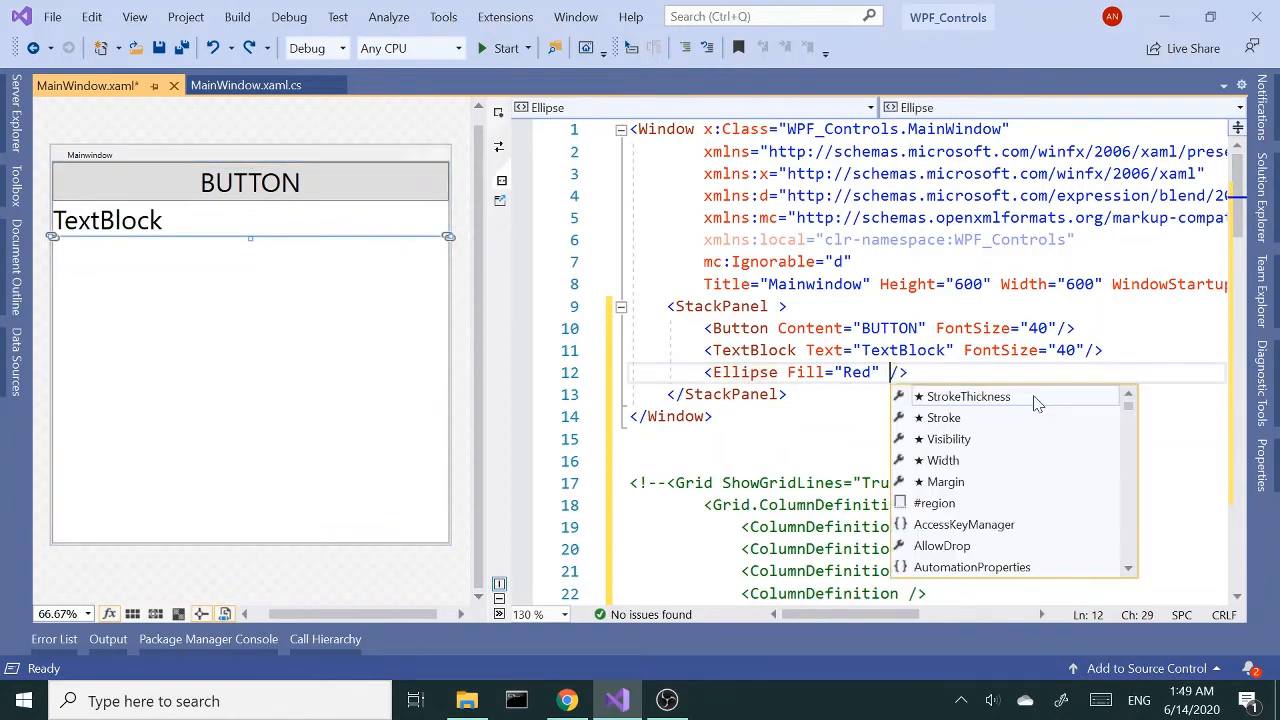
type("he")
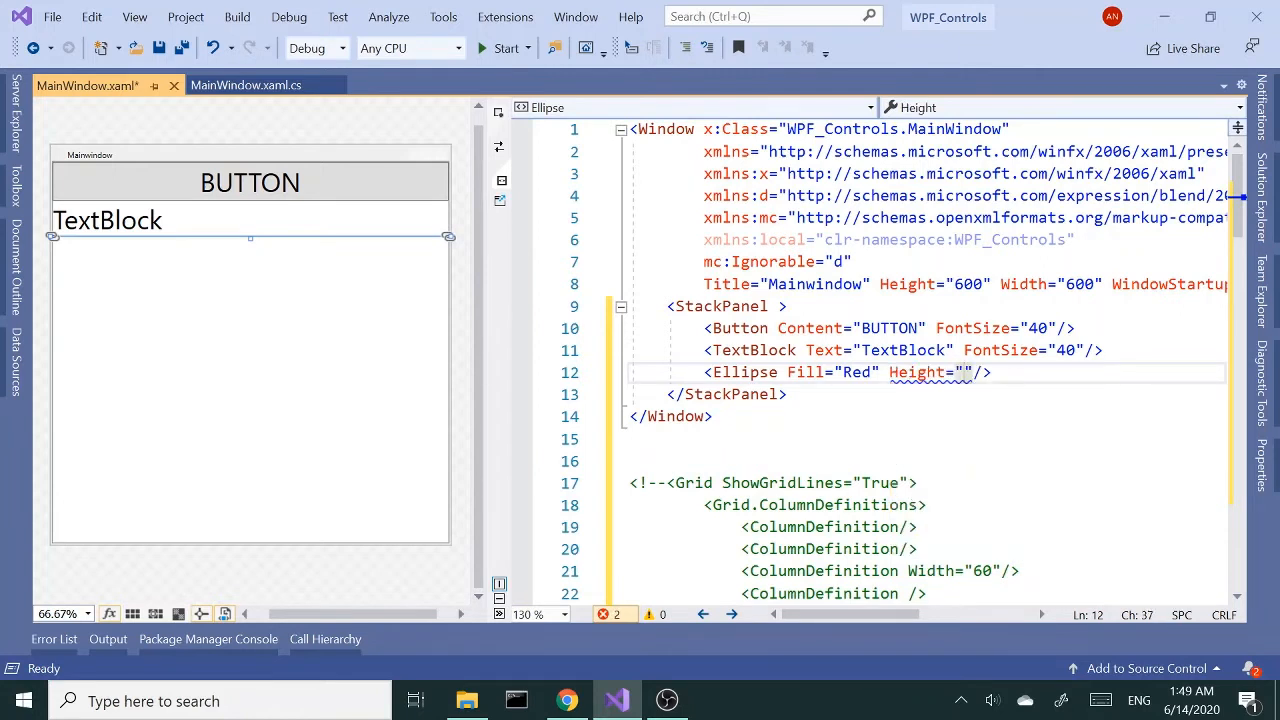
type("40")
type("<")
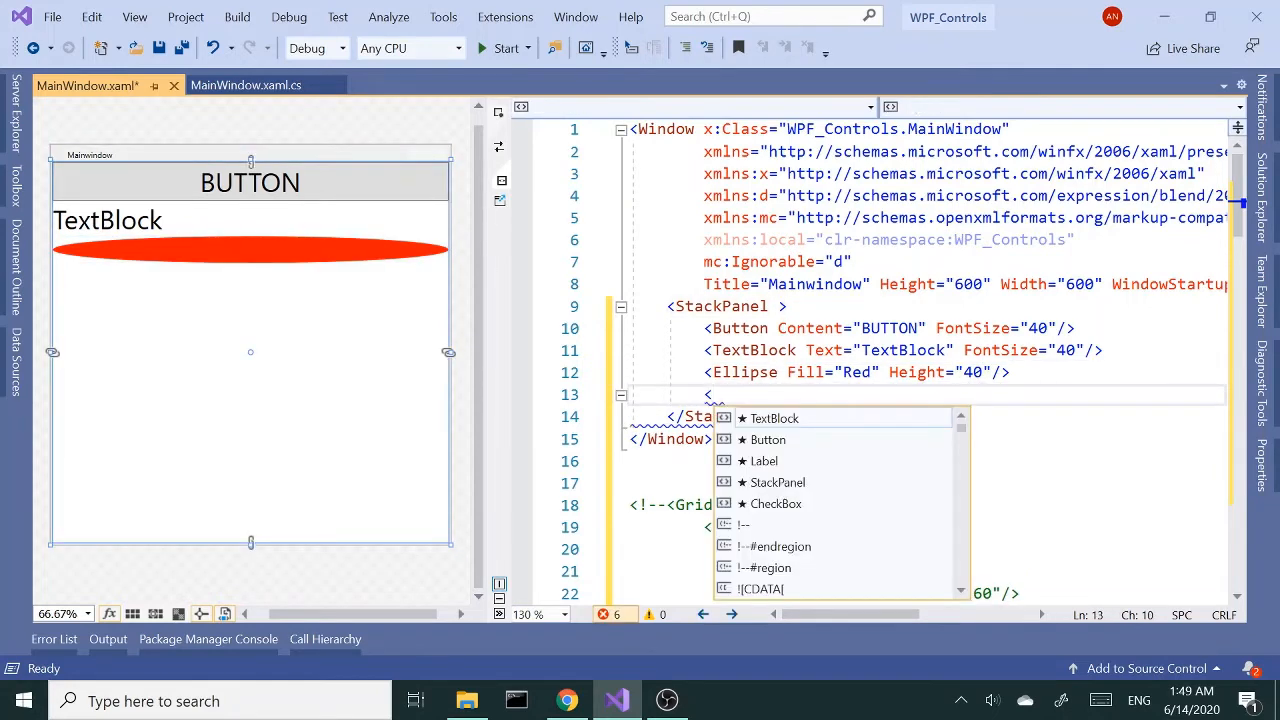
Add a Rectangle with Fill="Green" and Height="40" below the red Ellipse.
type("Rectangle")
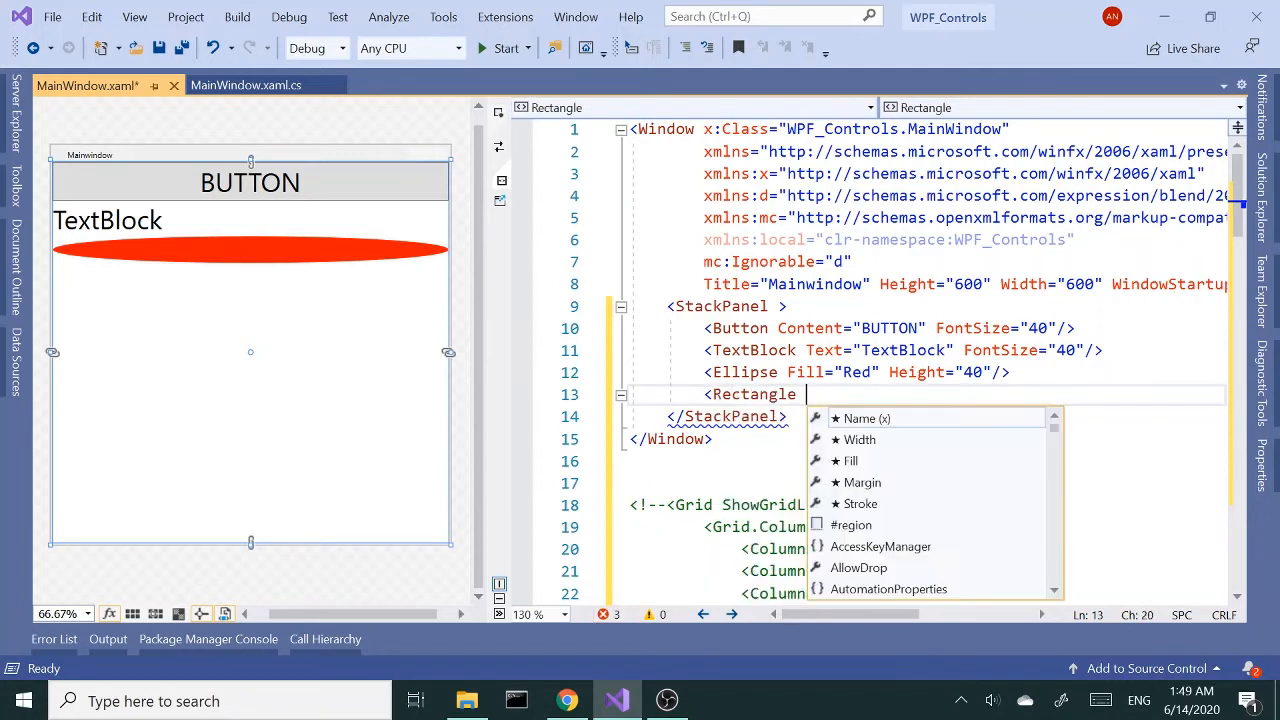
type("Fill=\"")
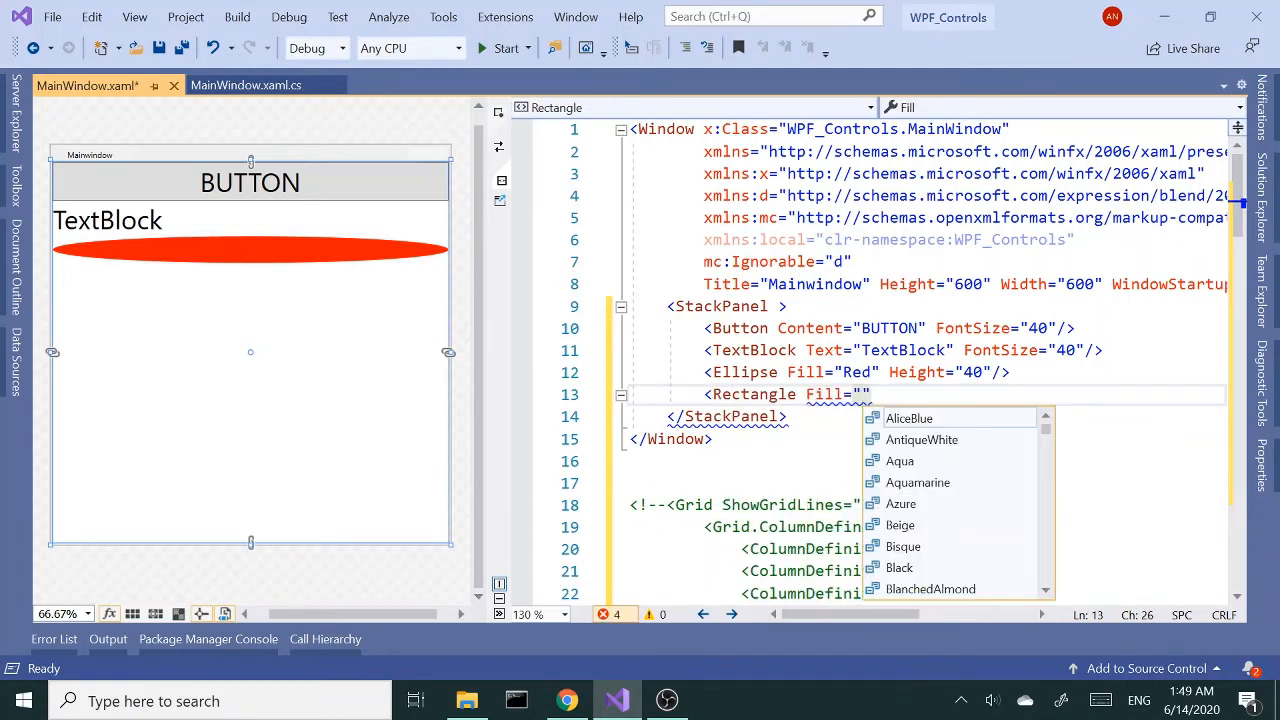
type("Green")
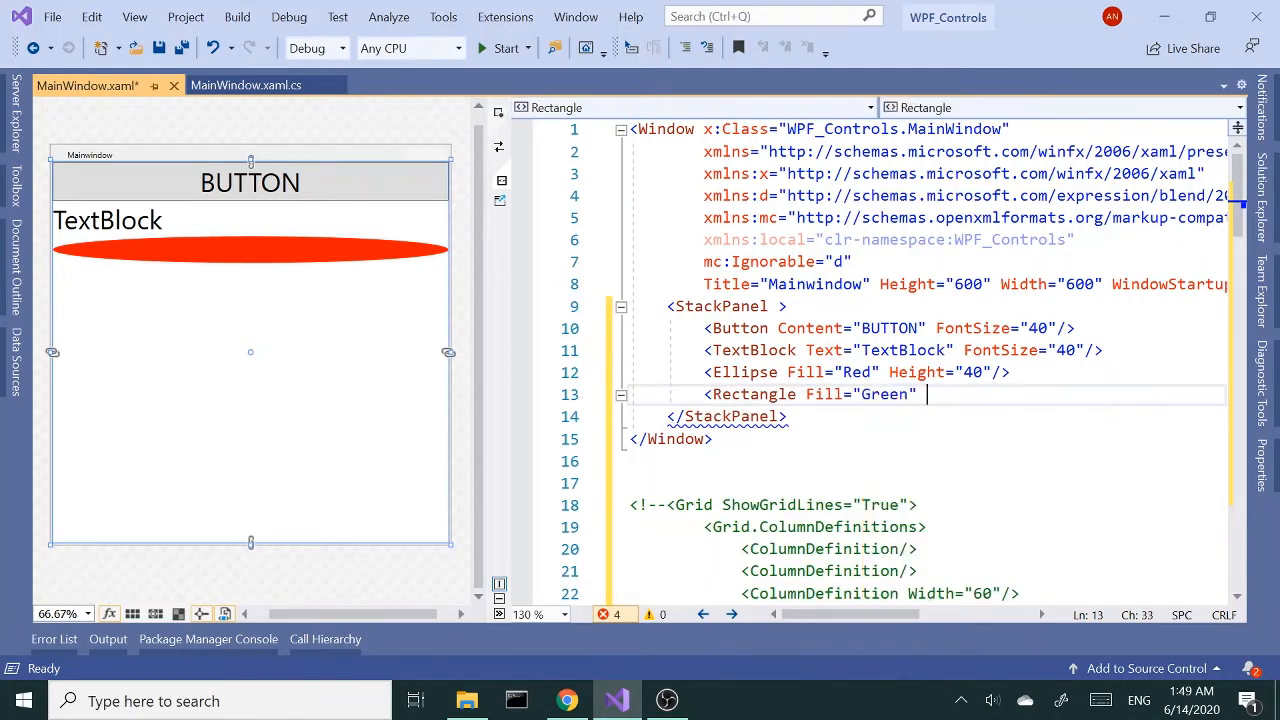
type("/>")
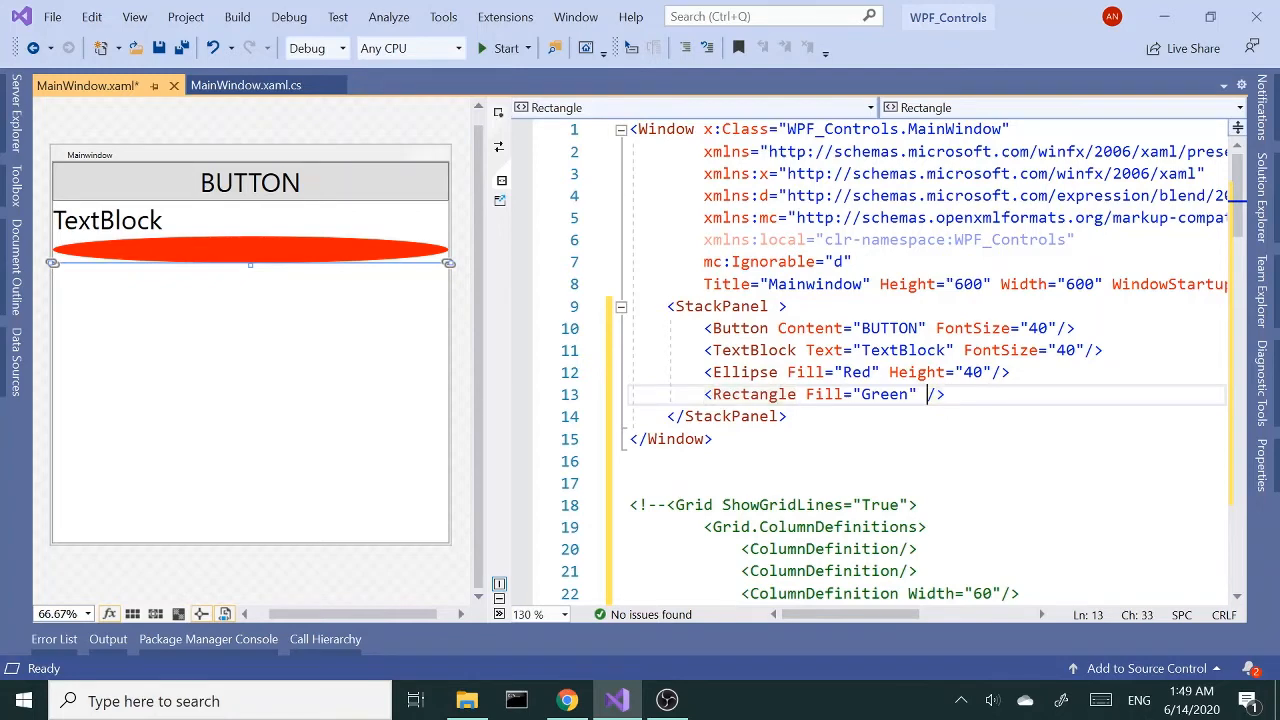
type("Height=\"\"")
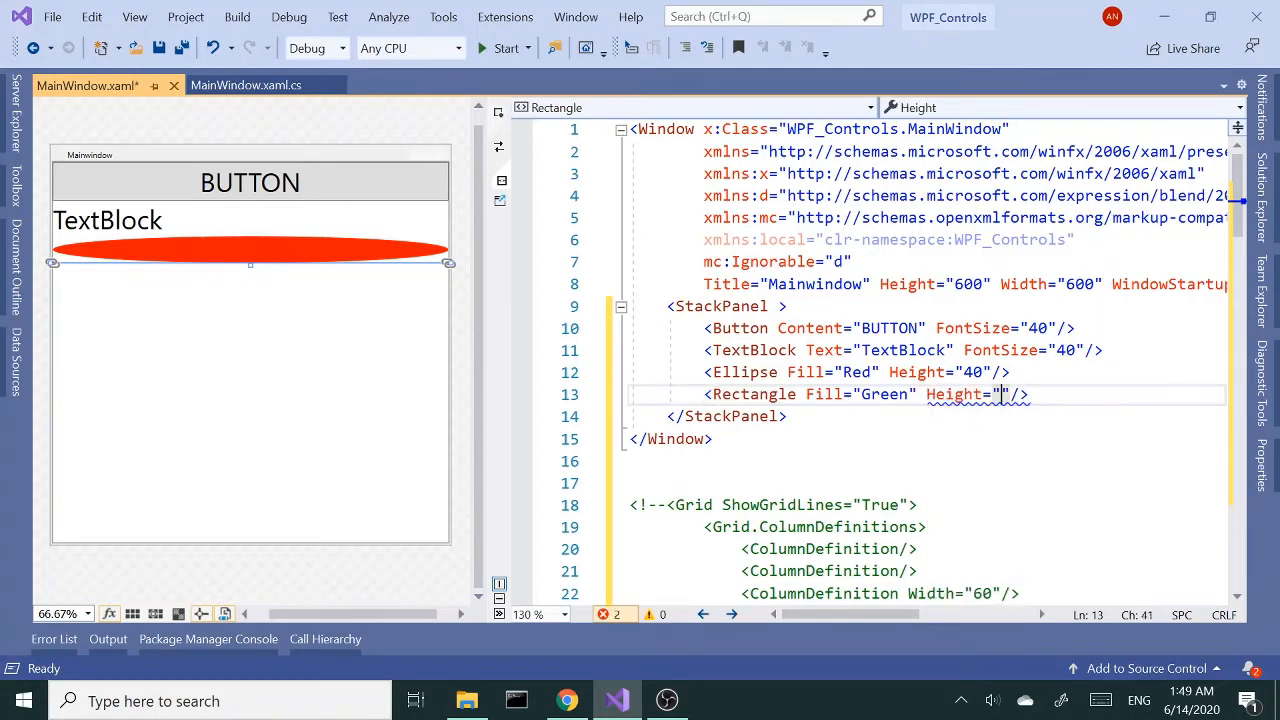
type("40")
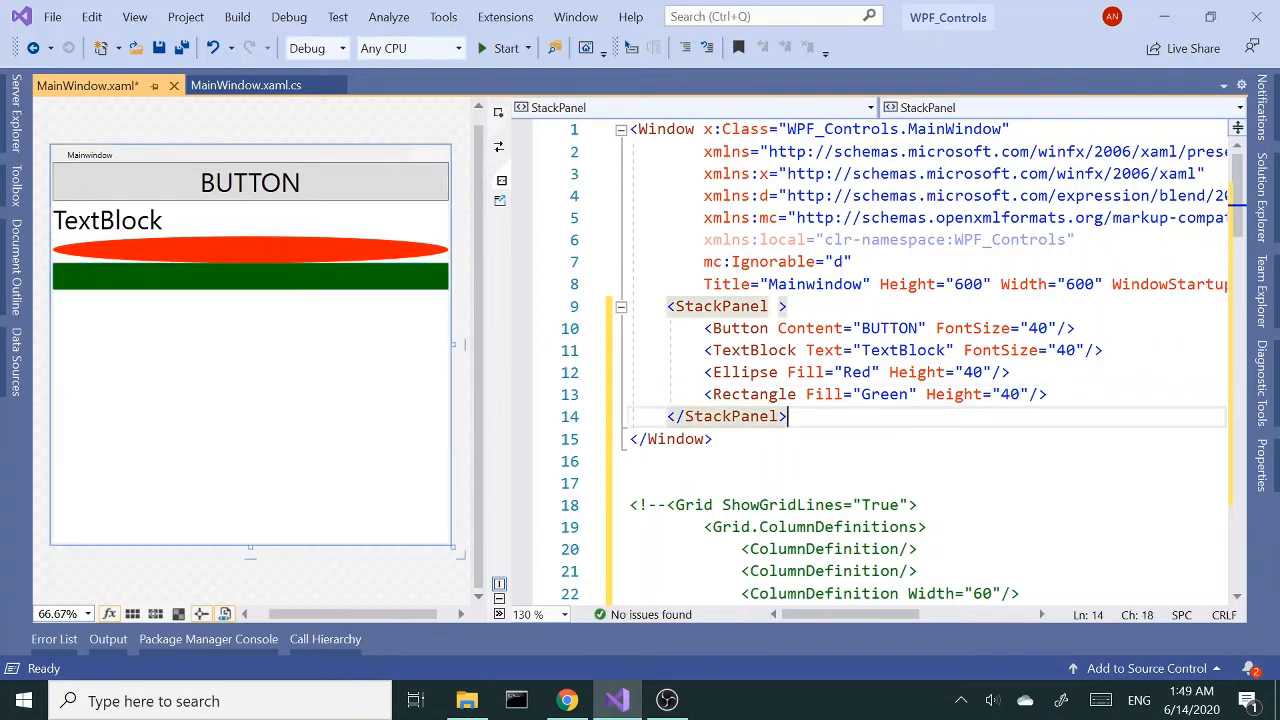
left_click(744, 372)
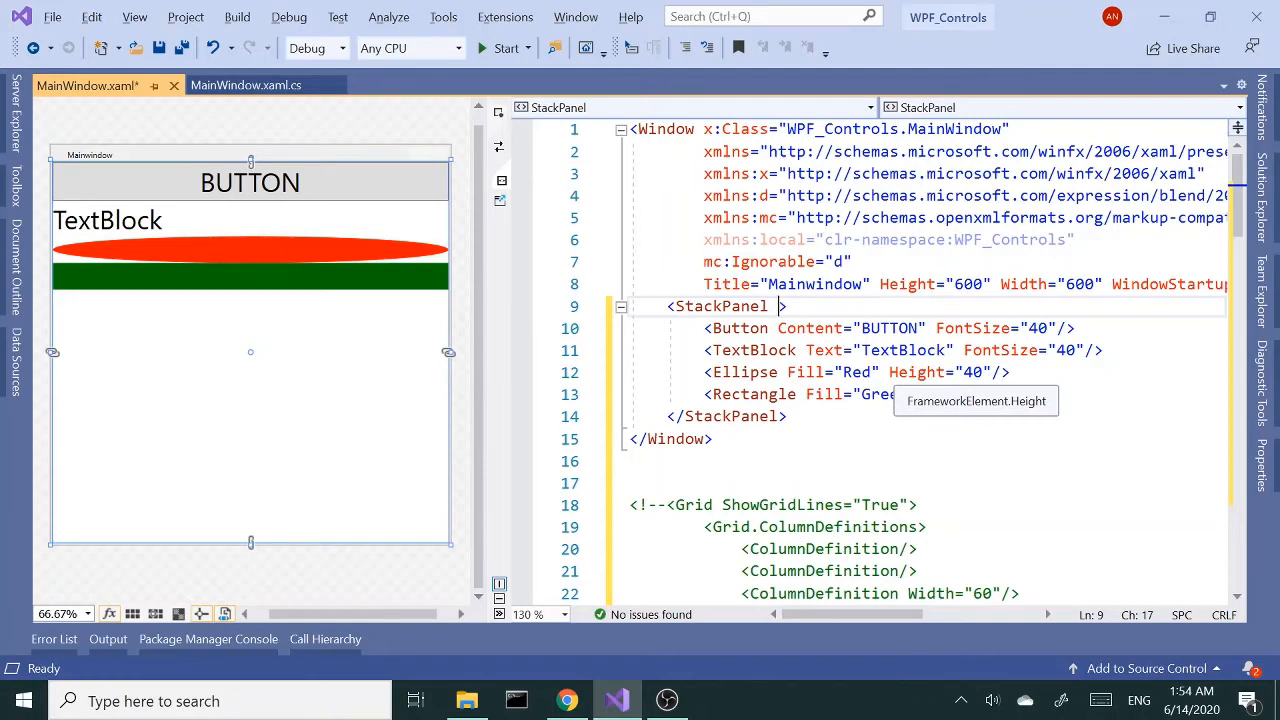
Set the StackPanel's Orientation to Horizontal so items sit side by side.
type("Orientation=\"")
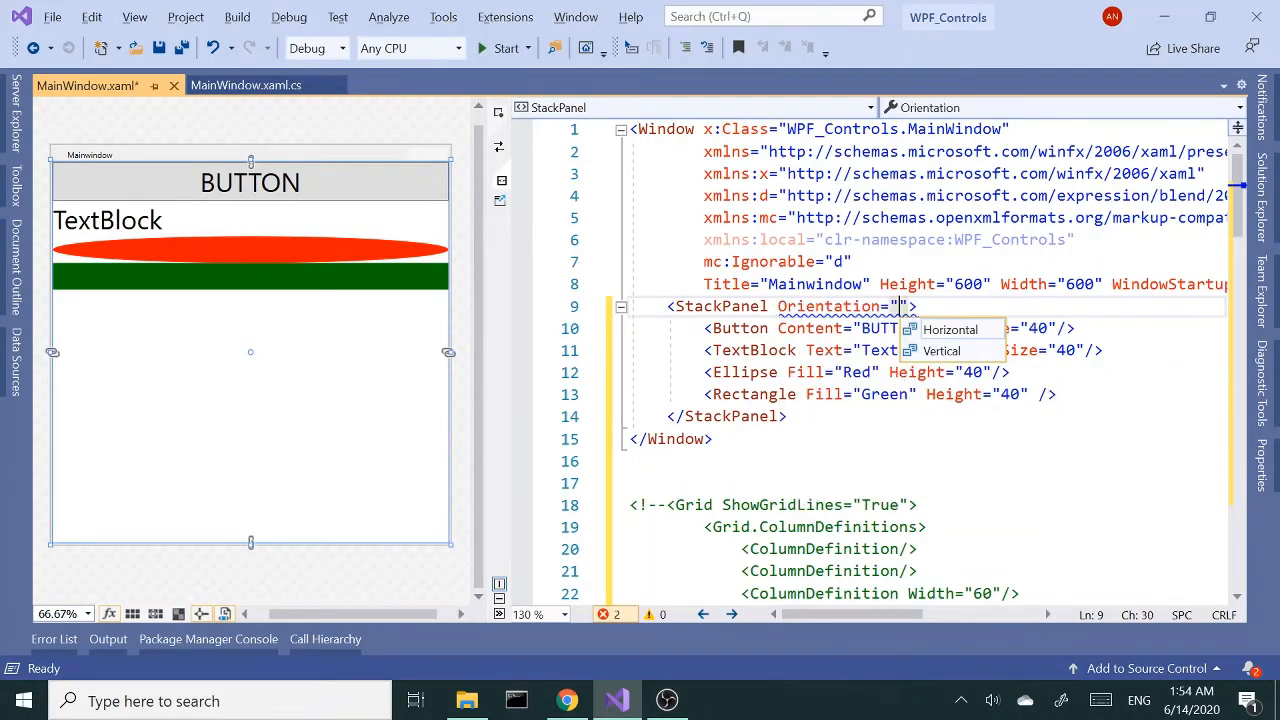
left_click(950, 328)
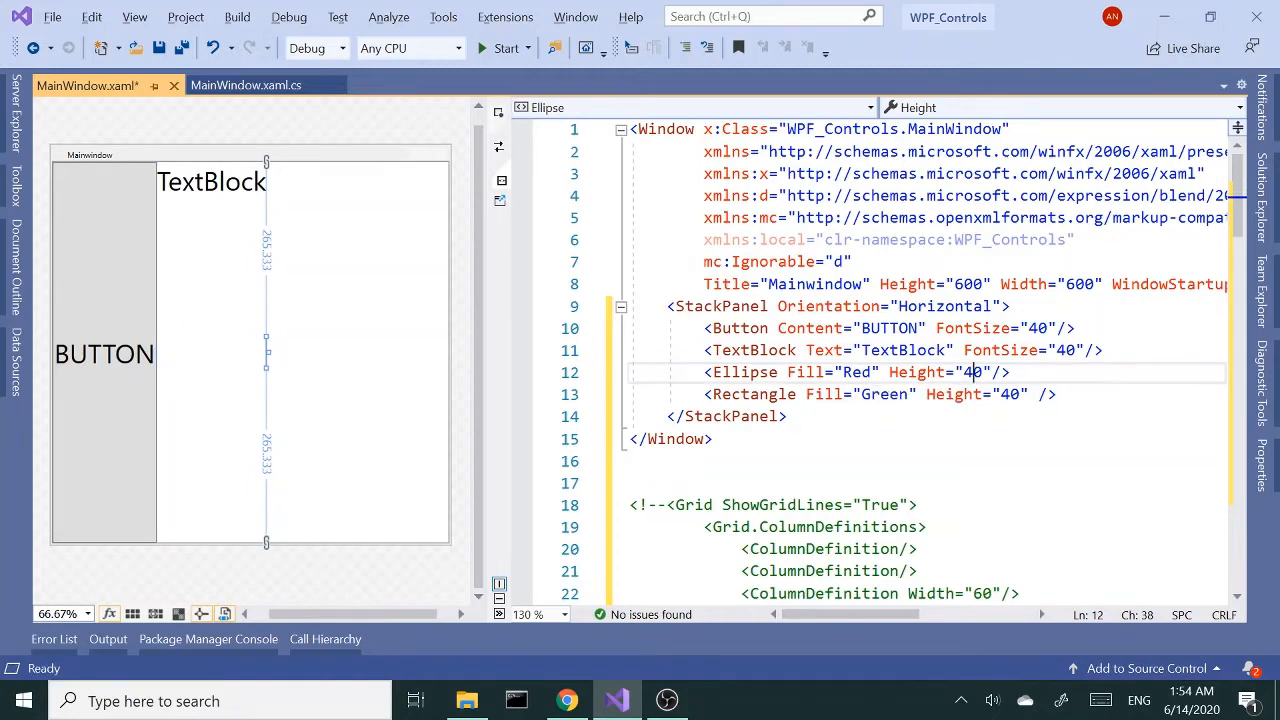
mouse_move(960, 392)
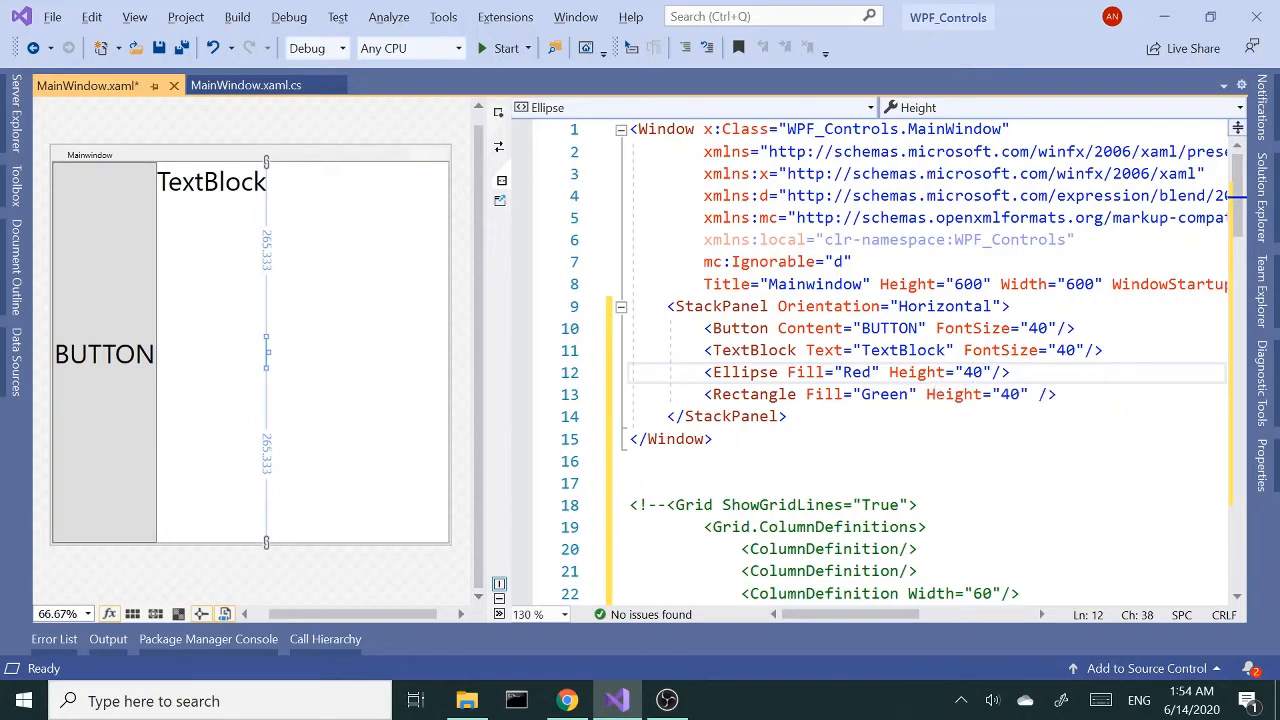
double_click(916, 372)
type("Widt")
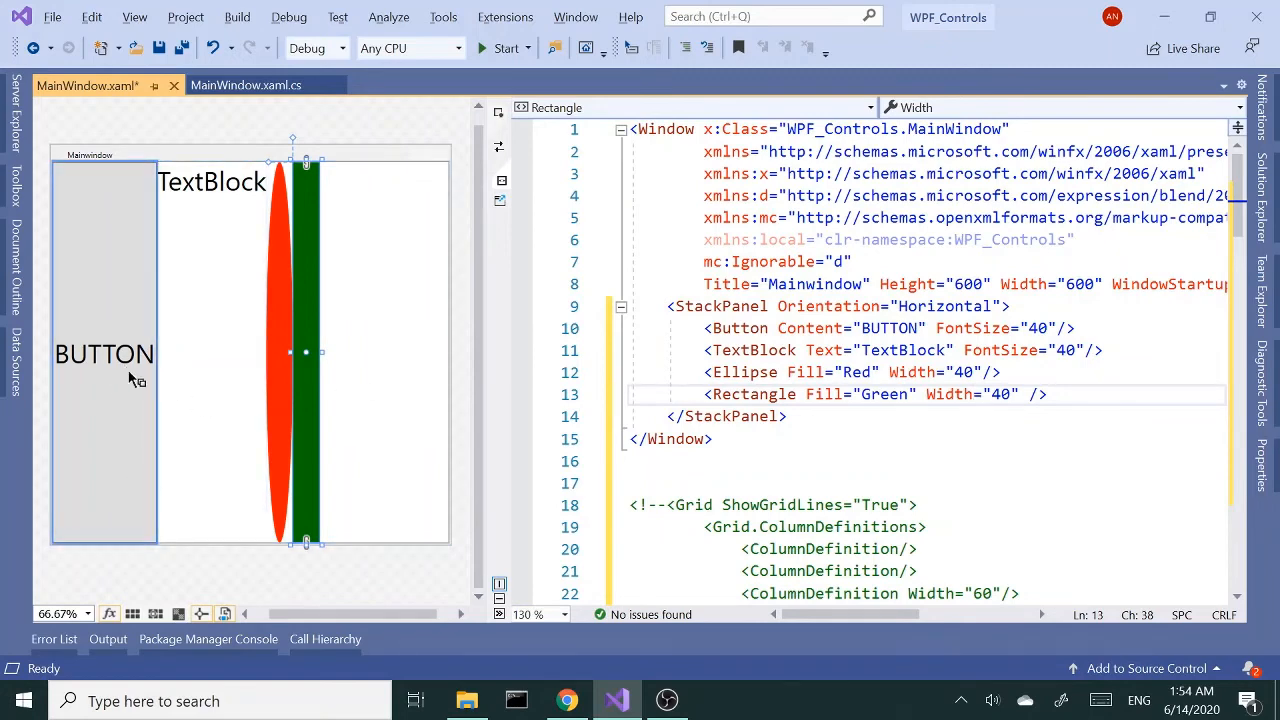
mouse_move(132, 198)
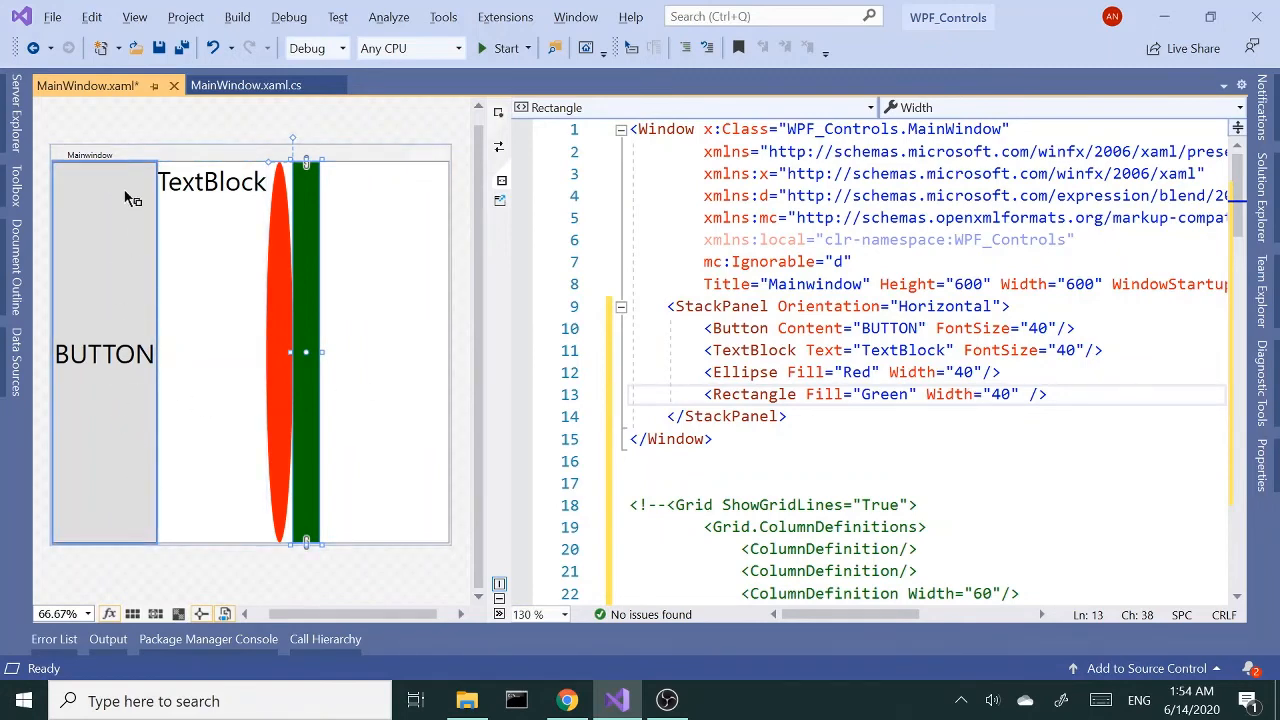
mouse_move(116, 482)
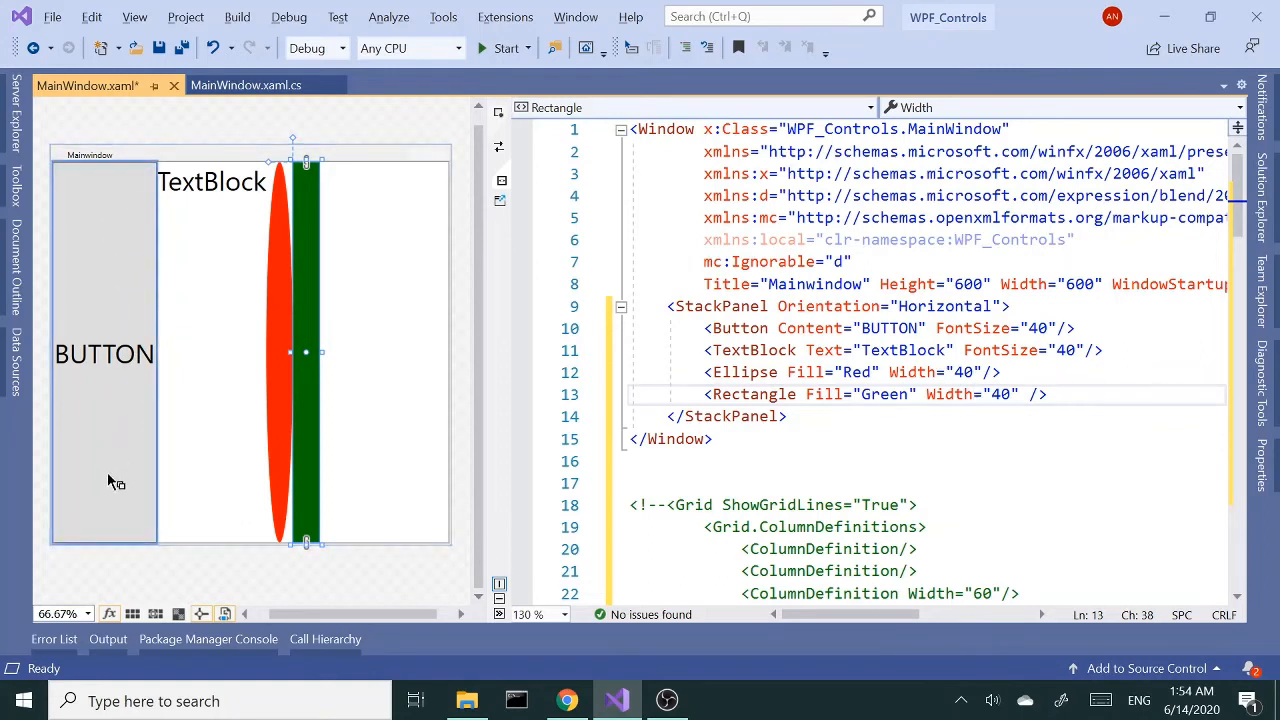
mouse_move(170, 392)
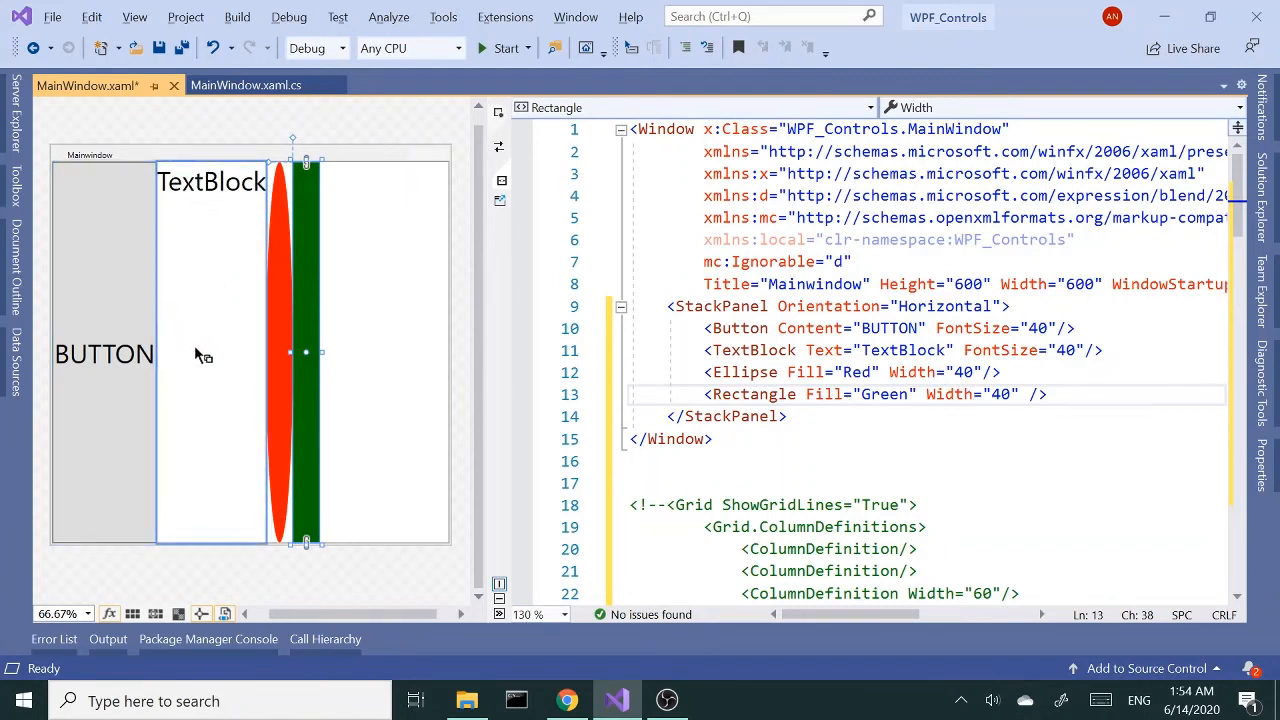
mouse_move(150, 384)
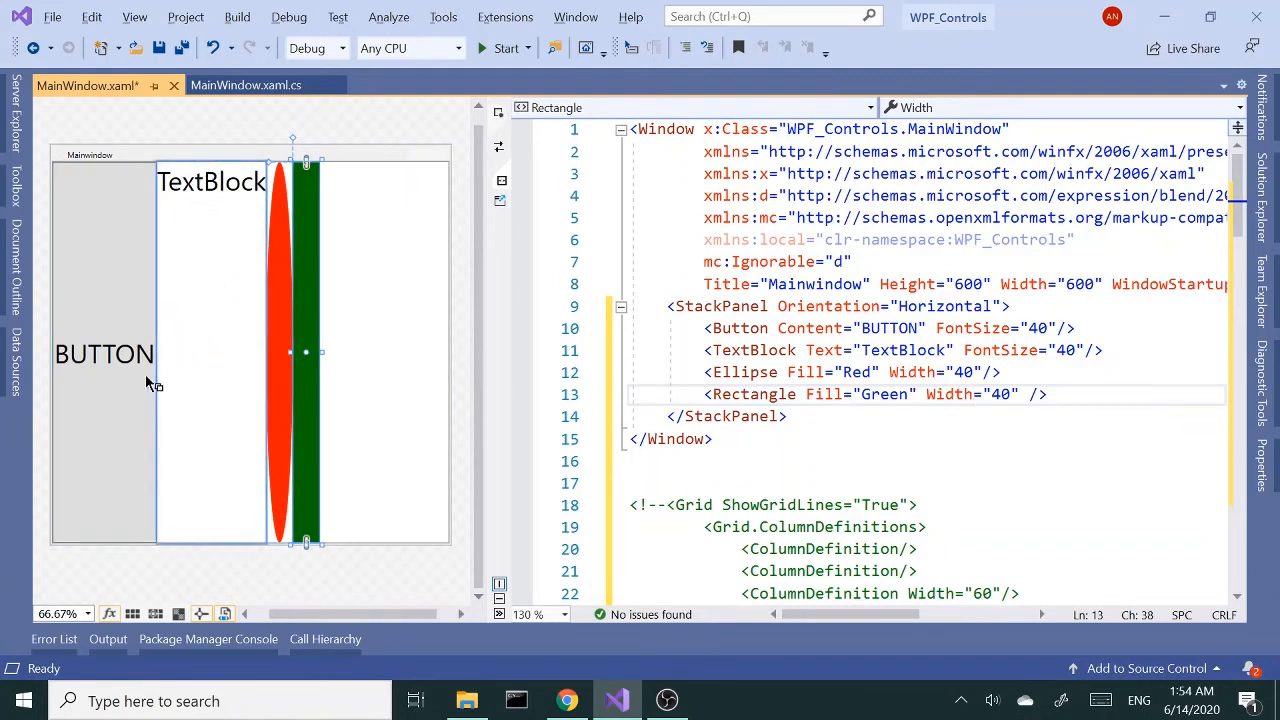
mouse_move(196, 172)
type(" Height=\"")
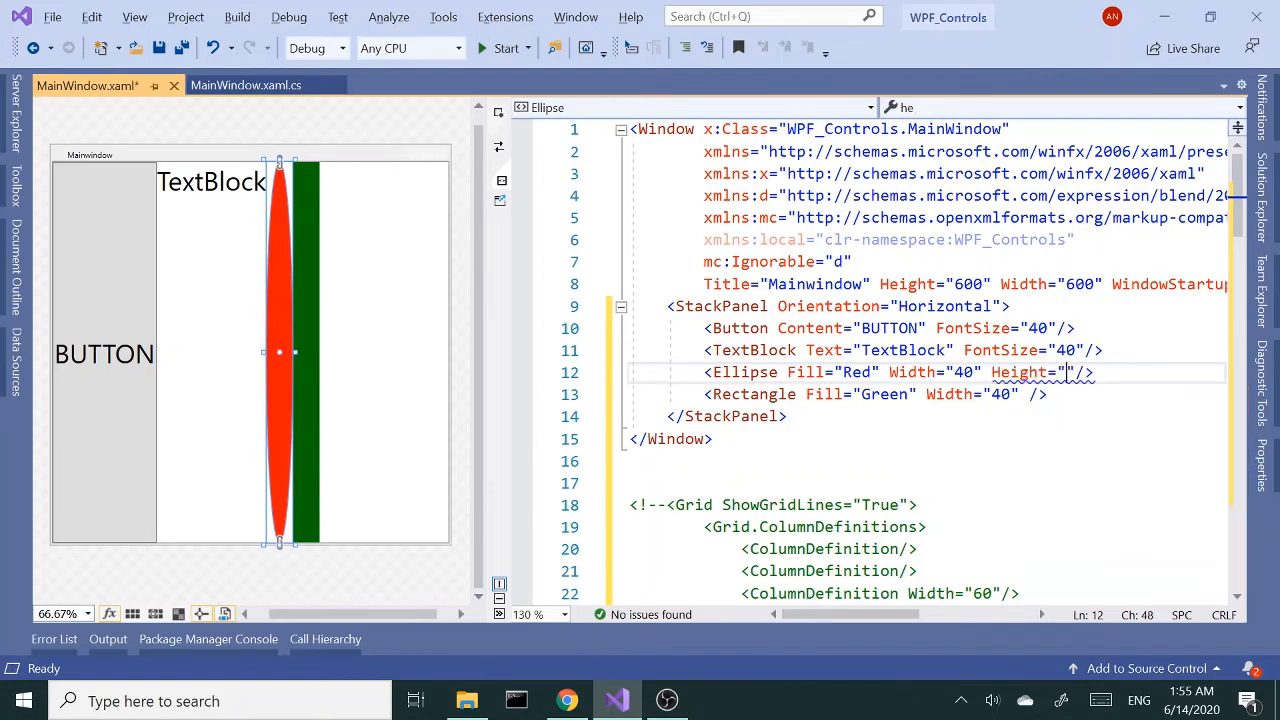
Give the Ellipse and Rectangle Width and Height of 90, forming a circle and a square.
type("40")
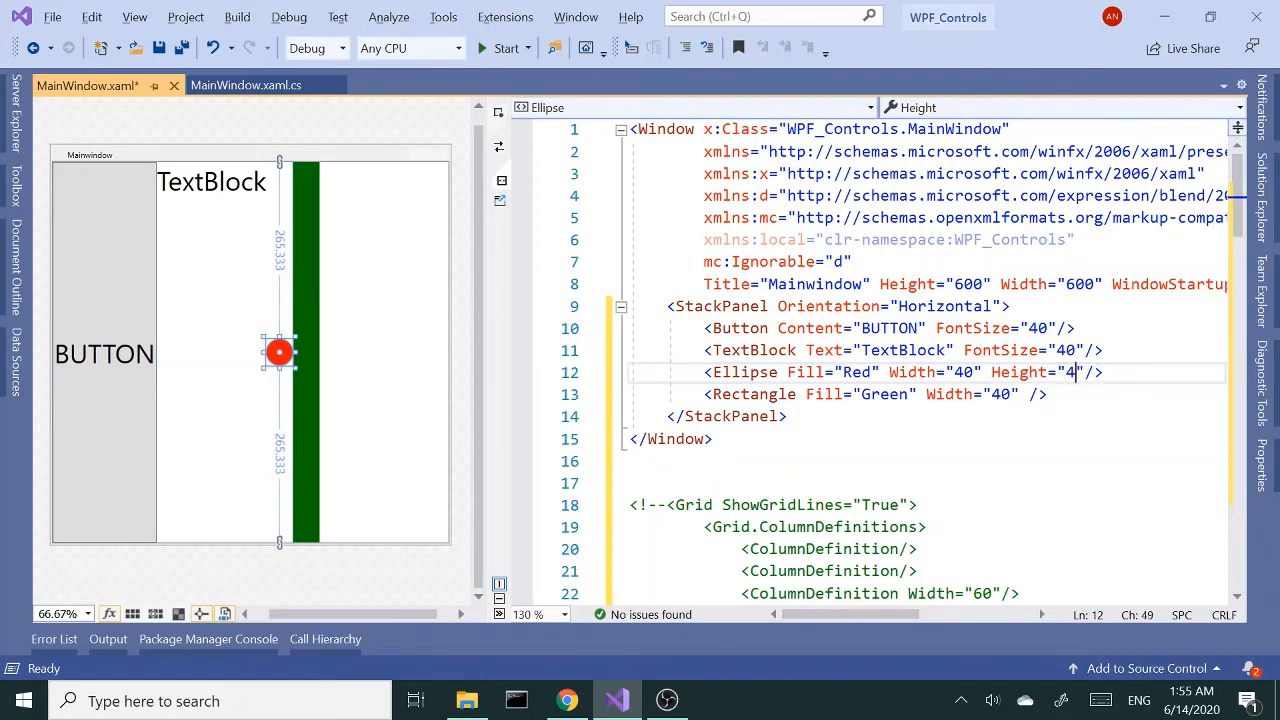
type("0")
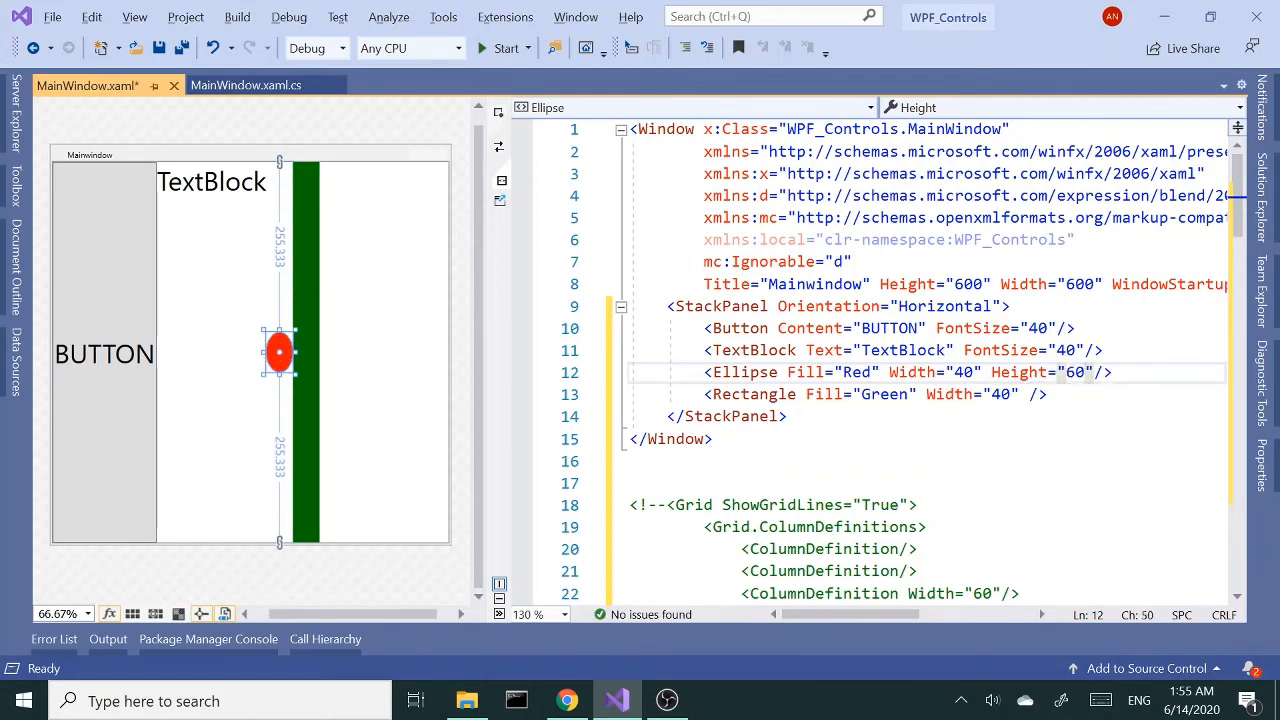
left_click(1084, 372)
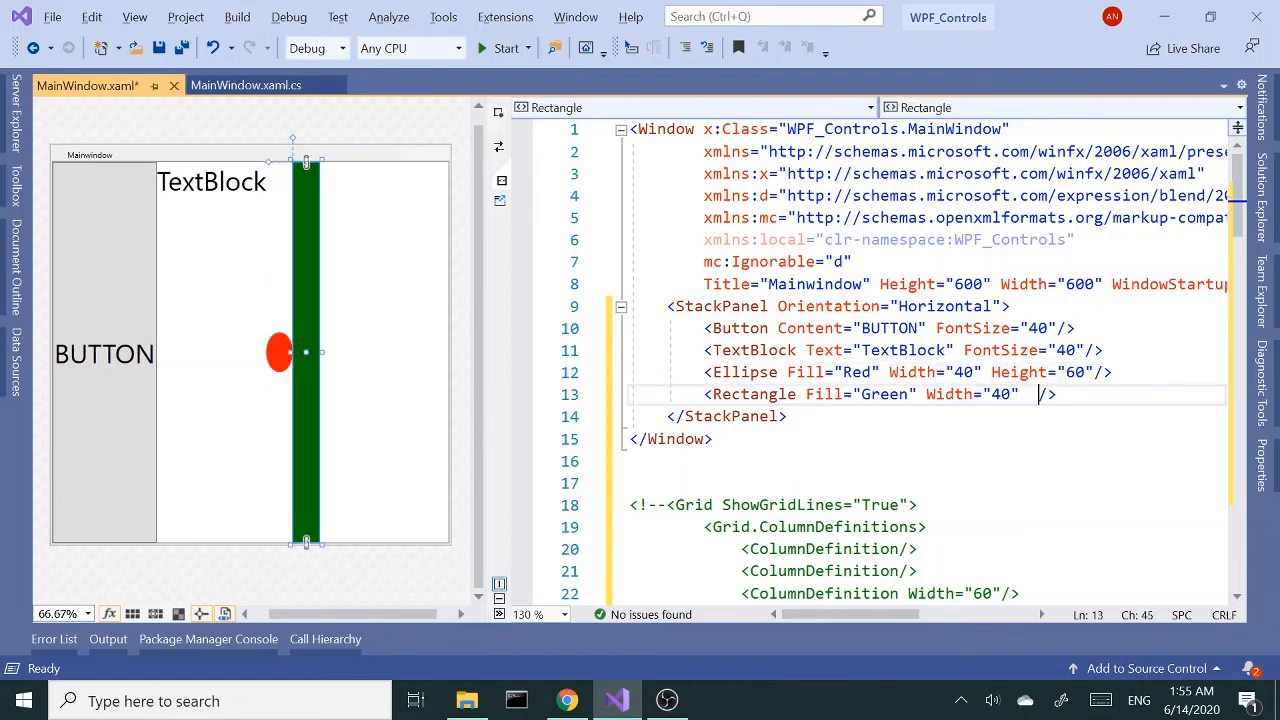
type("he")
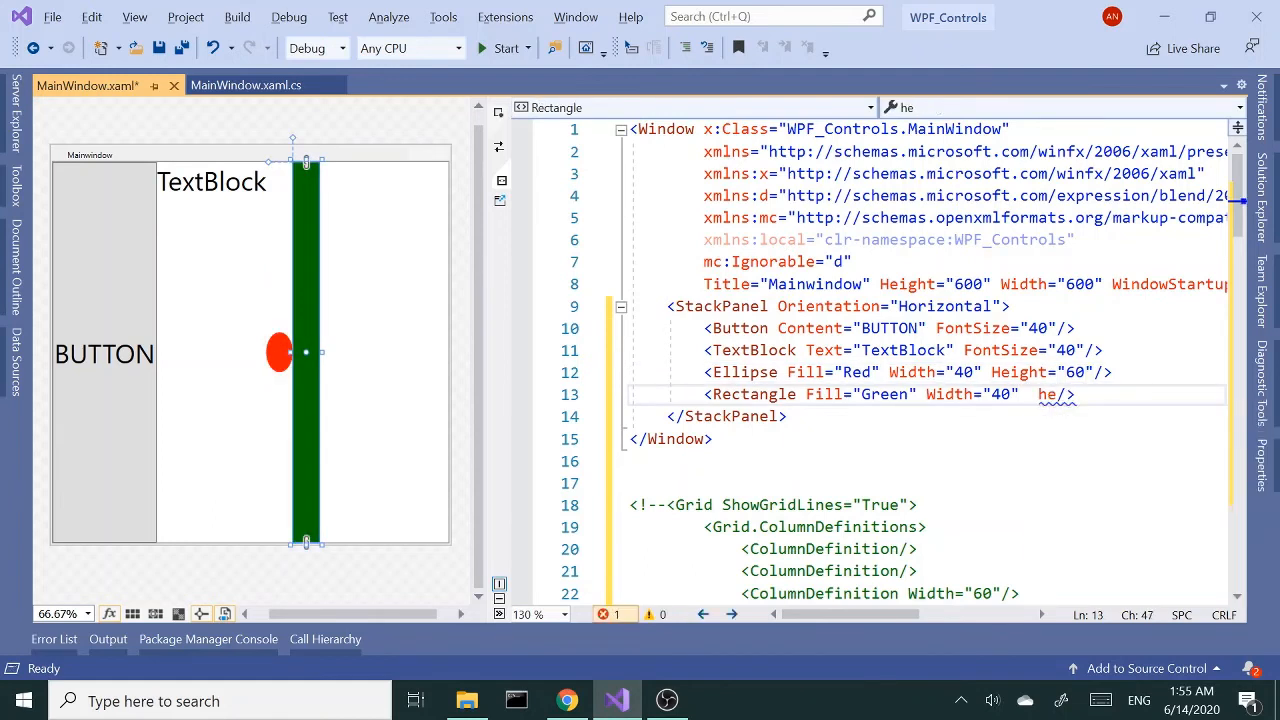
type("Height=\"")
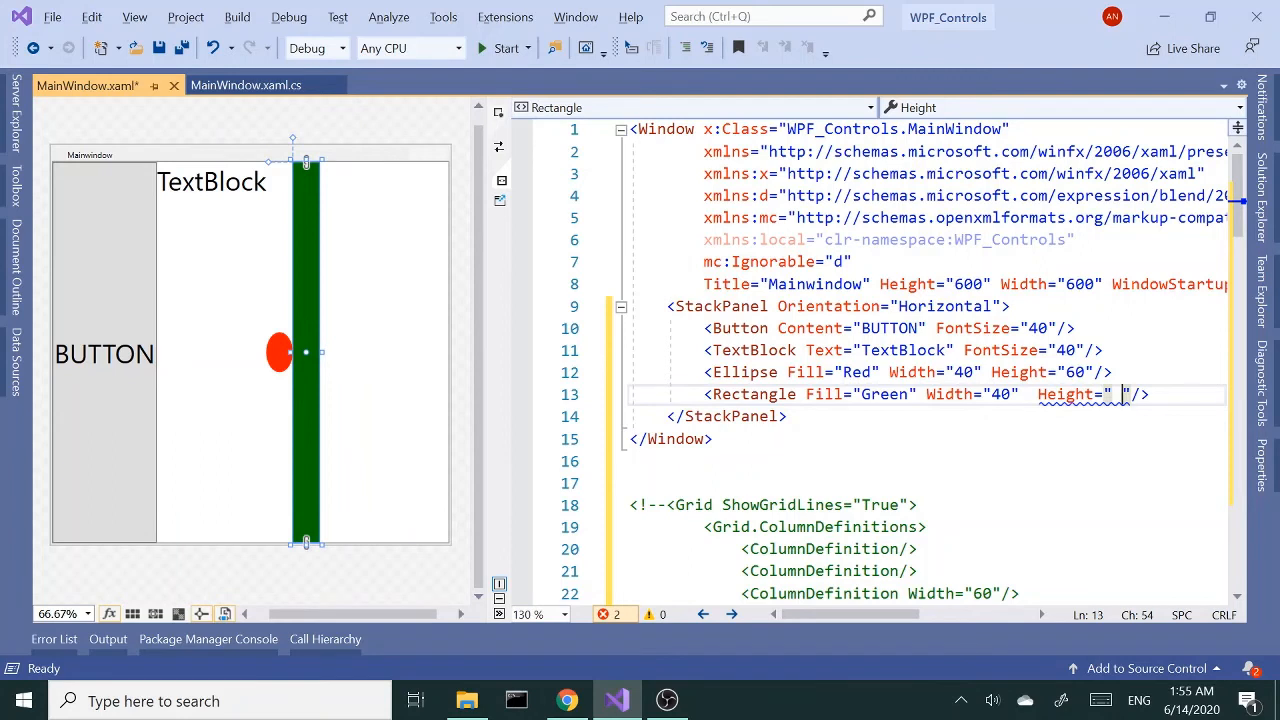
type("6")
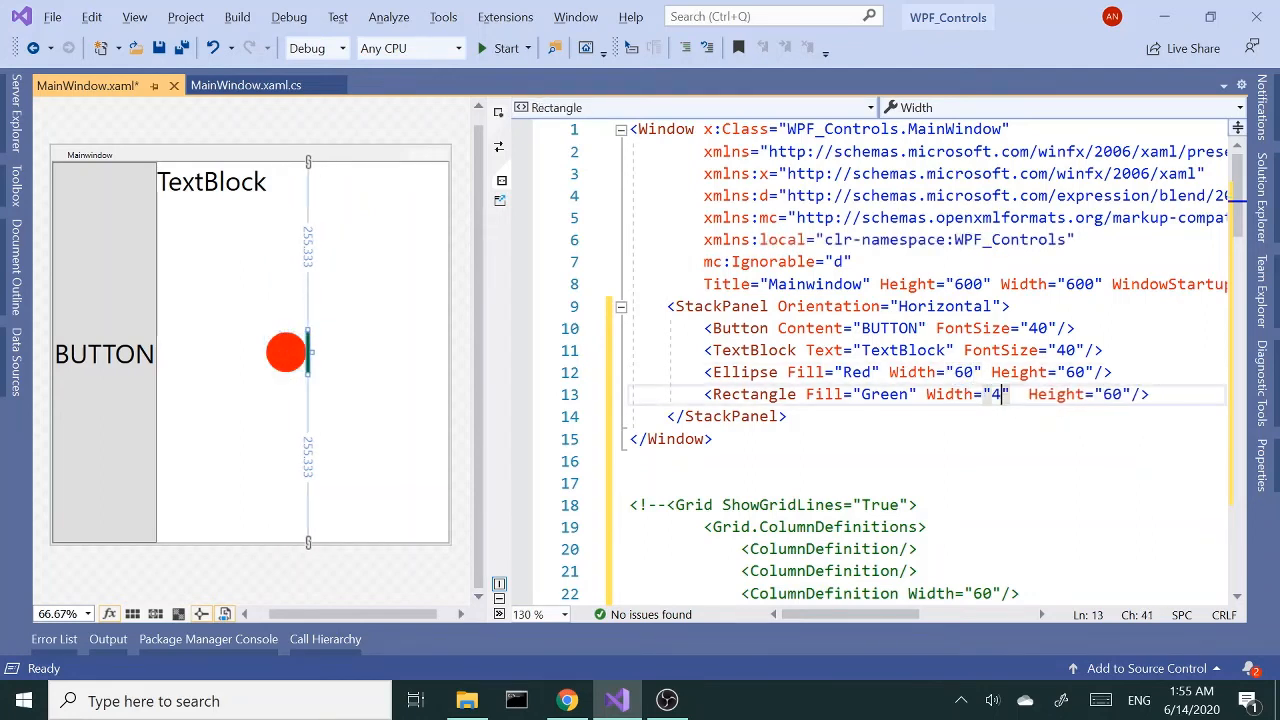
type("0")
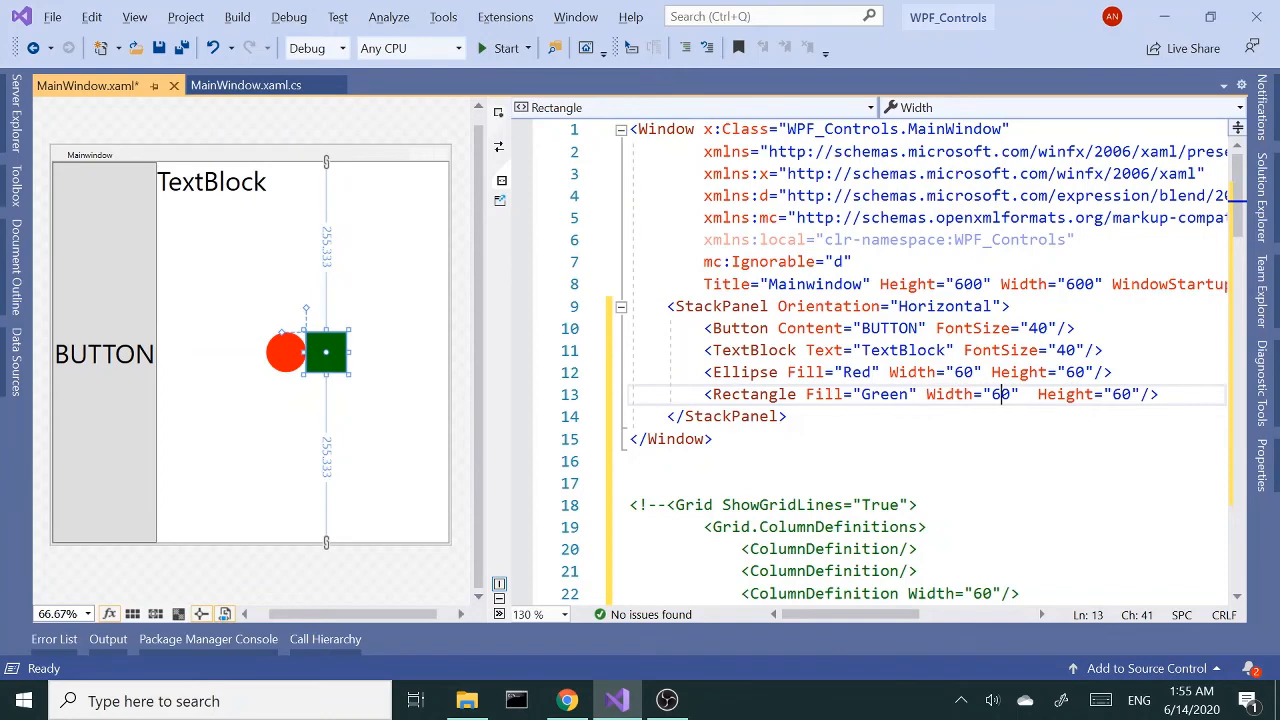
type("90")
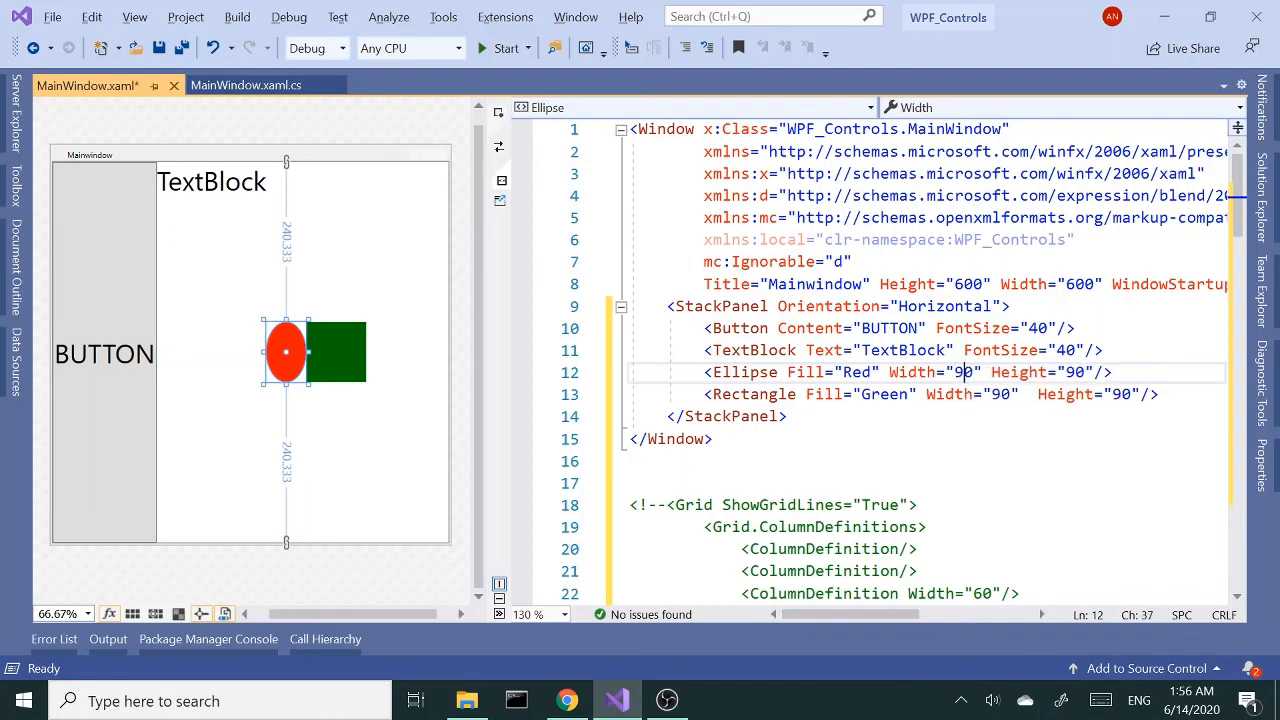
left_click(356, 352)
type("Vertic")
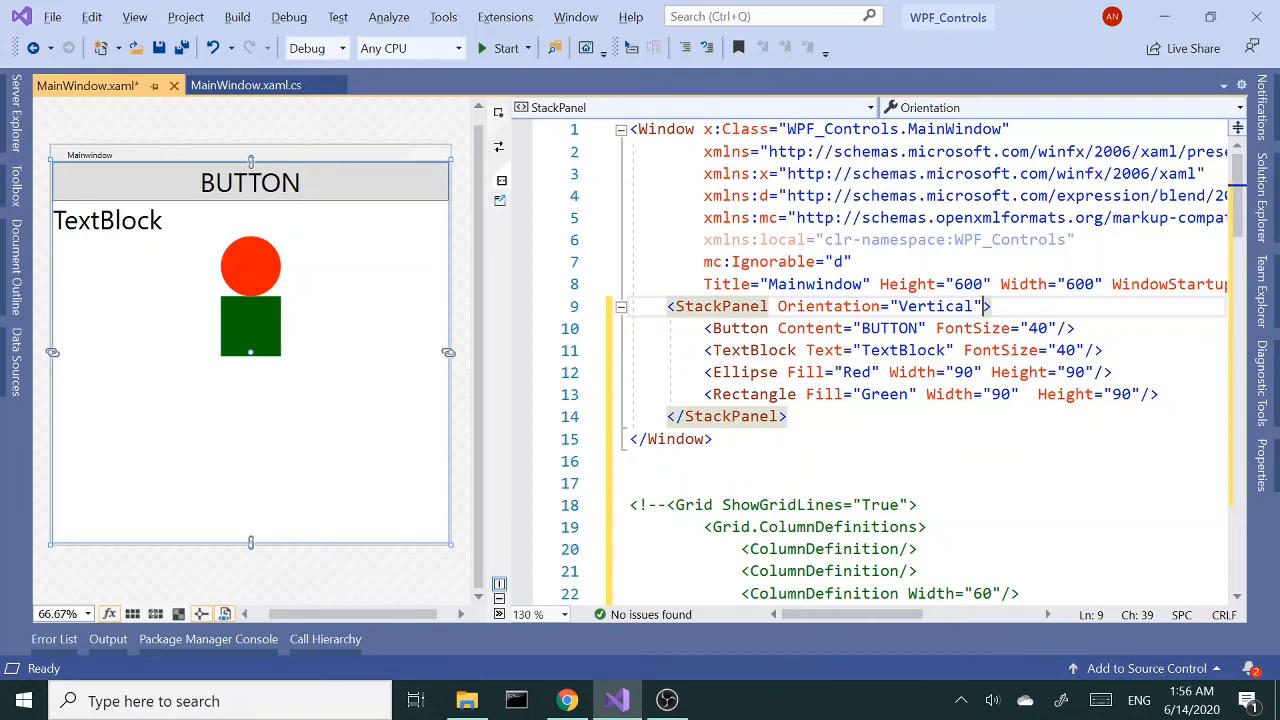
mouse_move(488, 452)
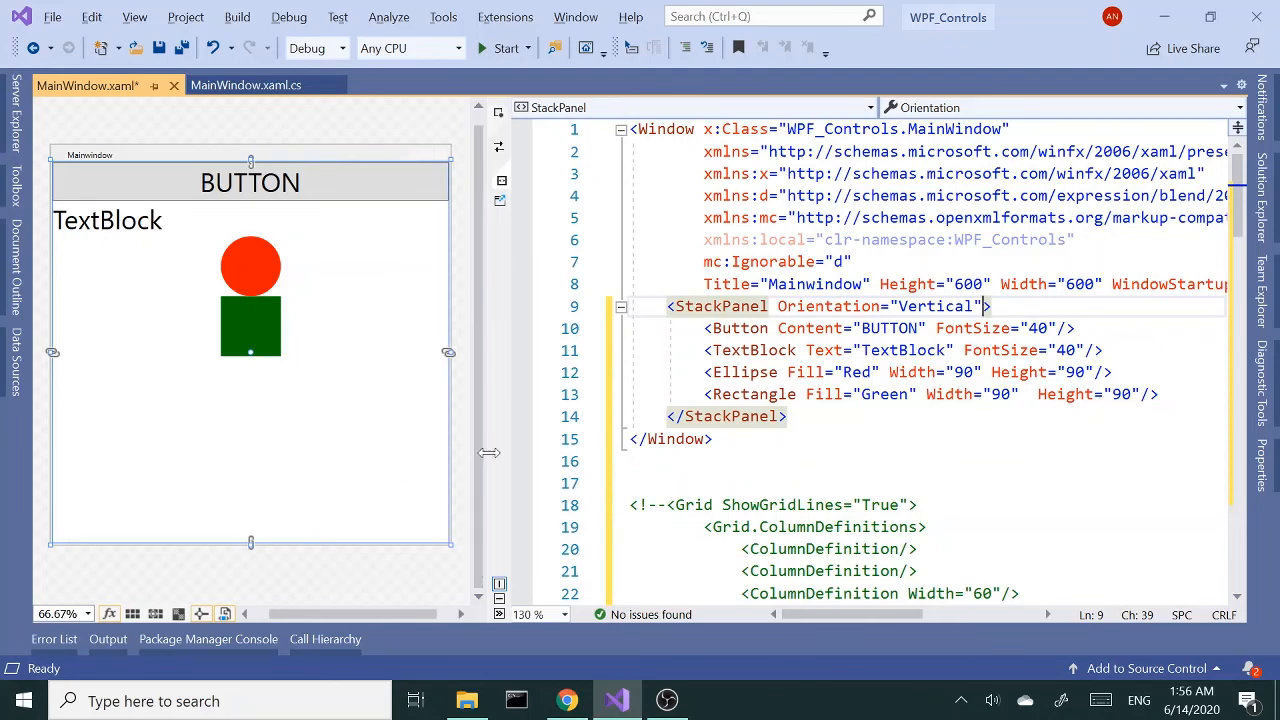
Change the StackPanel's Orientation back to Vertical and view the stacked preview.
scroll("down", 3)
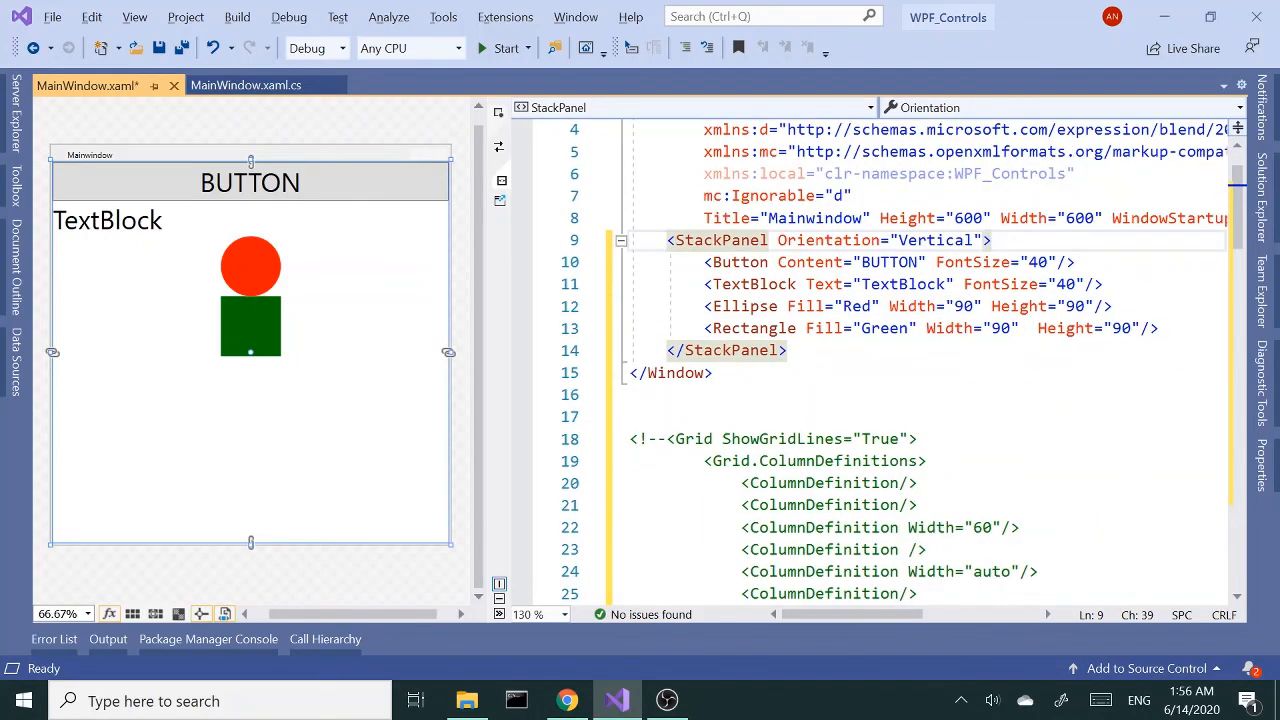